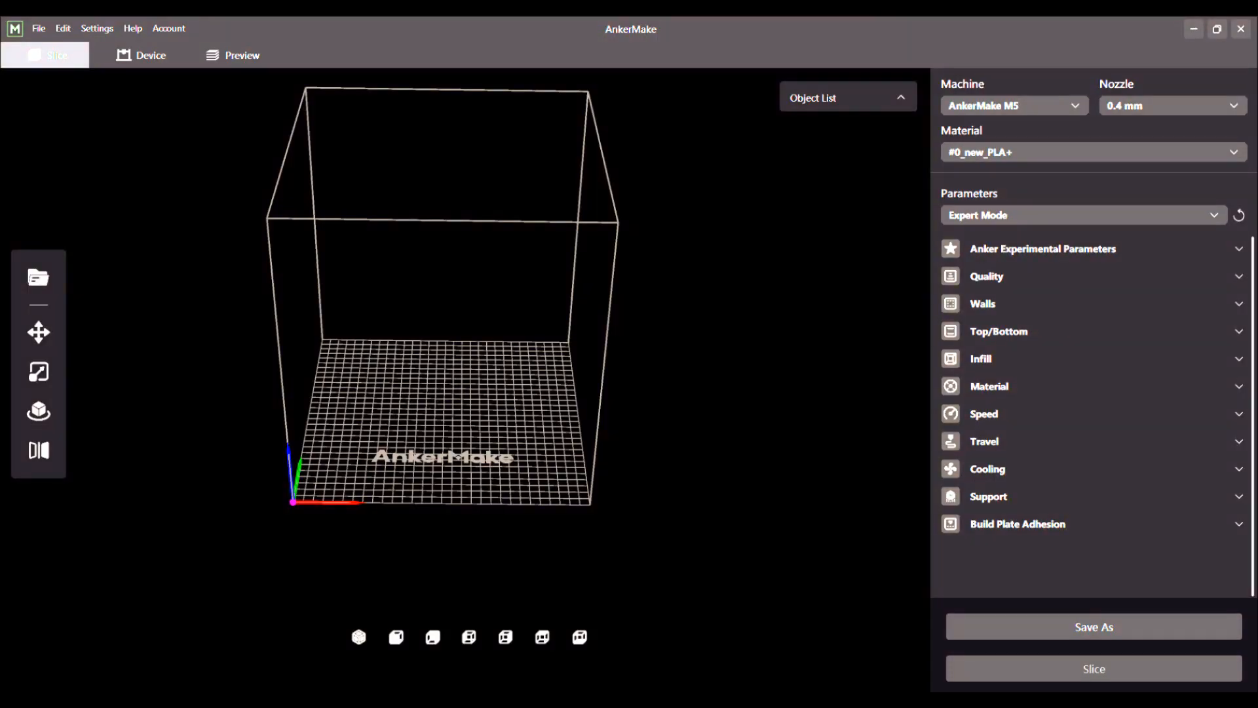
mouse_move(726, 485)
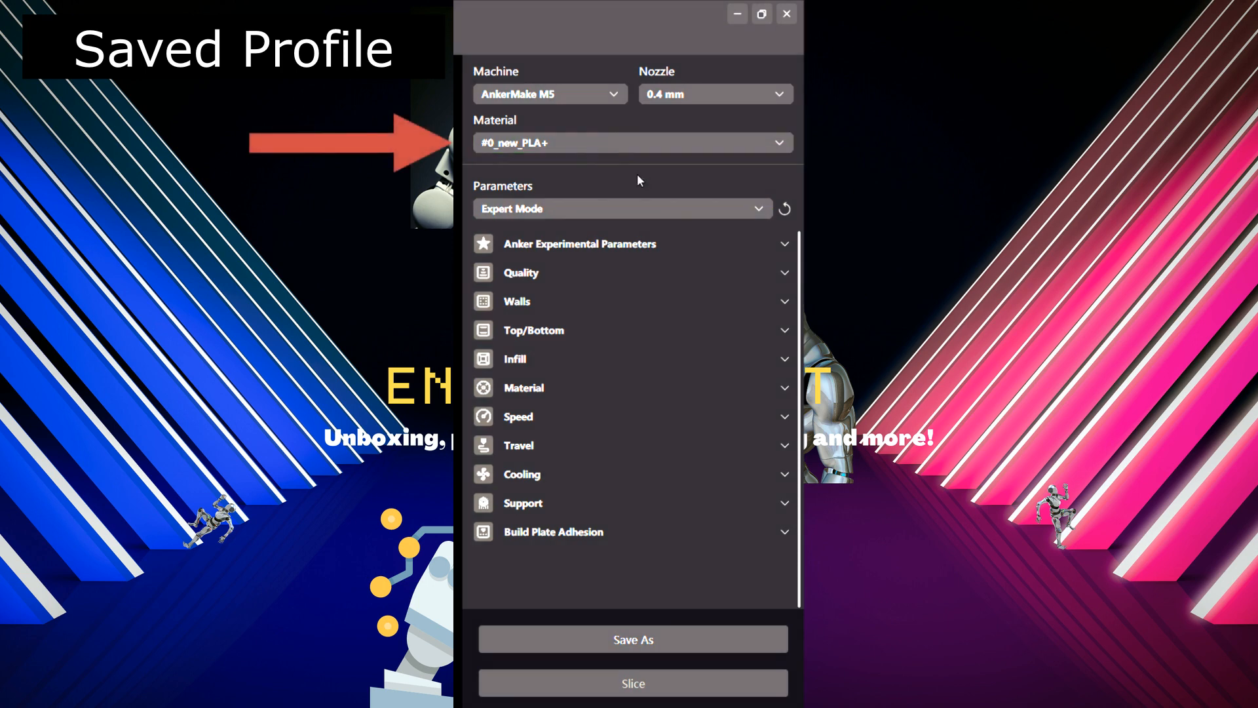
Step: Set Wall Thickness to 1.2 mm and enable Alternate Extra Wall in the Walls settings
left_click(521, 272)
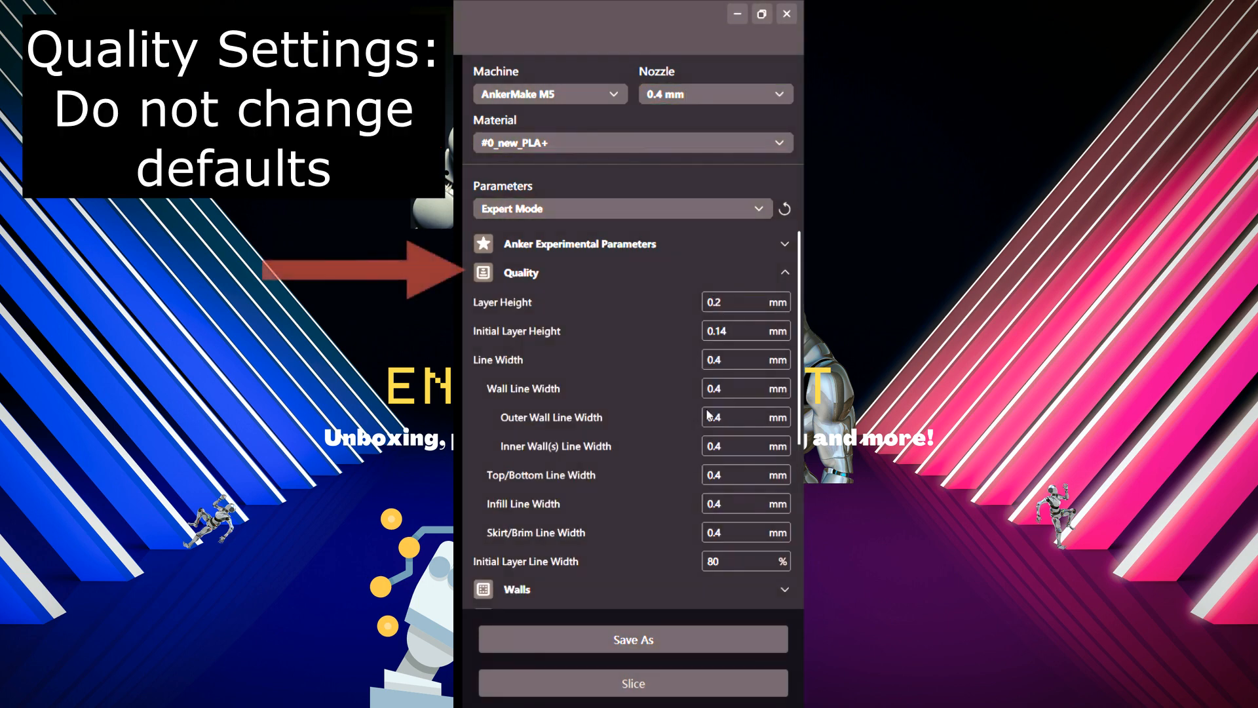
left_click(520, 273)
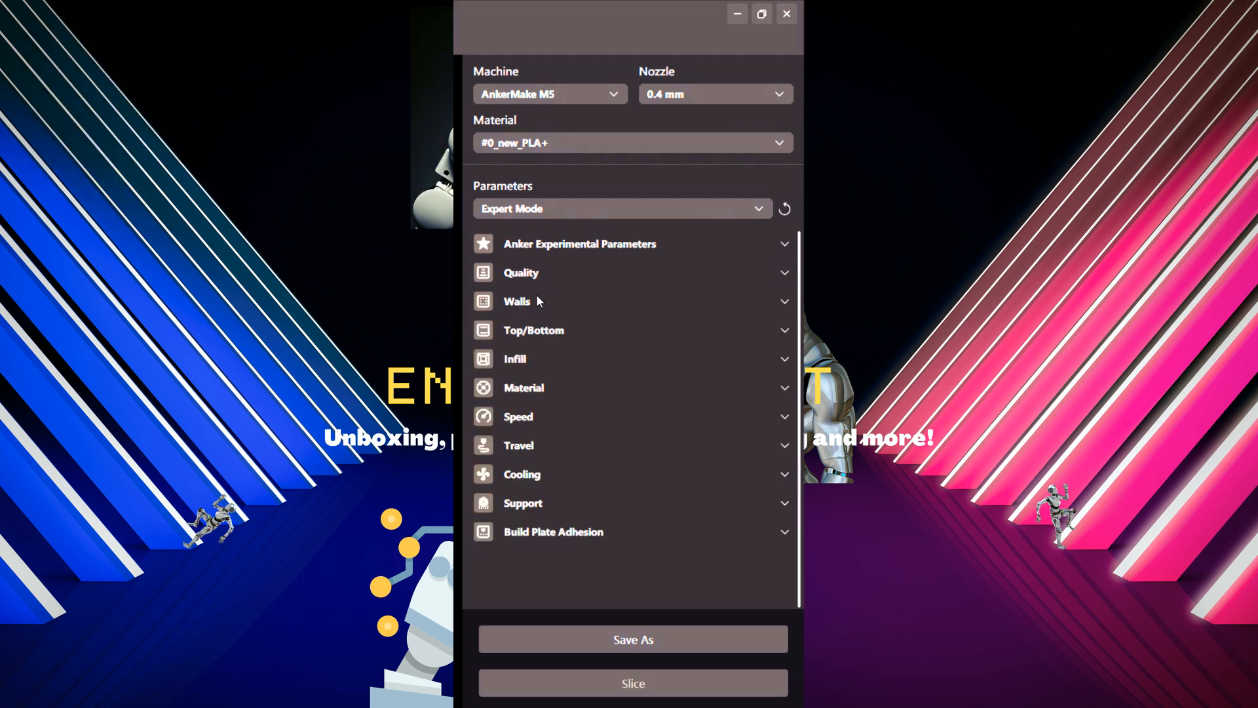
left_click(516, 301)
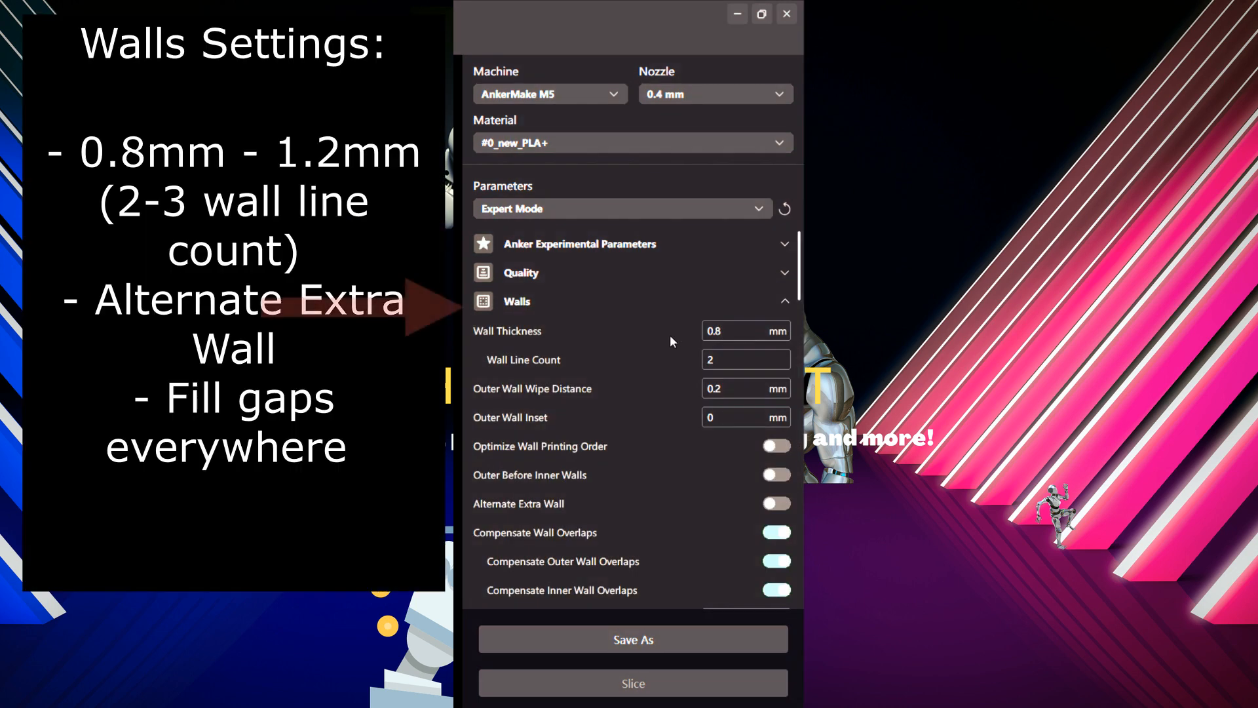
triple_click(744, 330)
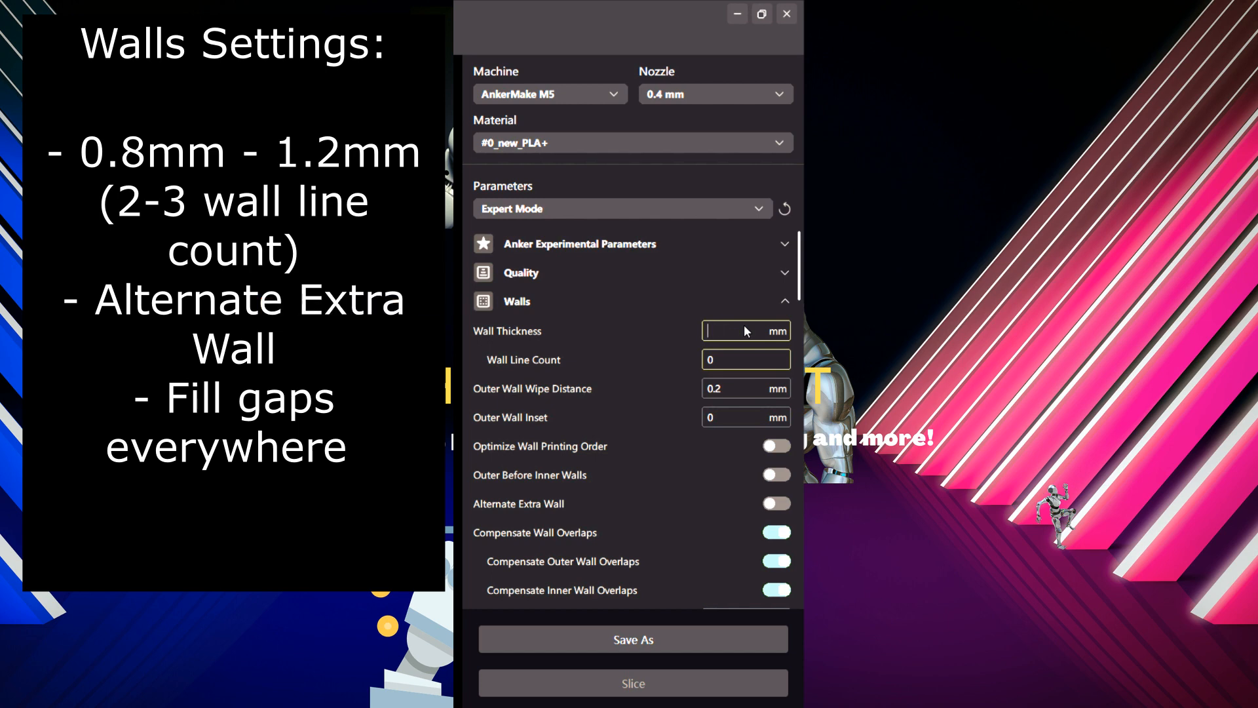
type("1.2")
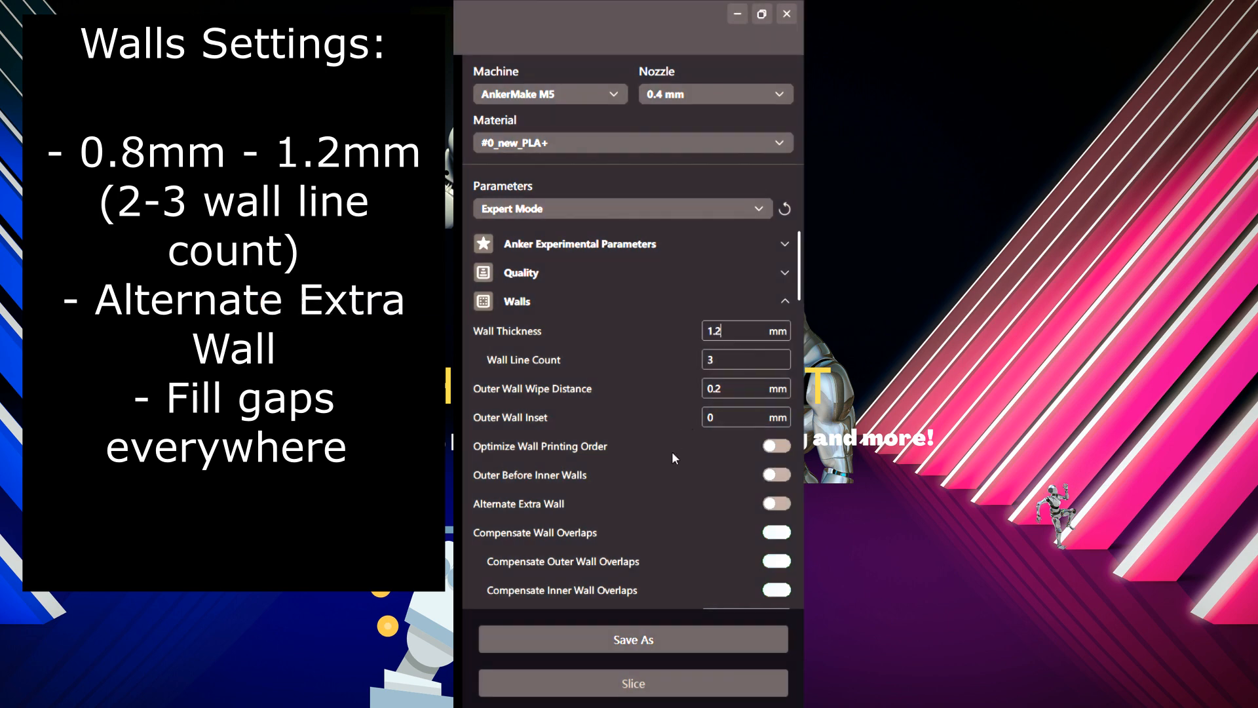
left_click(775, 503)
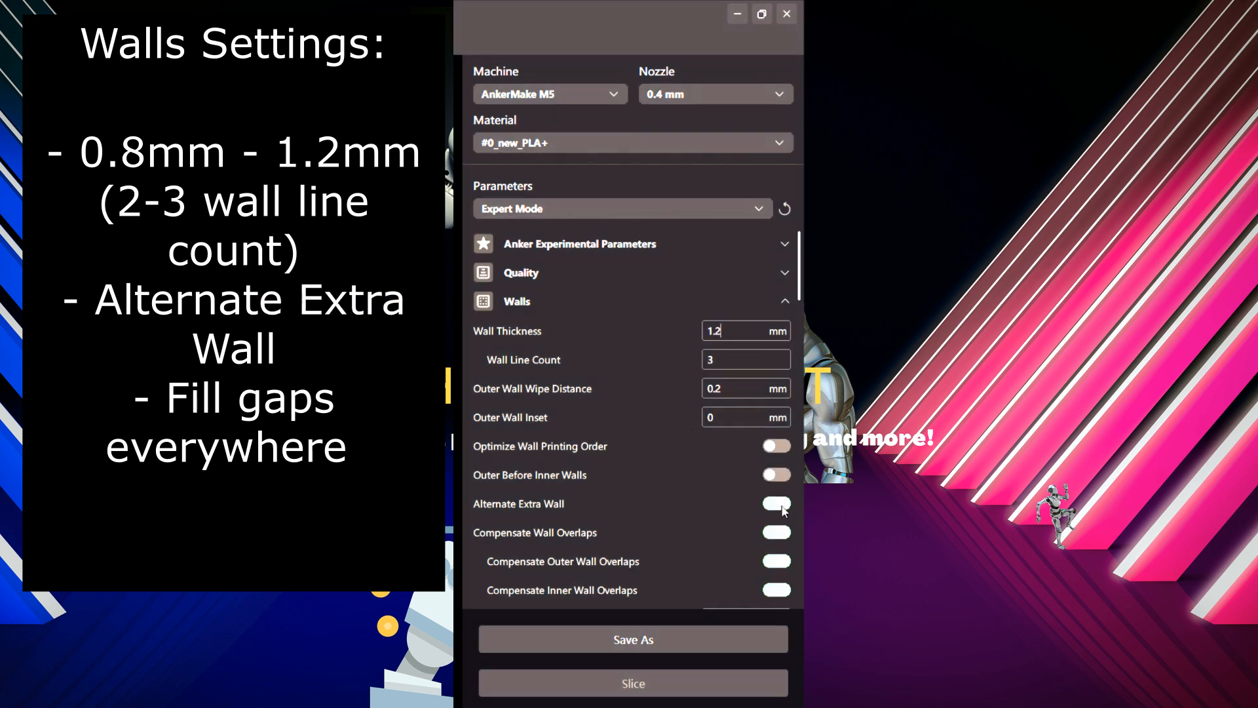
scroll("down", 3)
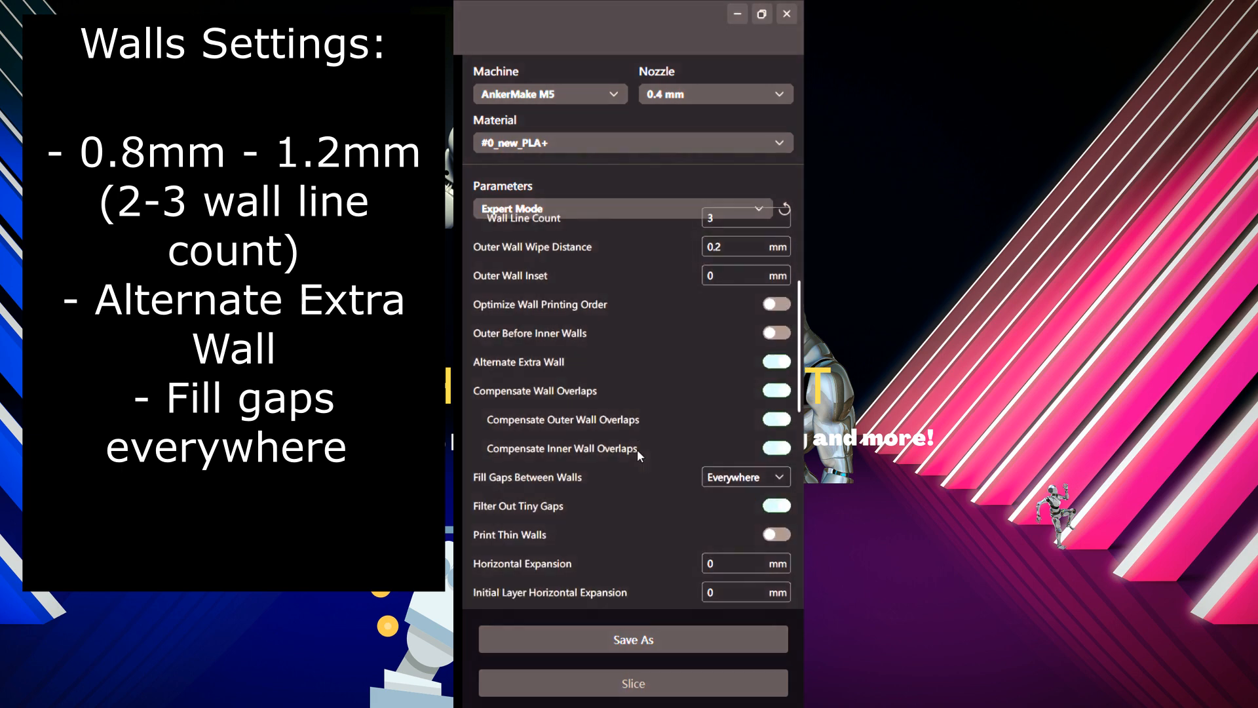
scroll("down", 3)
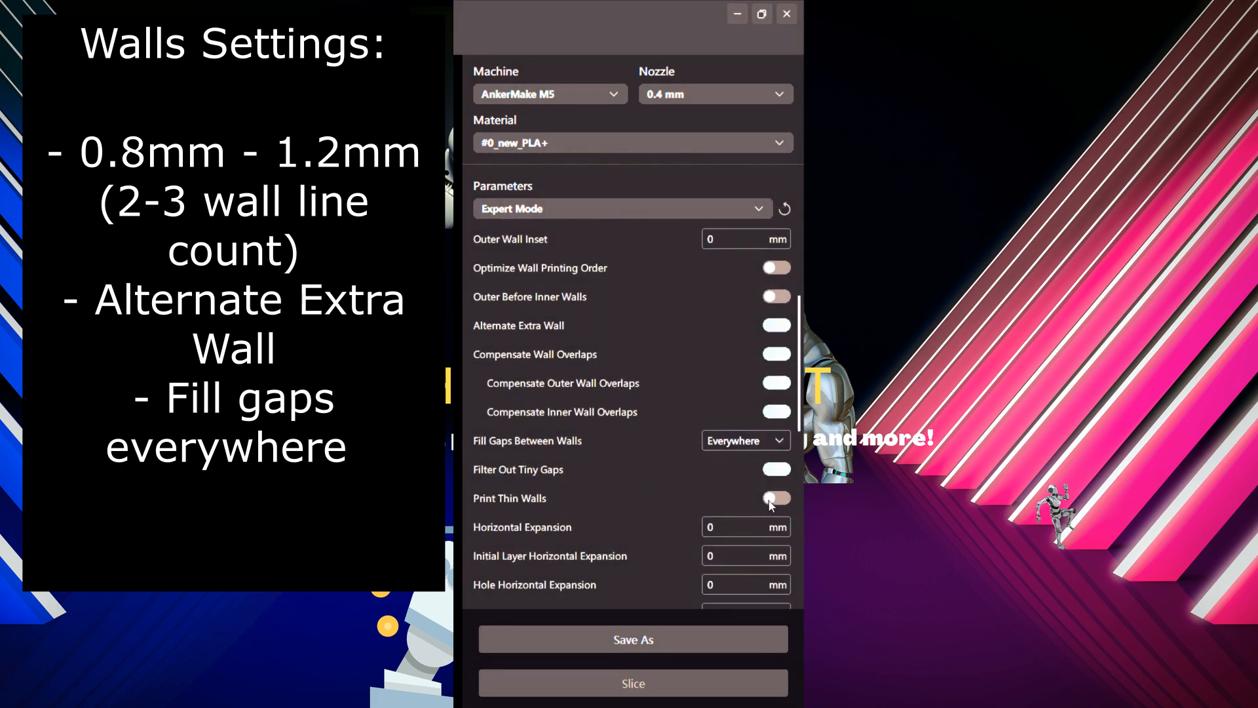
Step: Enable Ironing in the Top/Bottom settings, leaving thickness at 0.8 mm
scroll("down", 3)
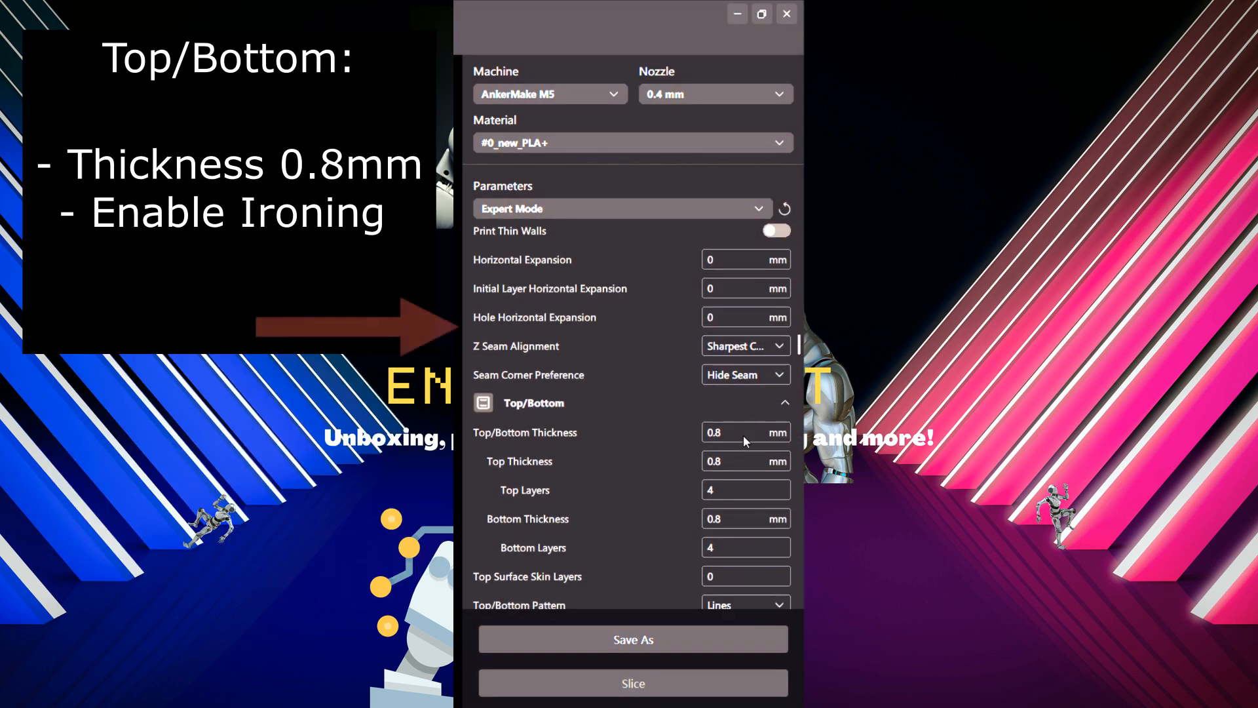
scroll("down", 3)
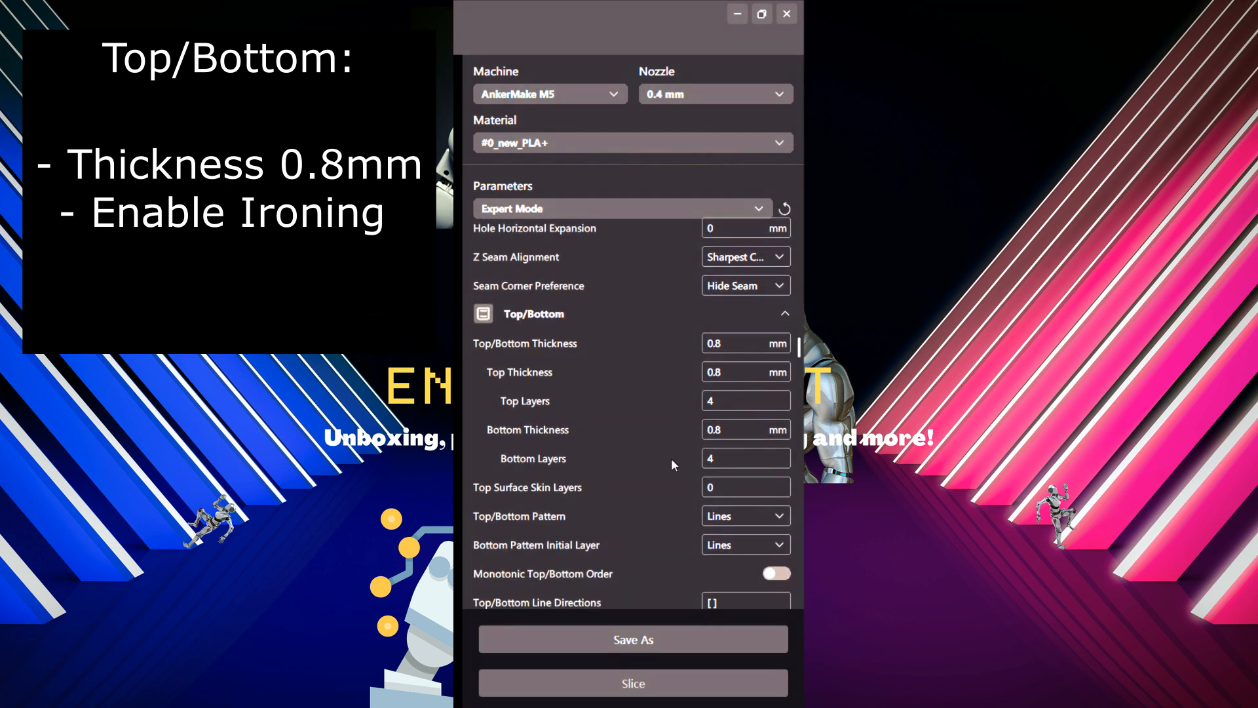
mouse_move(744, 558)
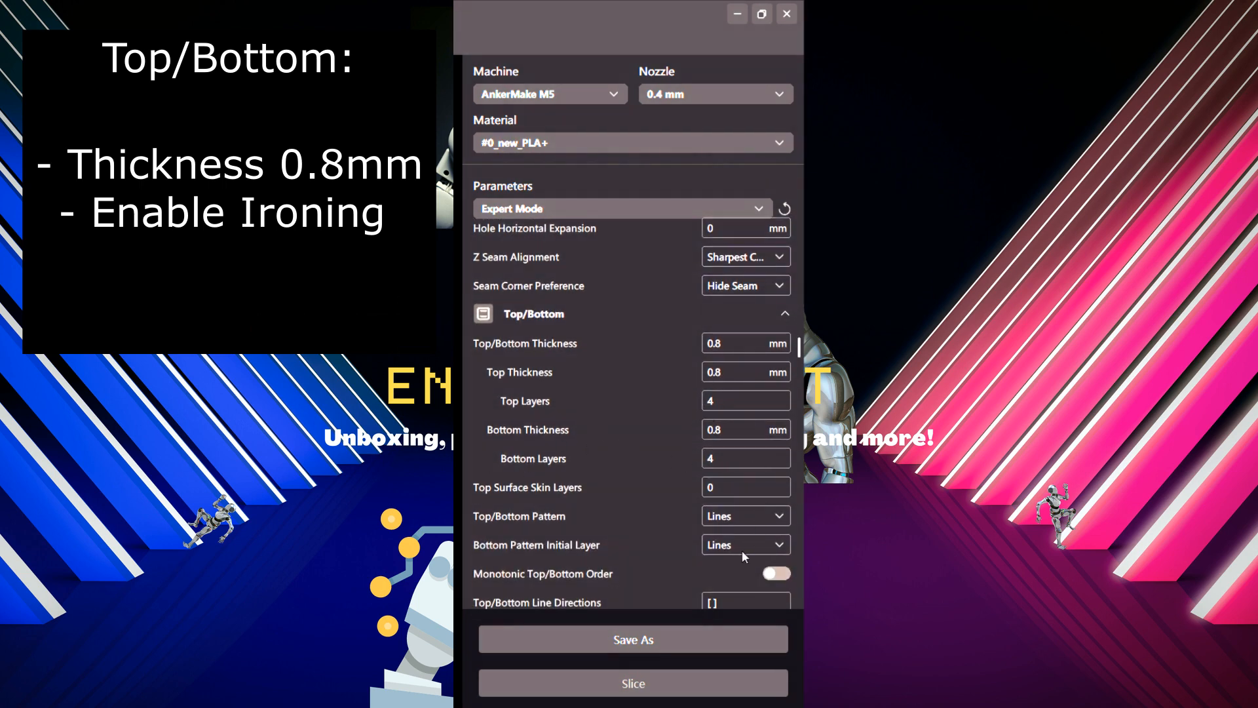
scroll("down", 3)
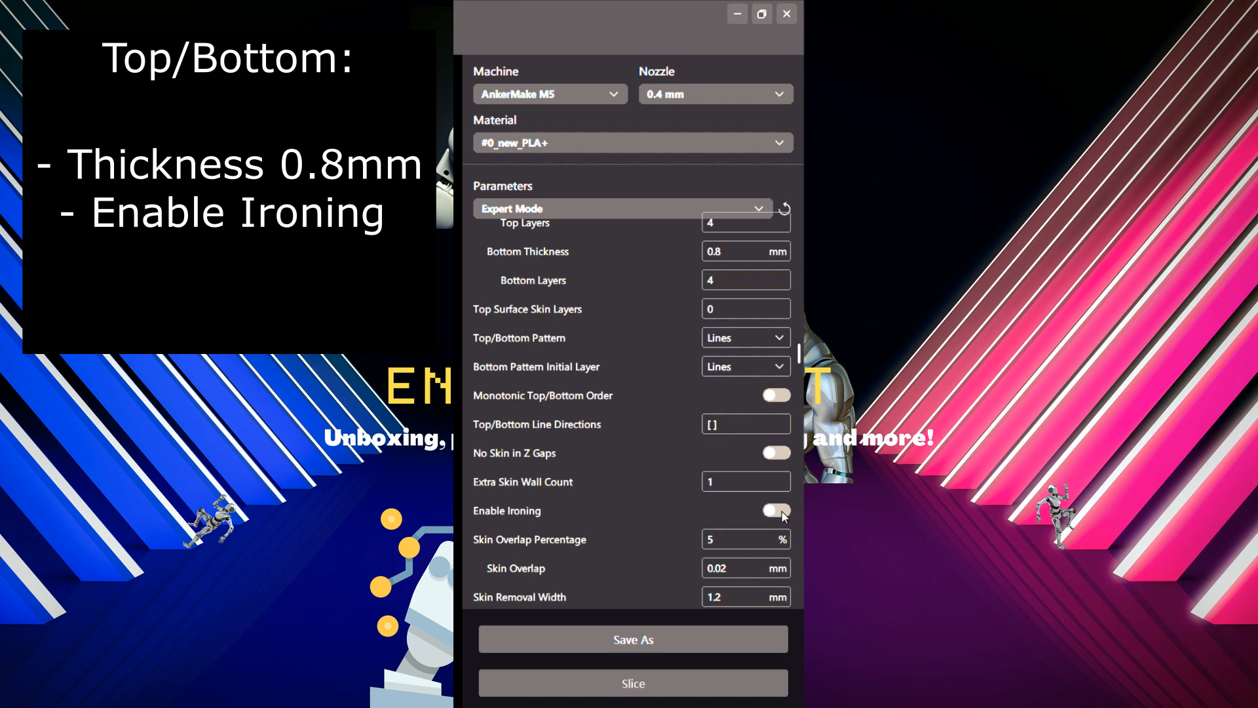
left_click(773, 510)
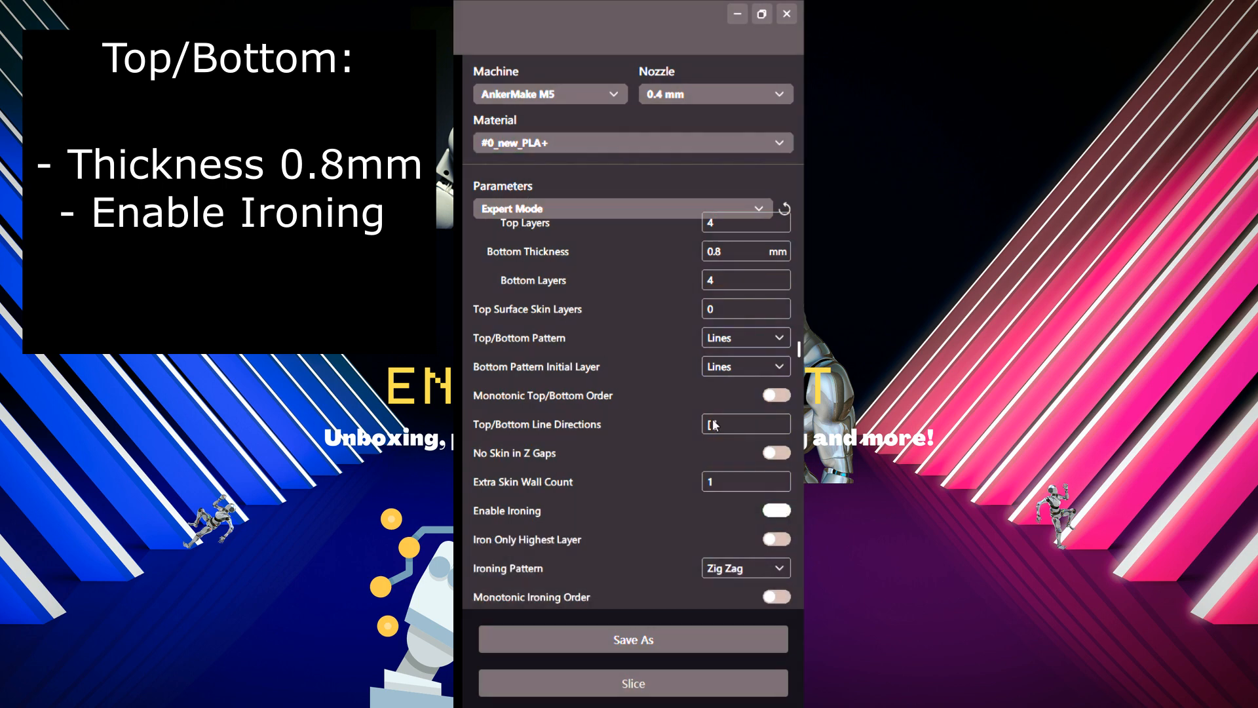
scroll("down", 3)
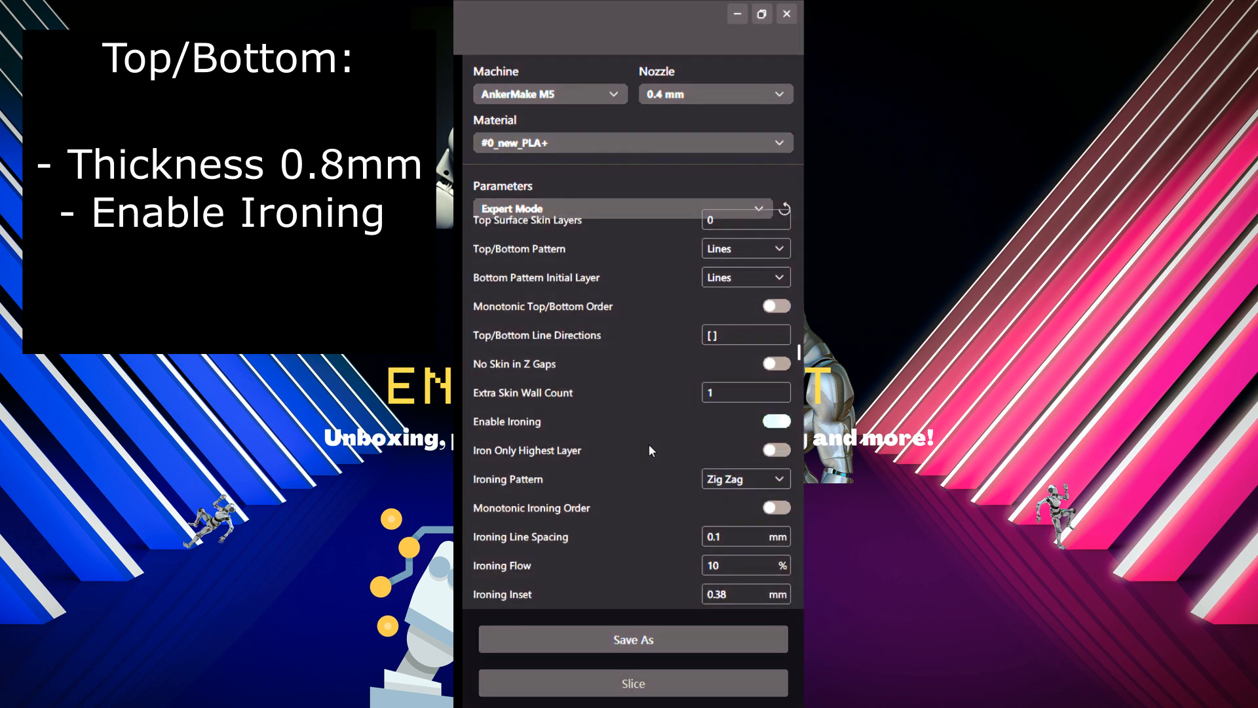
scroll("down", 3)
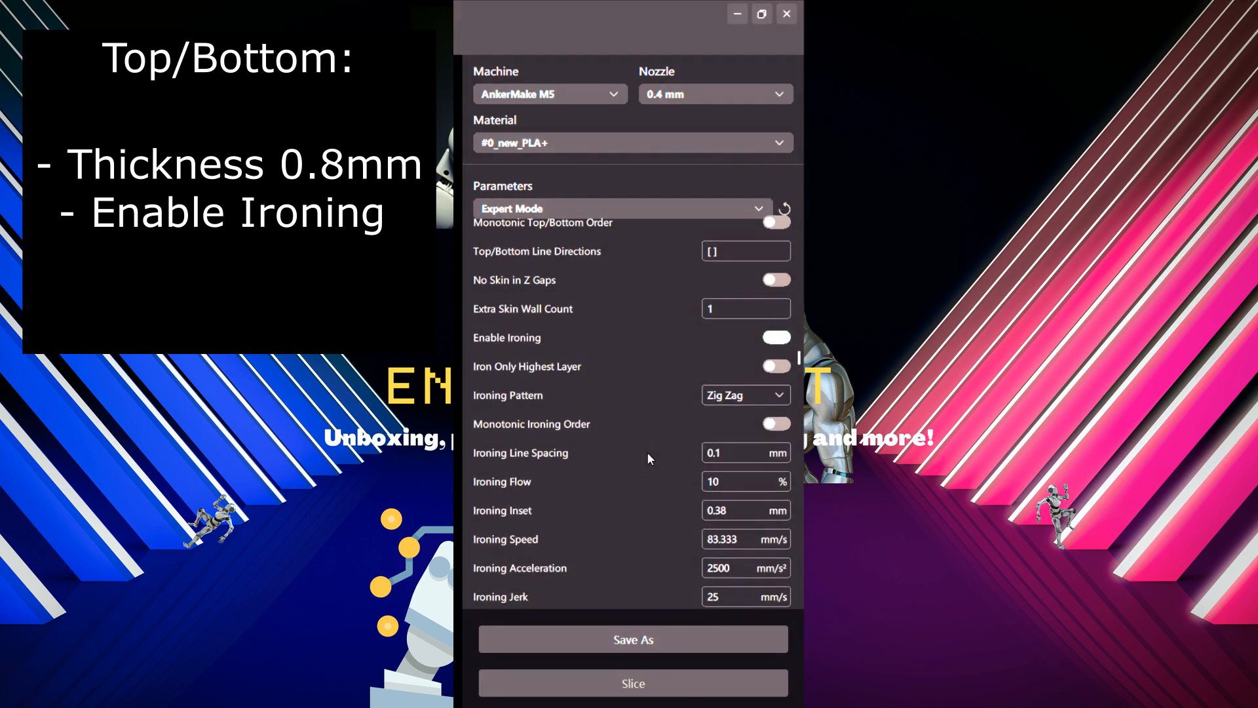
scroll("down", 3)
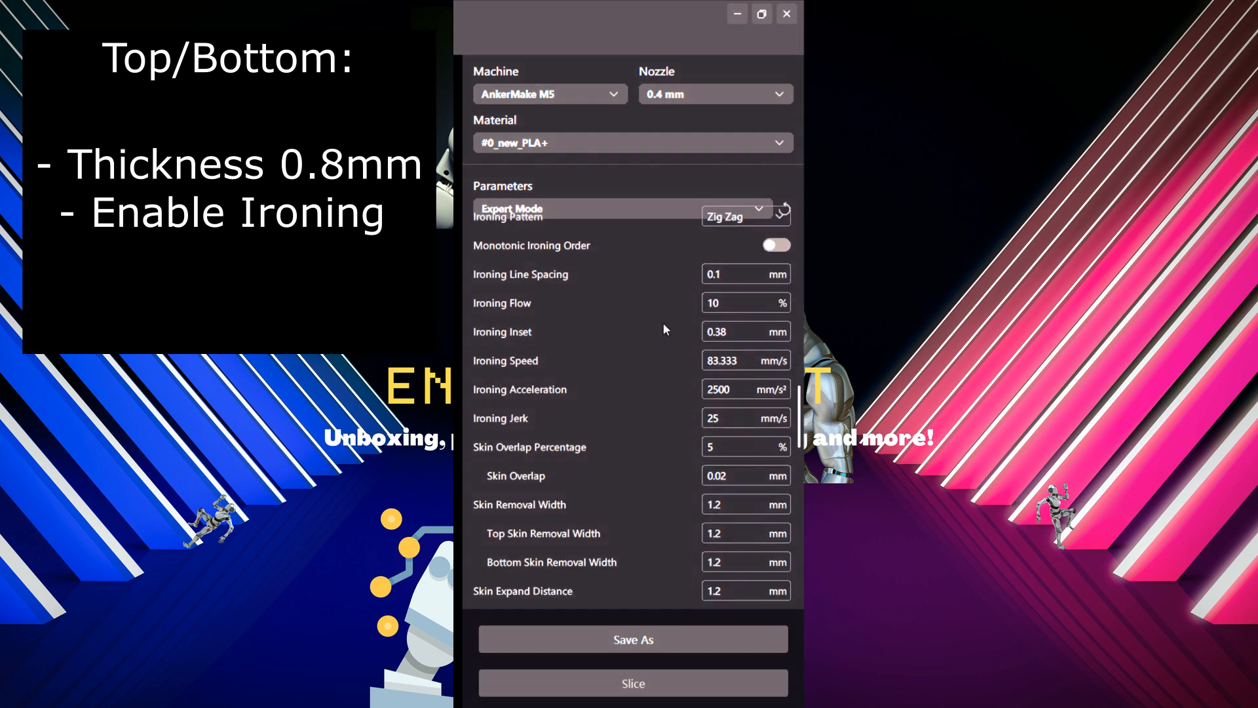
scroll("down", 3)
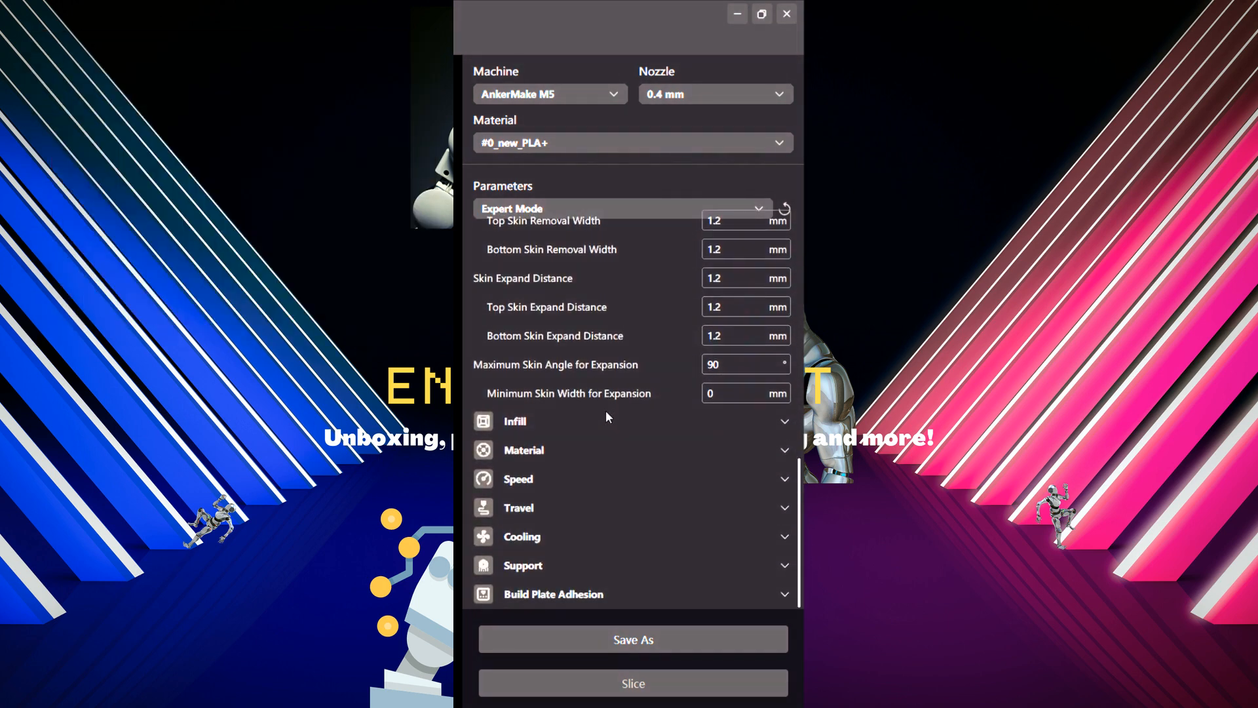
Step: Set Infill Density to 10% with connected infill lines and review the Material settings
left_click(514, 420)
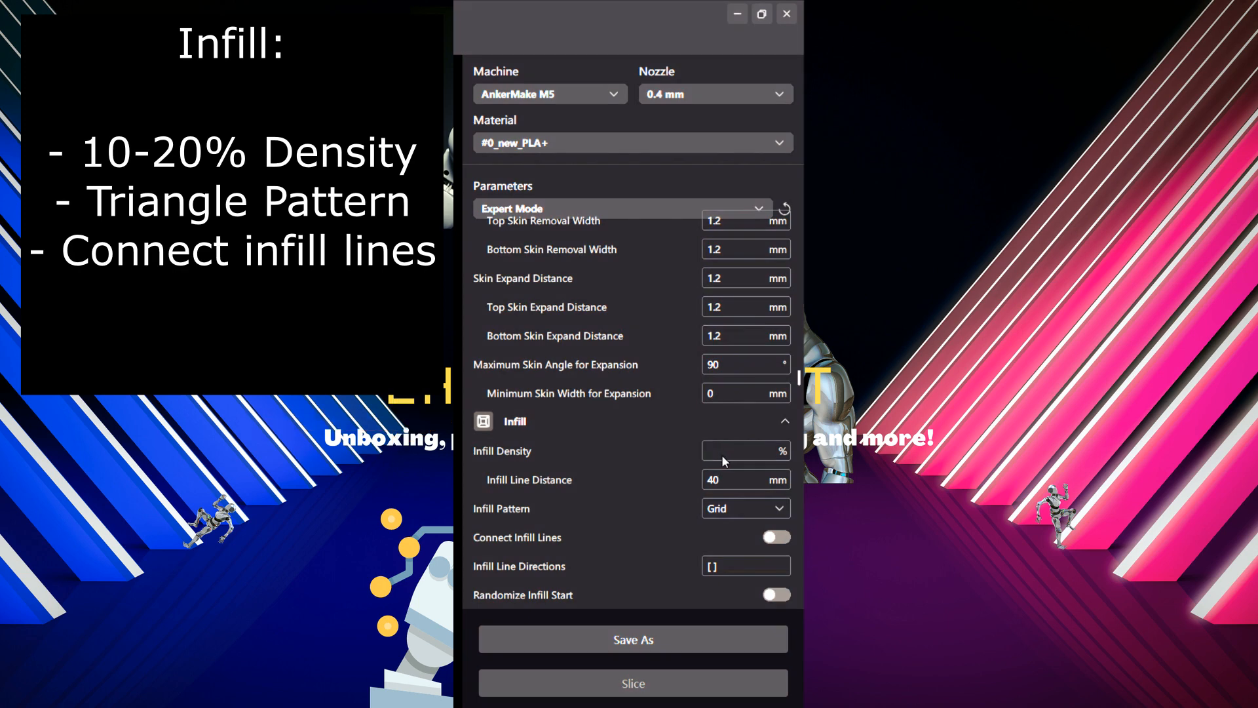
type("10")
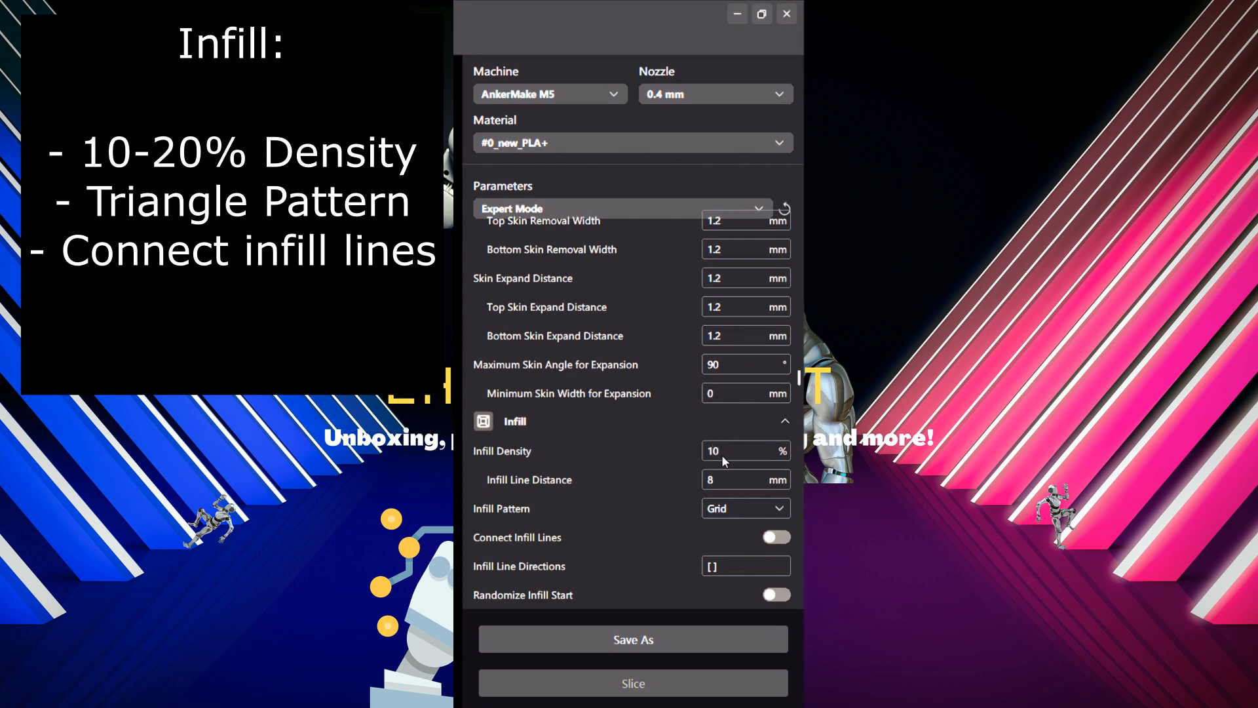
scroll("down", 3)
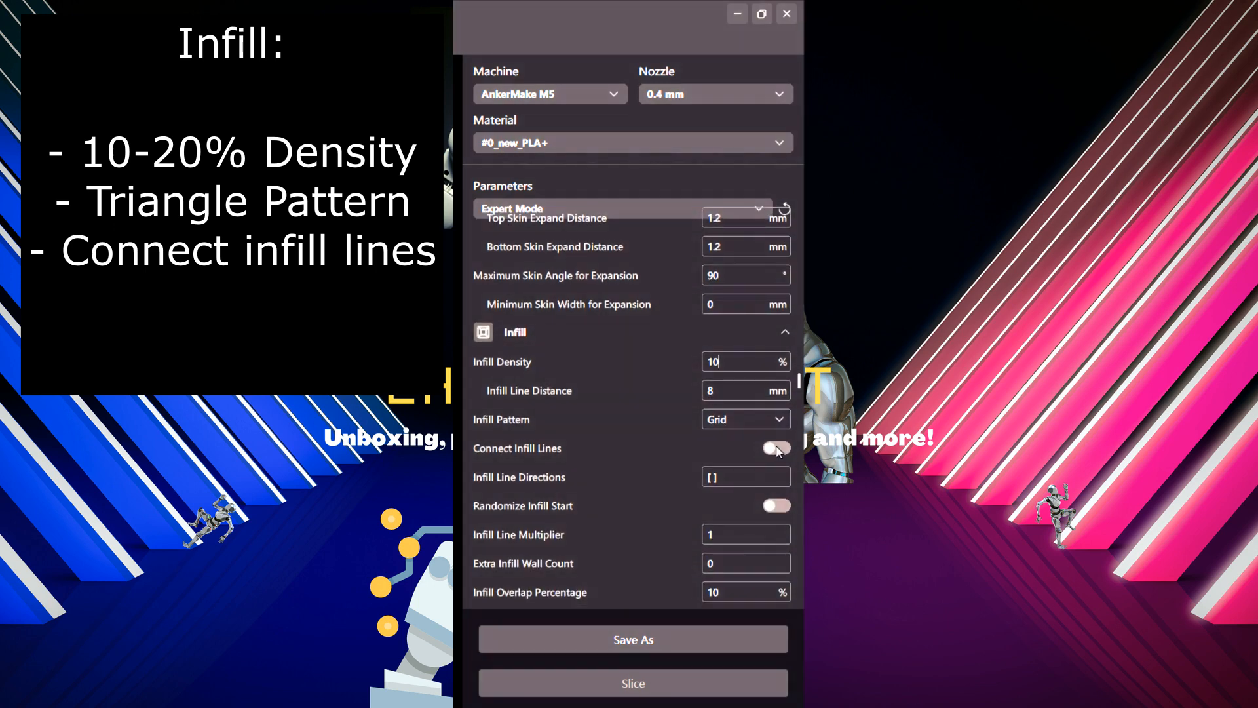
scroll("down", 3)
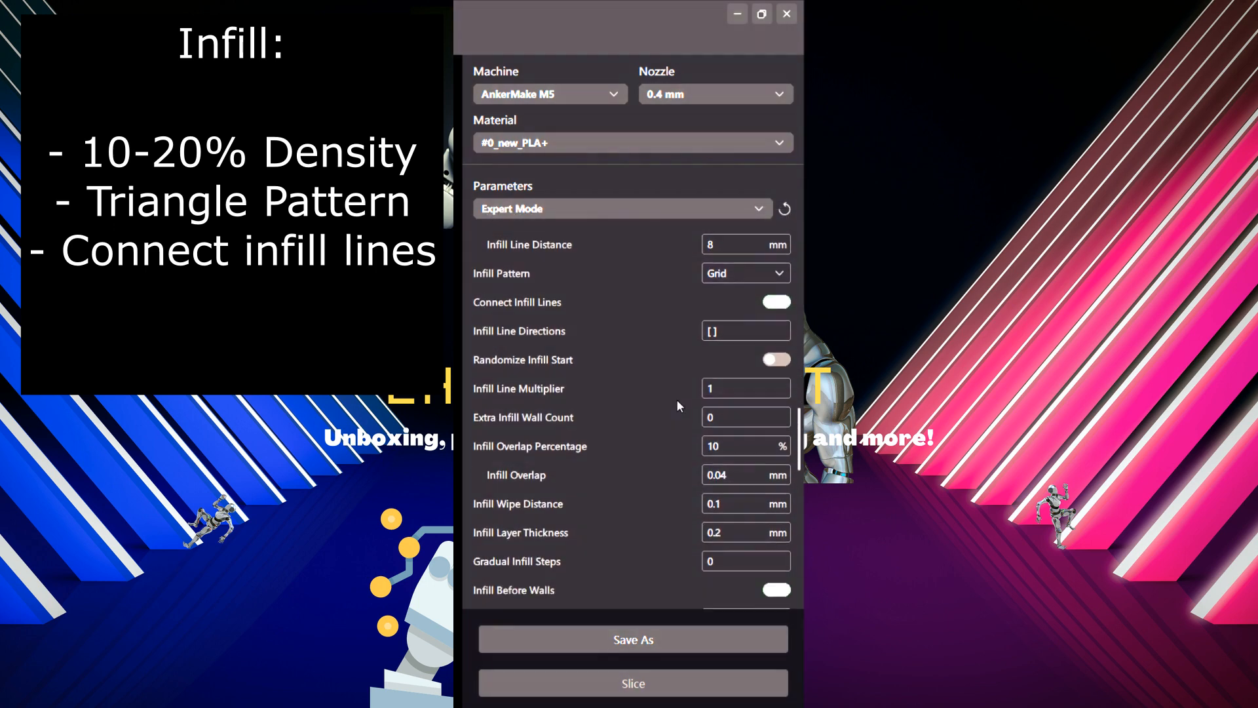
scroll("down", 3)
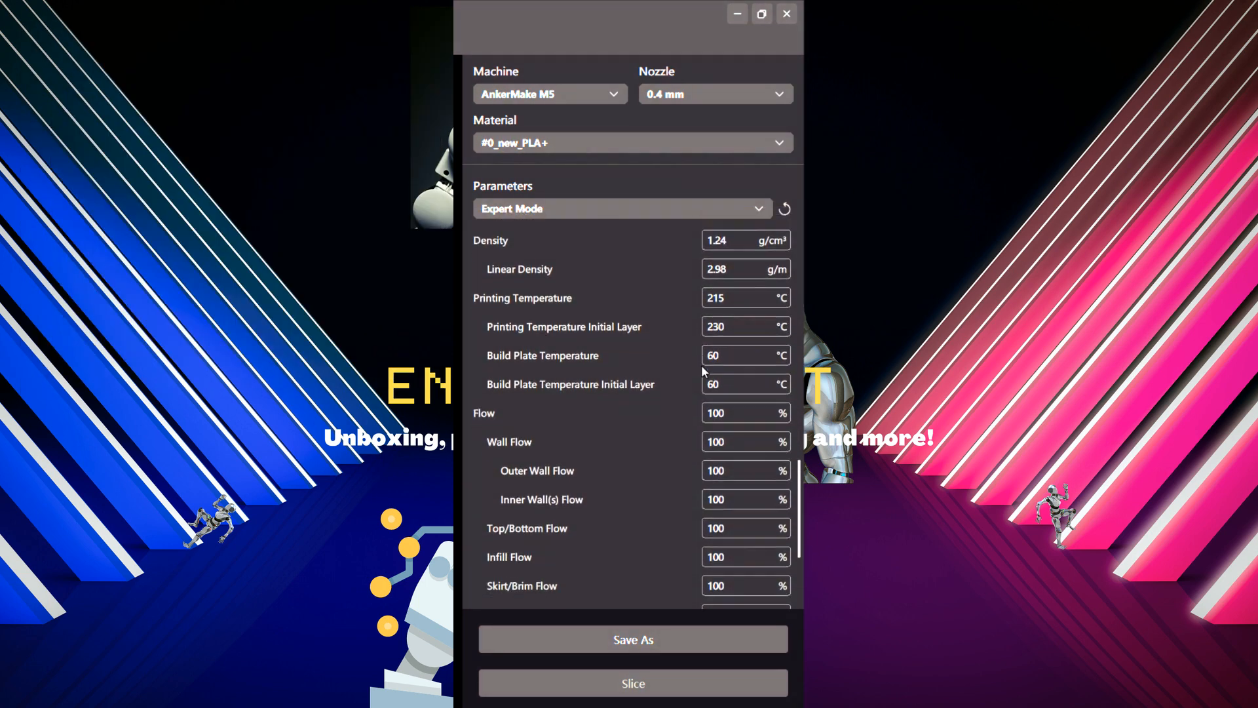
scroll("down", 3)
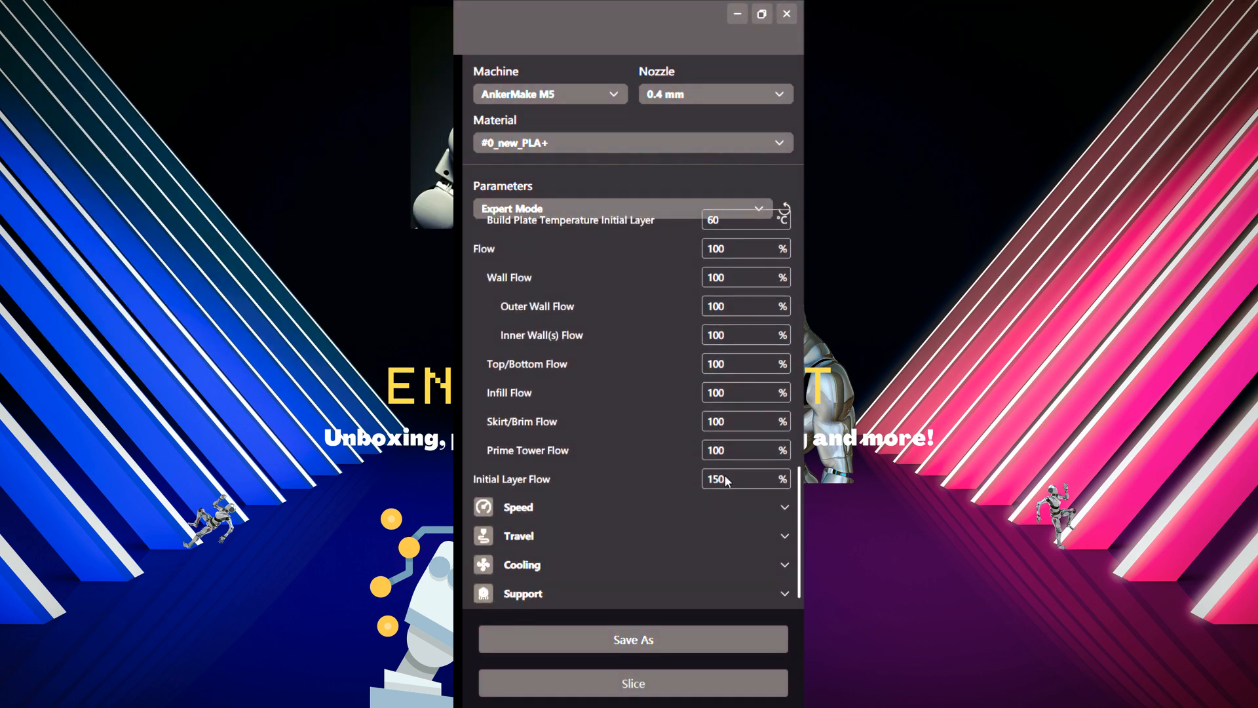
mouse_move(746, 257)
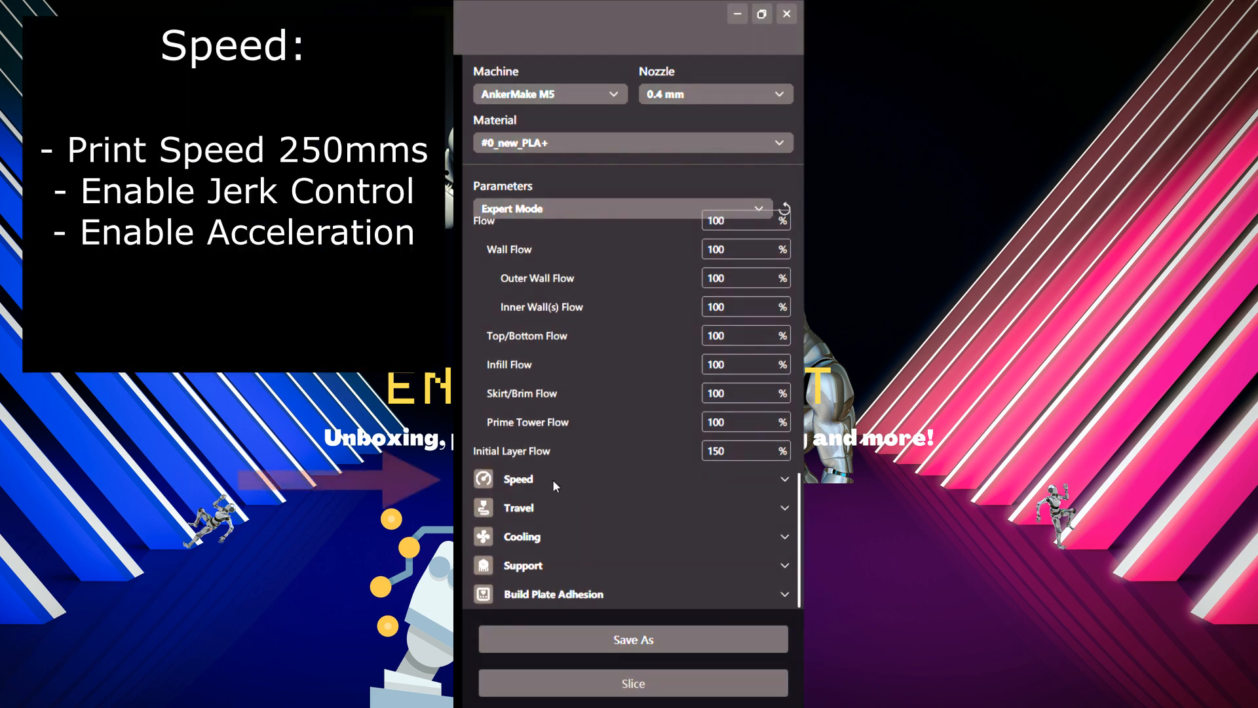
Step: Enable acceleration control (2500 mm/s²) and jerk control (25 mm/s) in the Speed settings
left_click(517, 478)
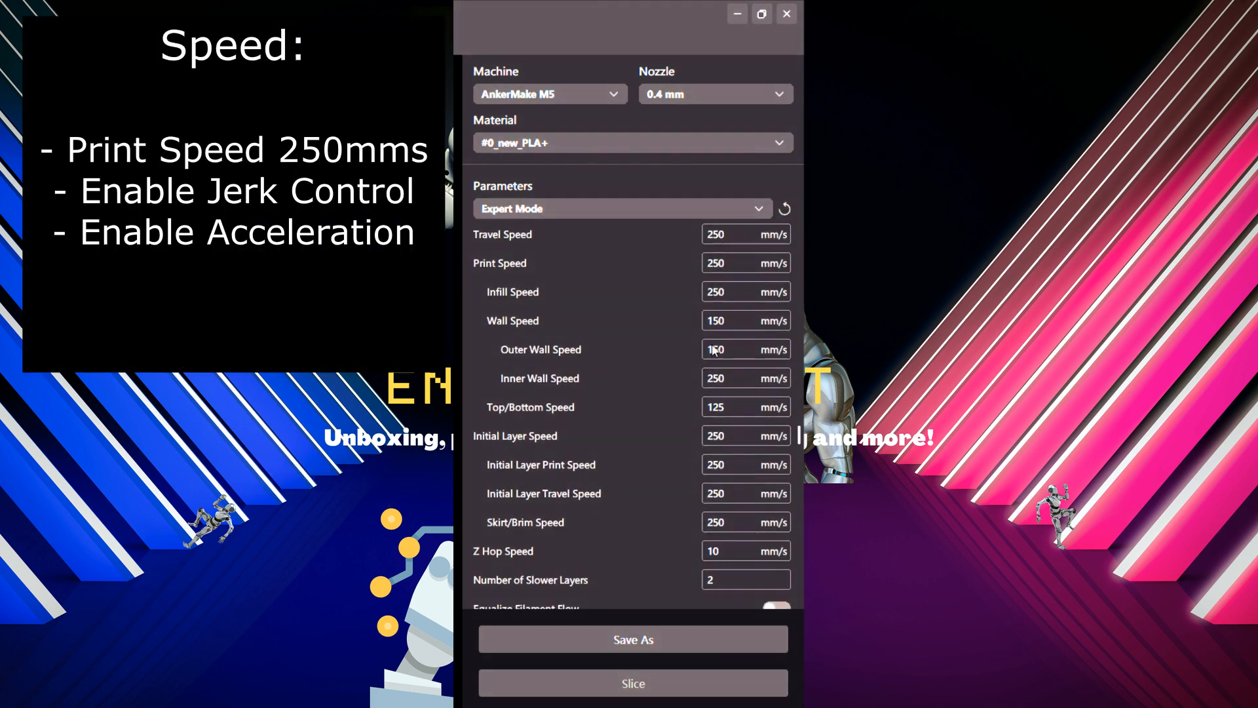
scroll("down", 3)
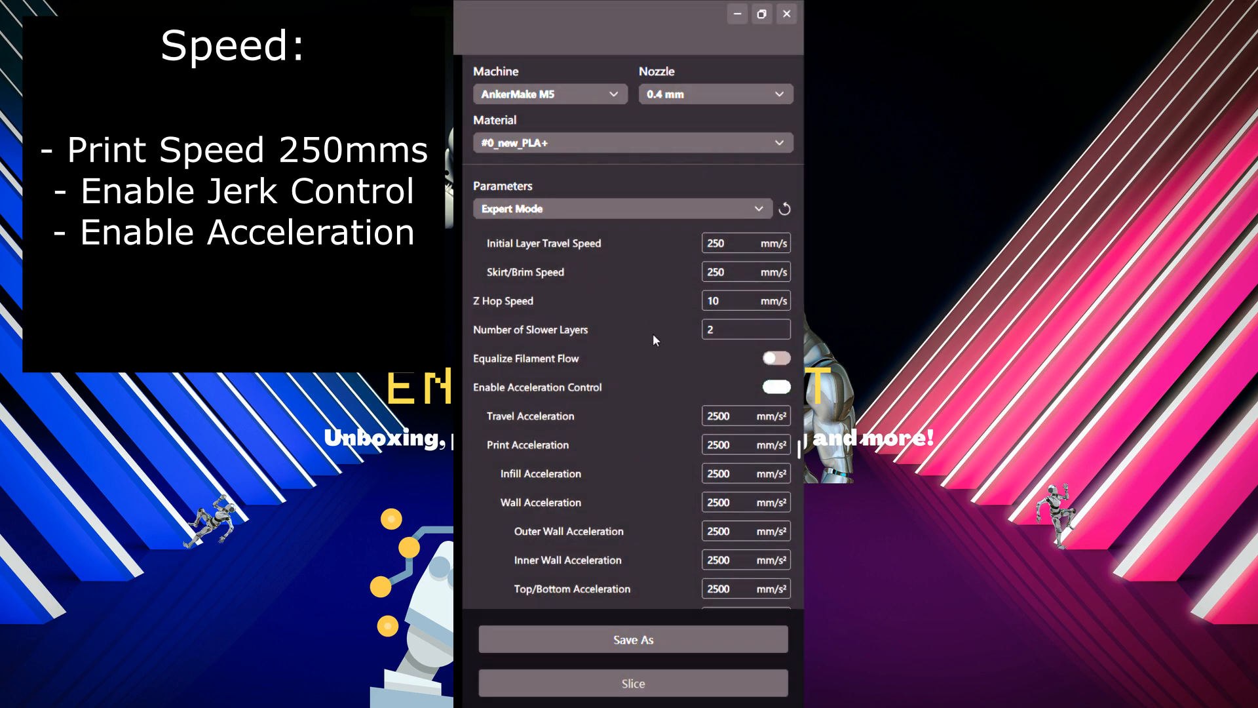
scroll("down", 3)
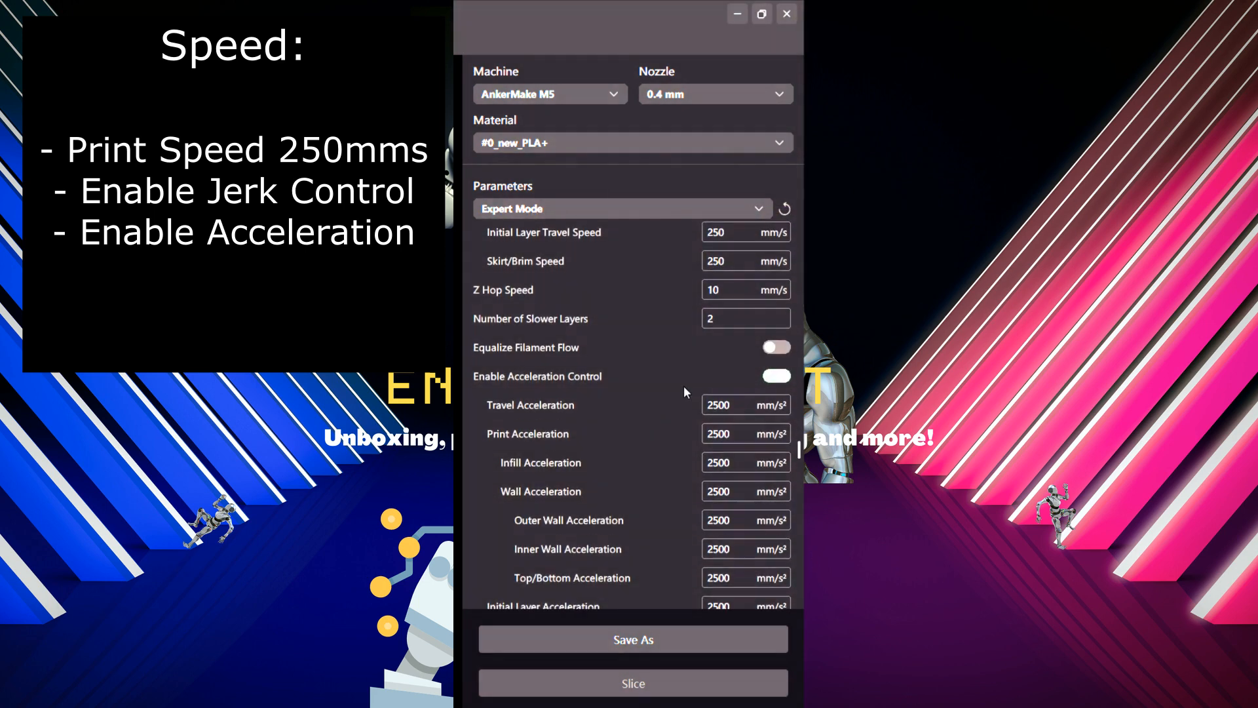
scroll("down", 3)
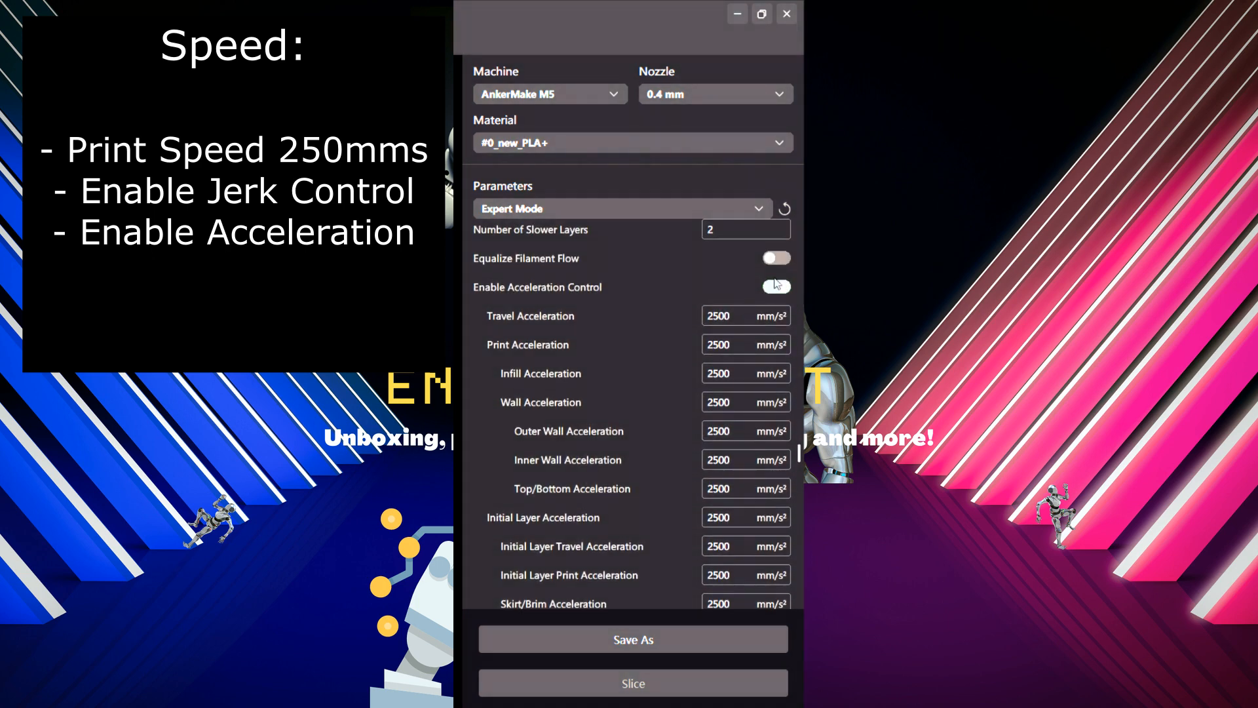
left_click(774, 287)
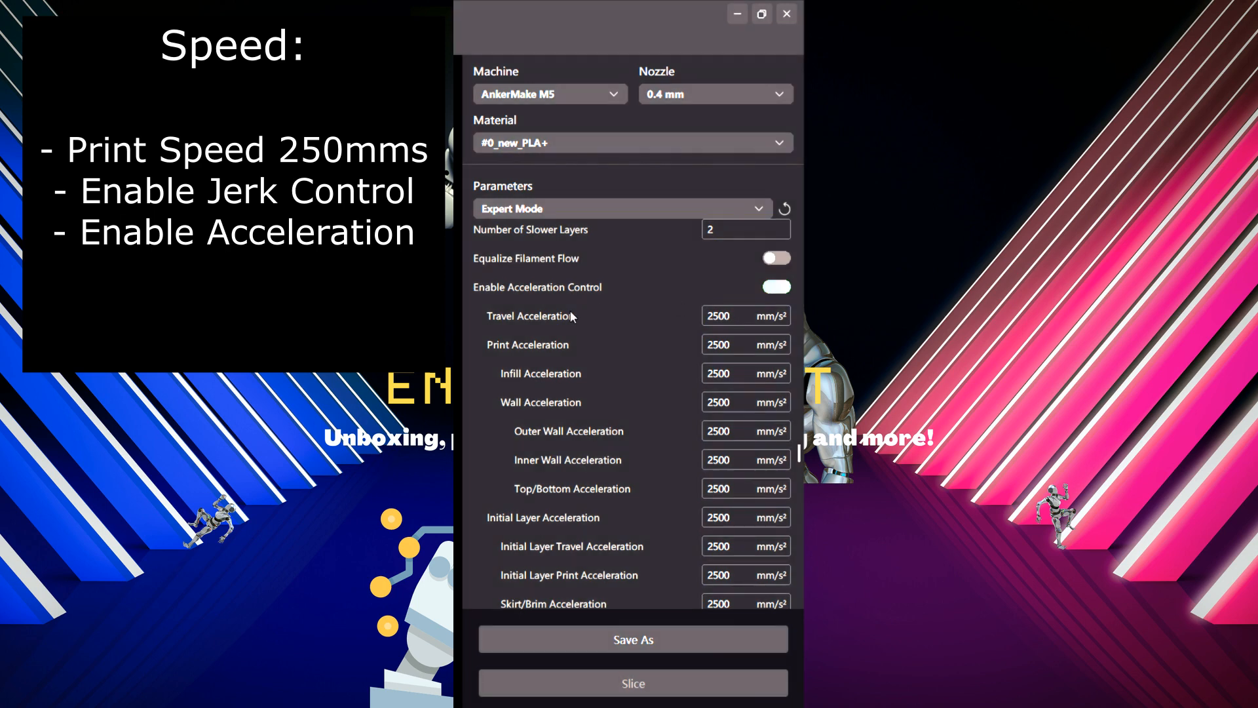
scroll("down", 3)
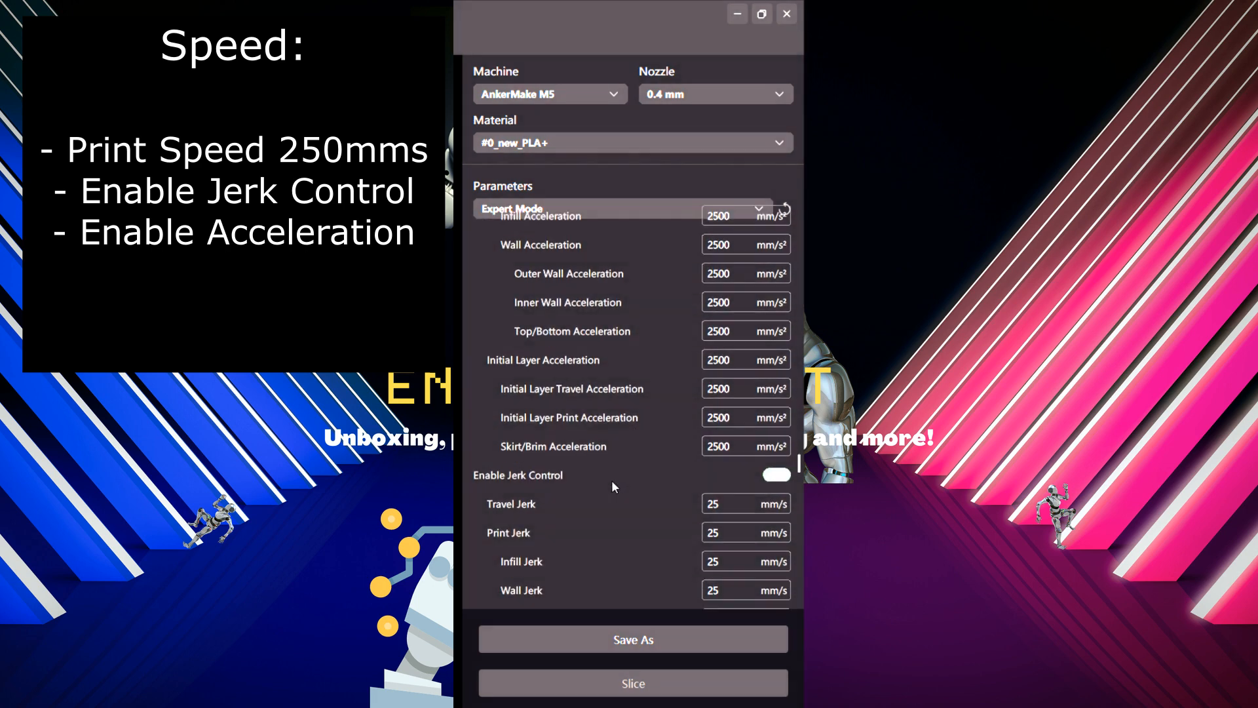
scroll("down", 3)
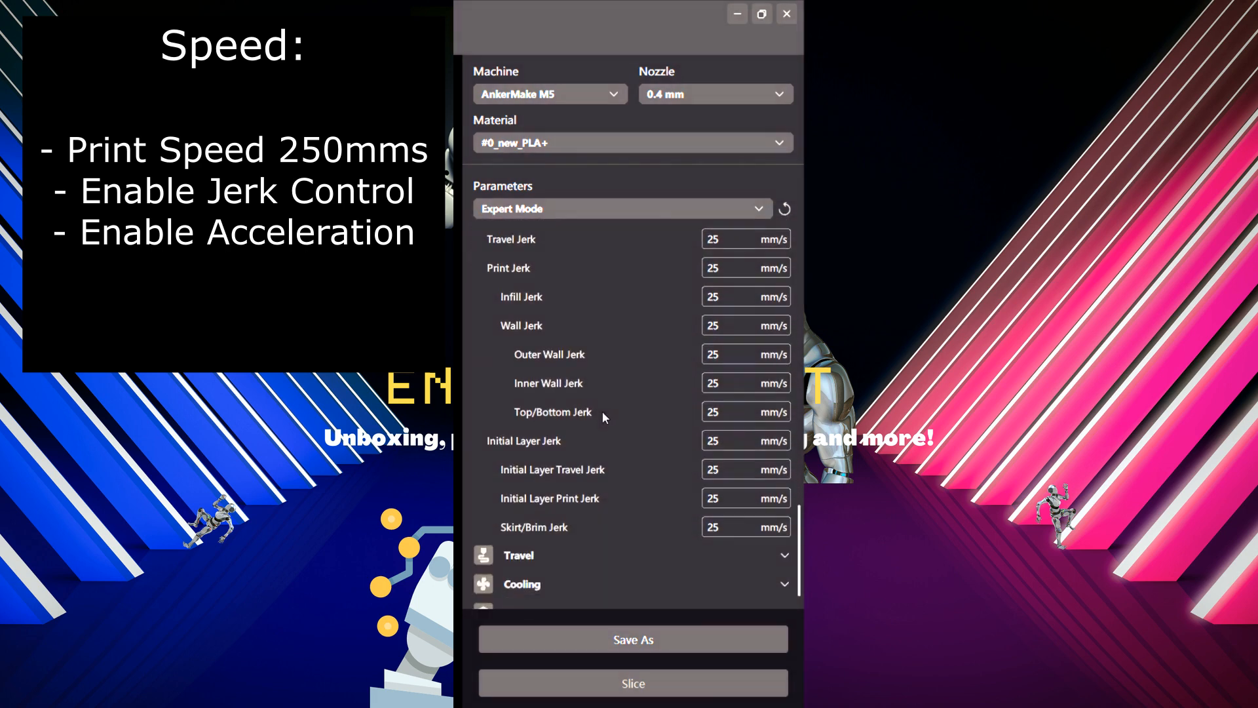
scroll("down", 3)
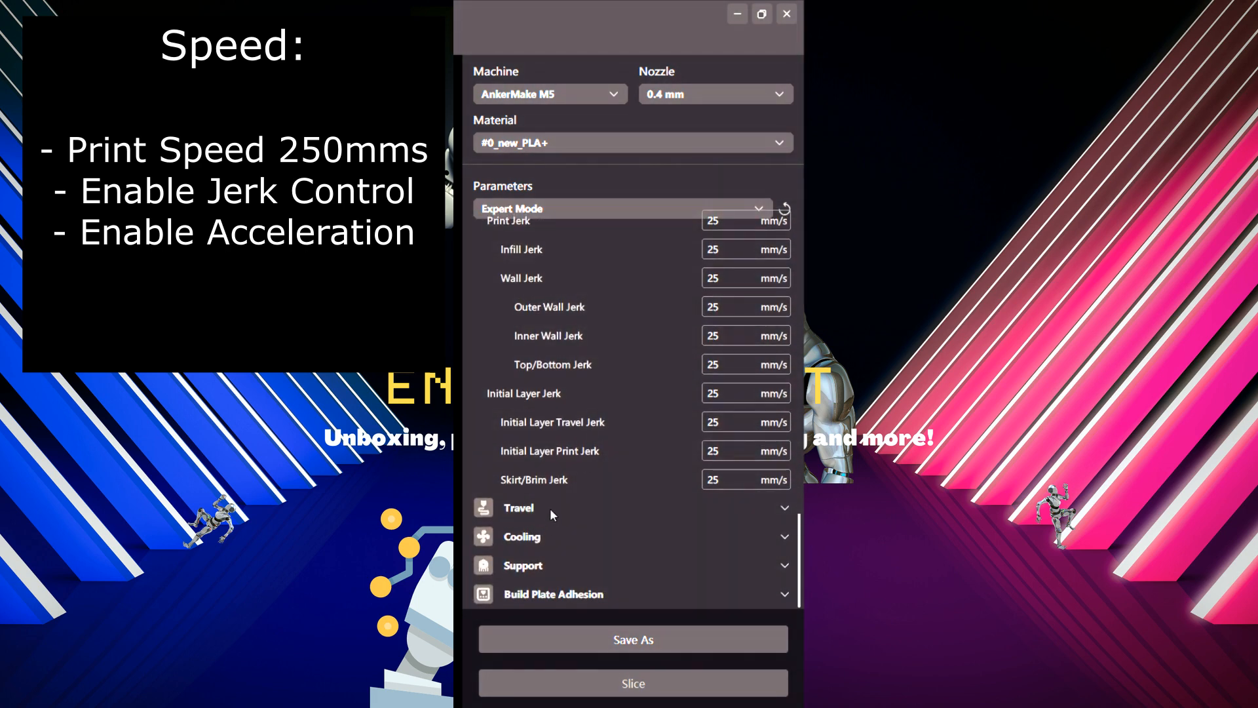
left_click(519, 507)
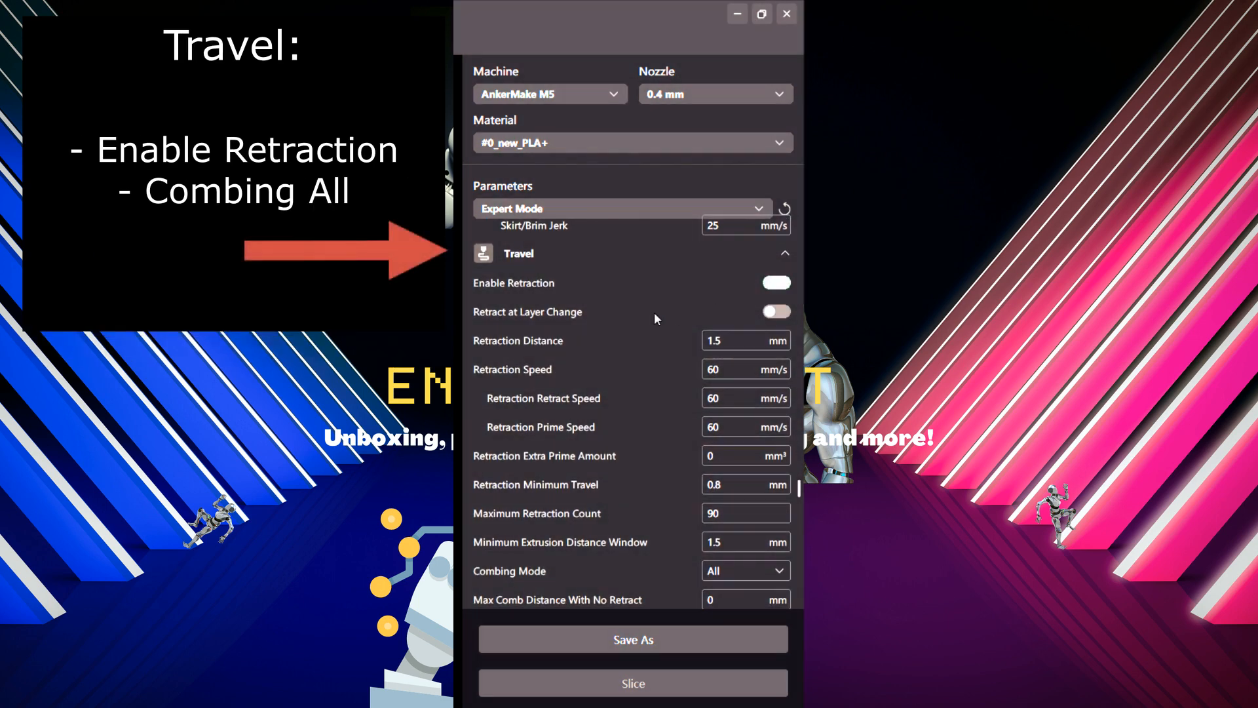
mouse_move(634, 346)
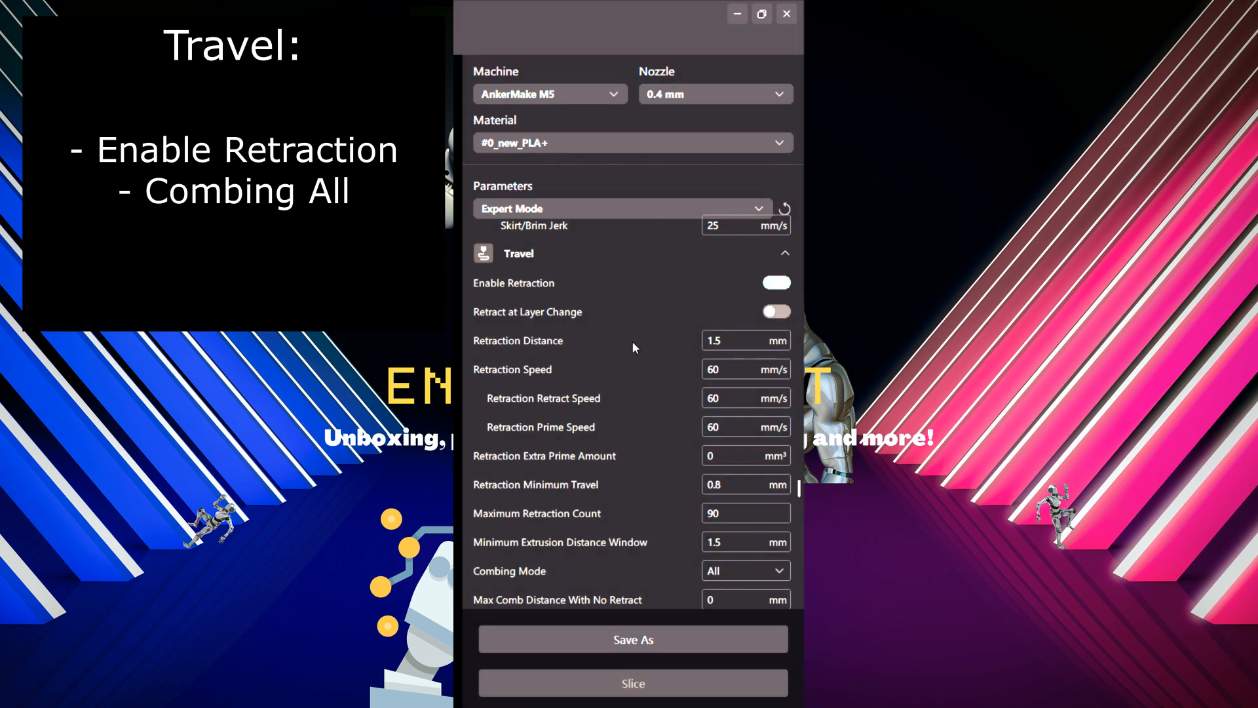
Step: Review Travel settings, keeping retraction on and Combing Mode All, and scroll to Cooling
scroll("down", 3)
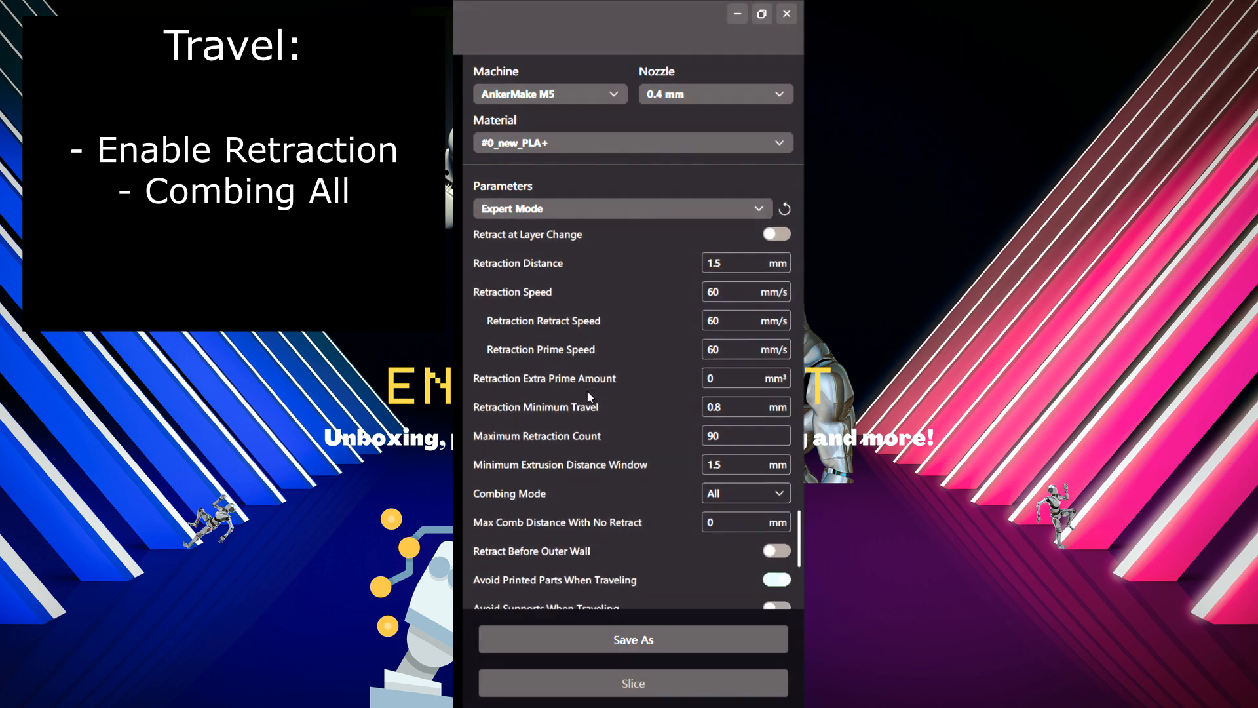
scroll("down", 3)
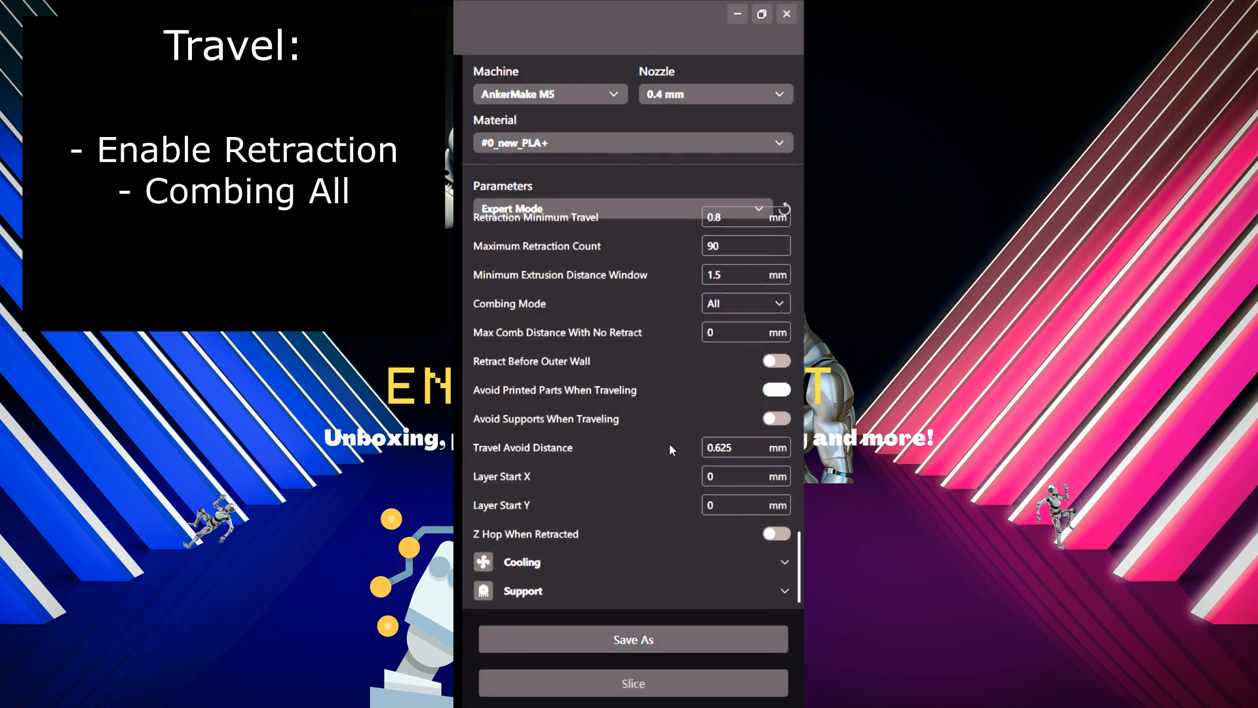
scroll("down", 3)
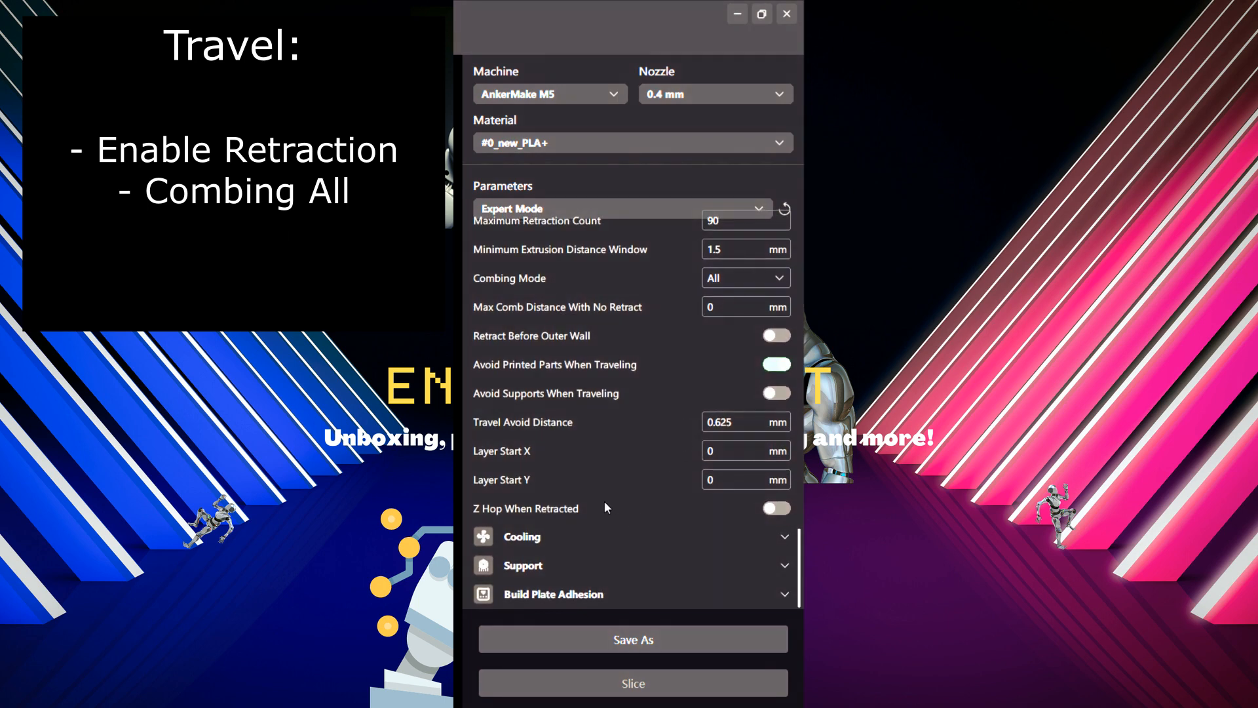
scroll("up", 3)
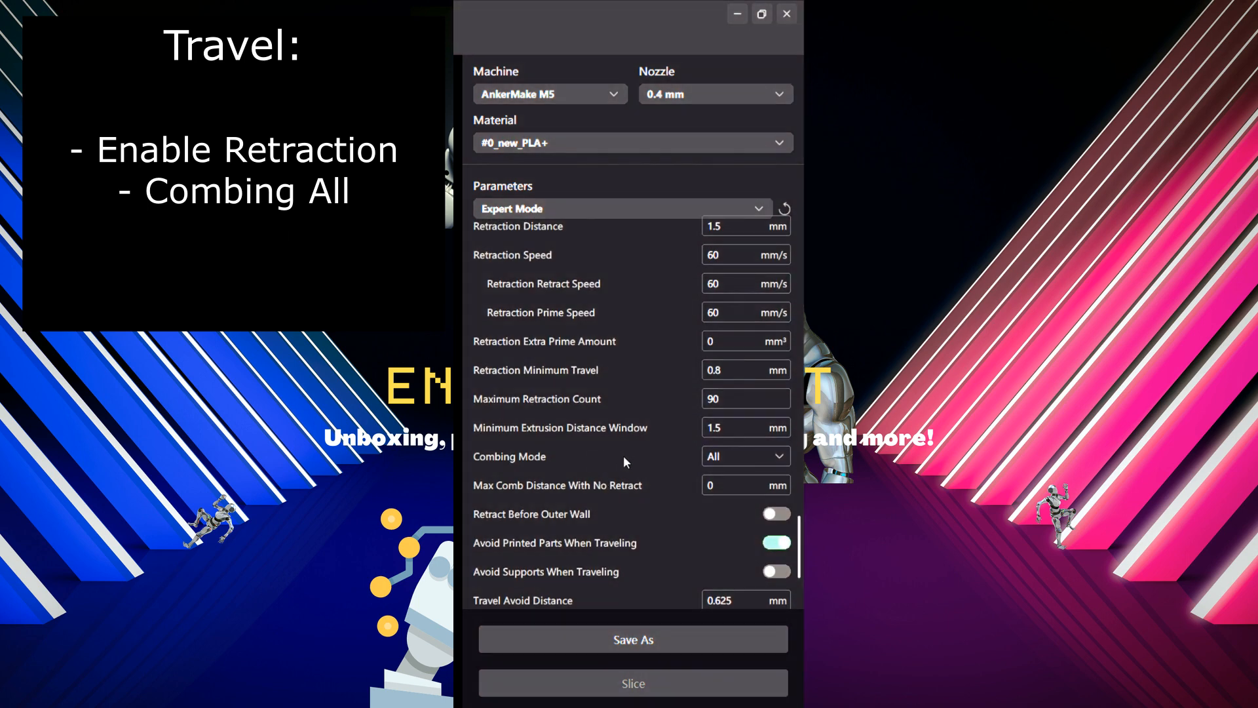
mouse_move(641, 460)
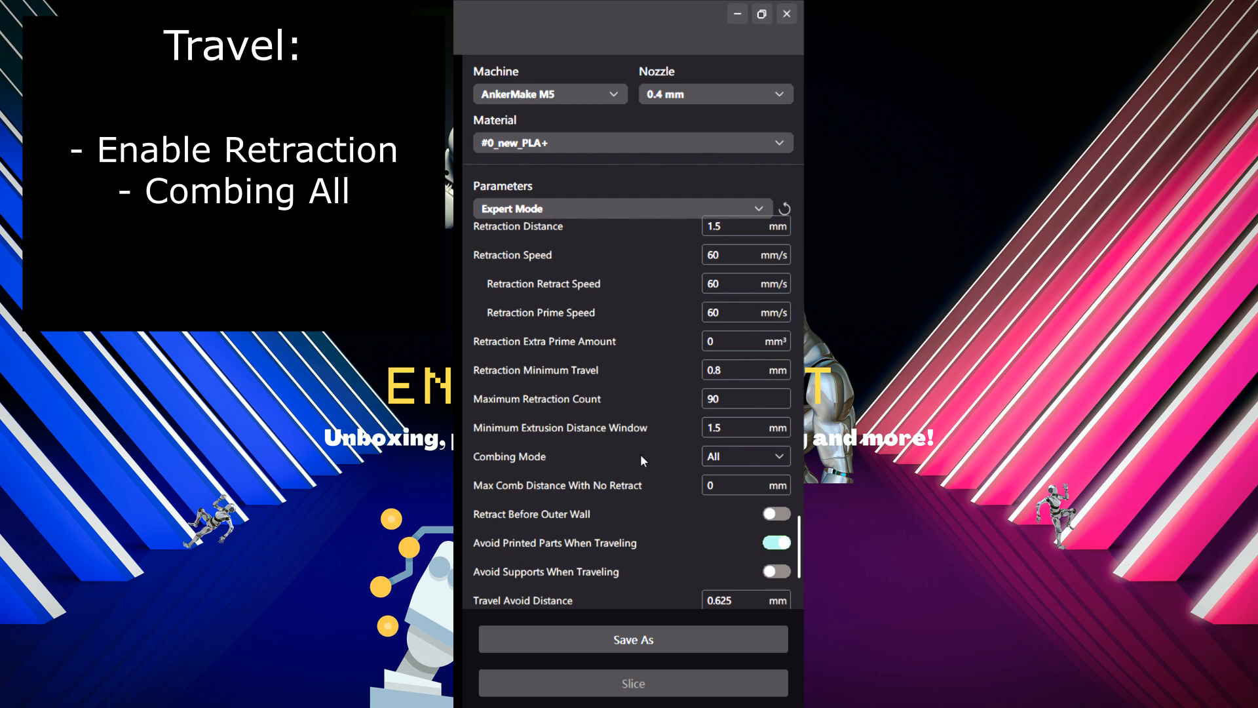
scroll("down", 3)
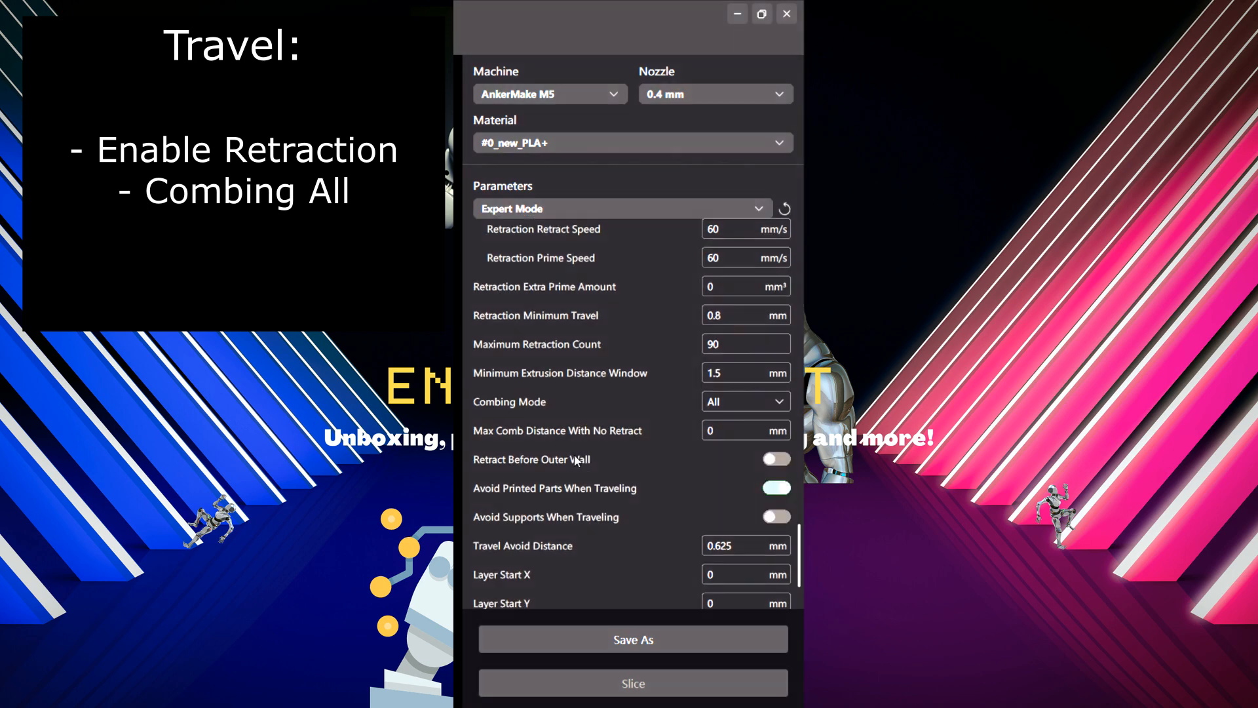
scroll("down", 3)
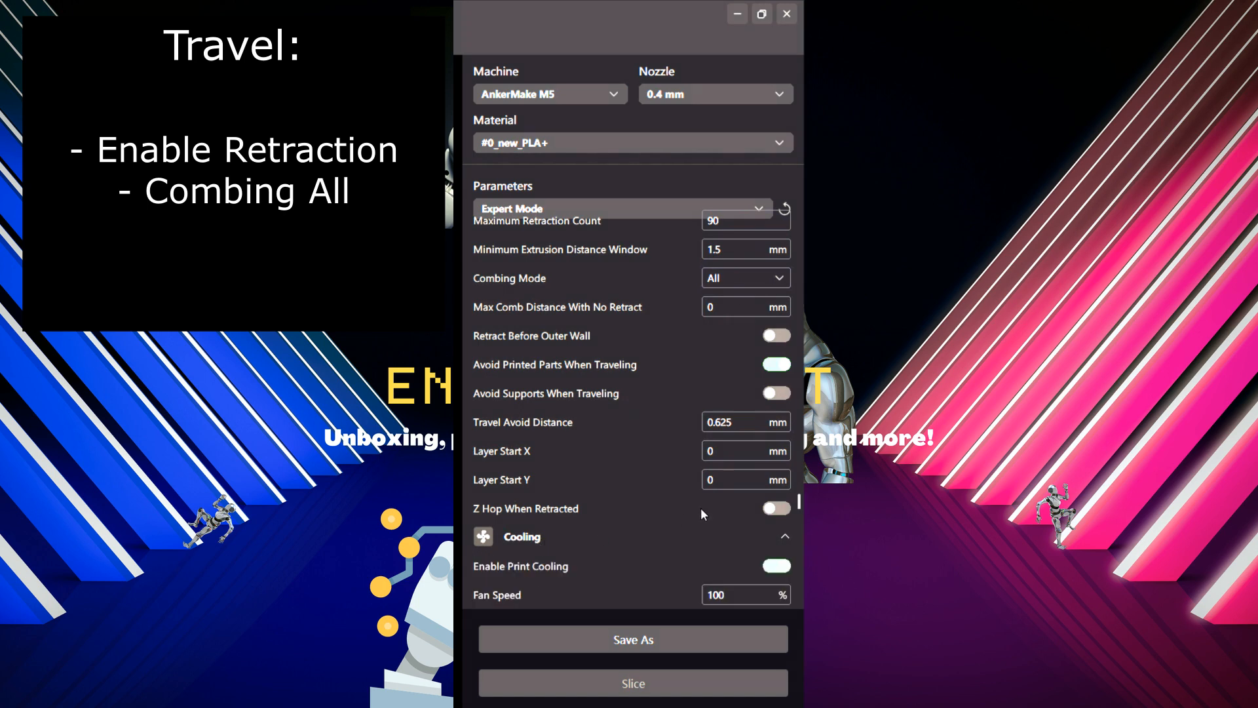
Step: Keep print cooling at 100% regular fan speed and expand the Support settings
scroll("down", 3)
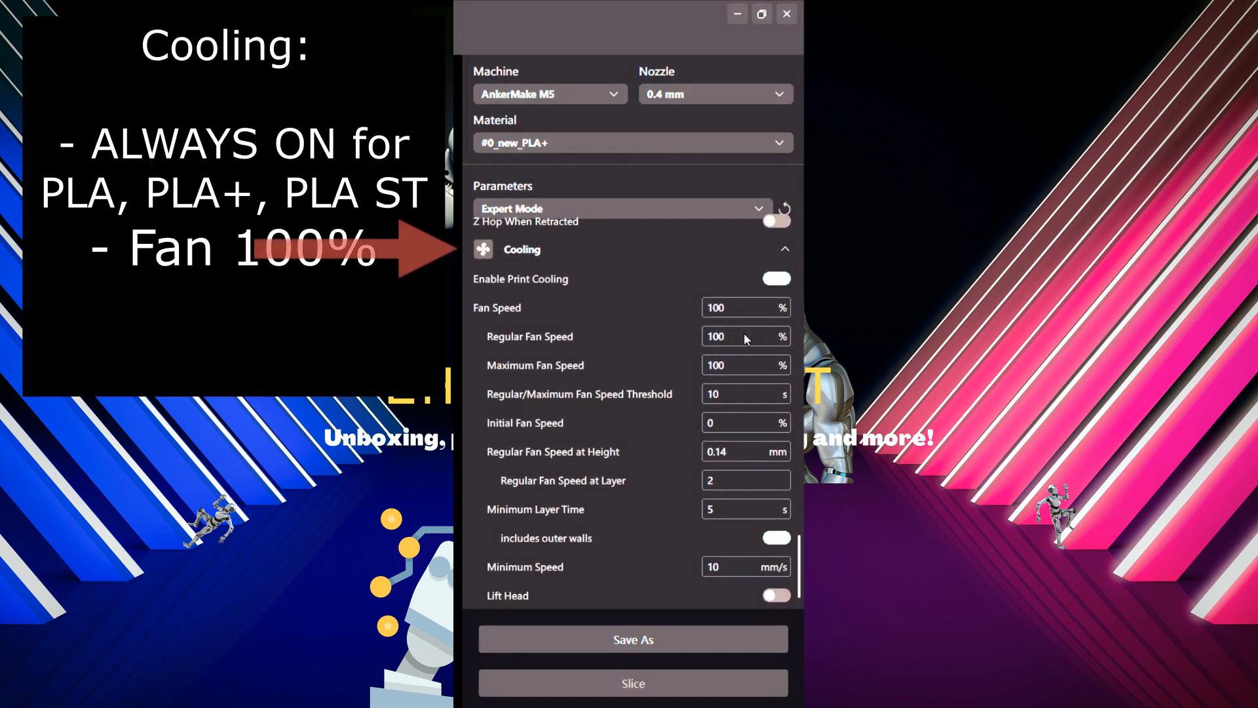
triple_click(715, 337)
type("7")
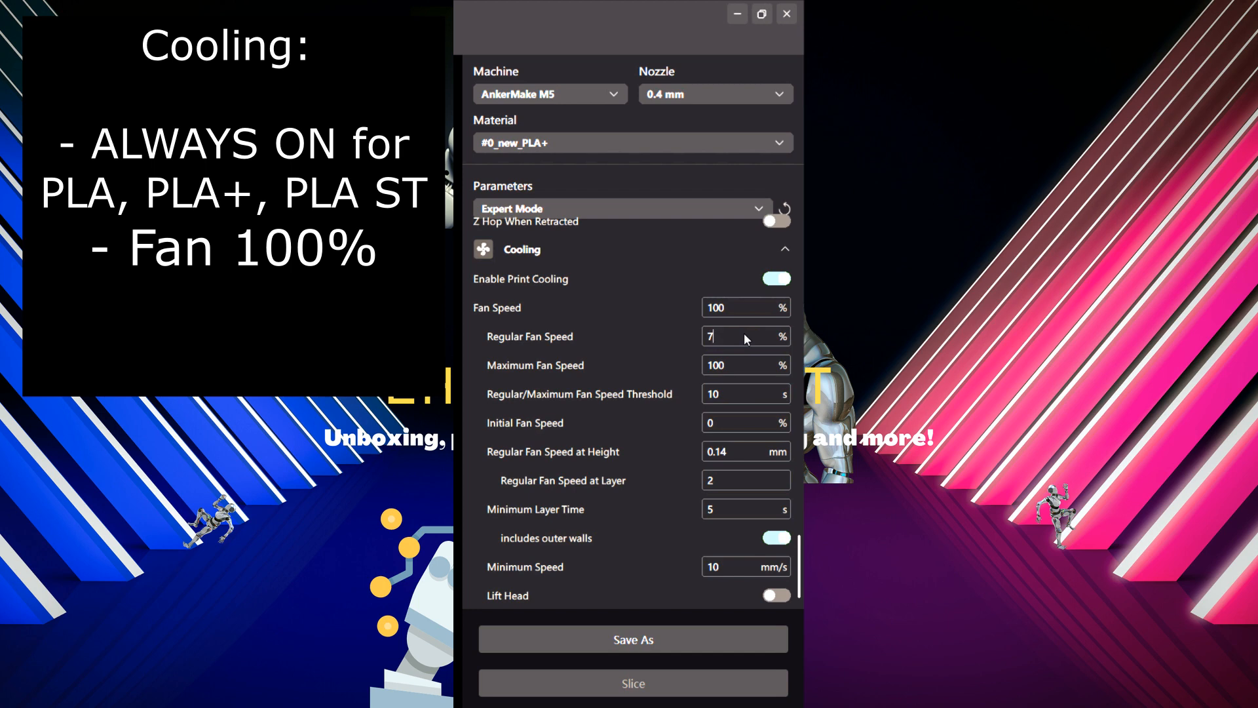
scroll("down", 3)
type("100")
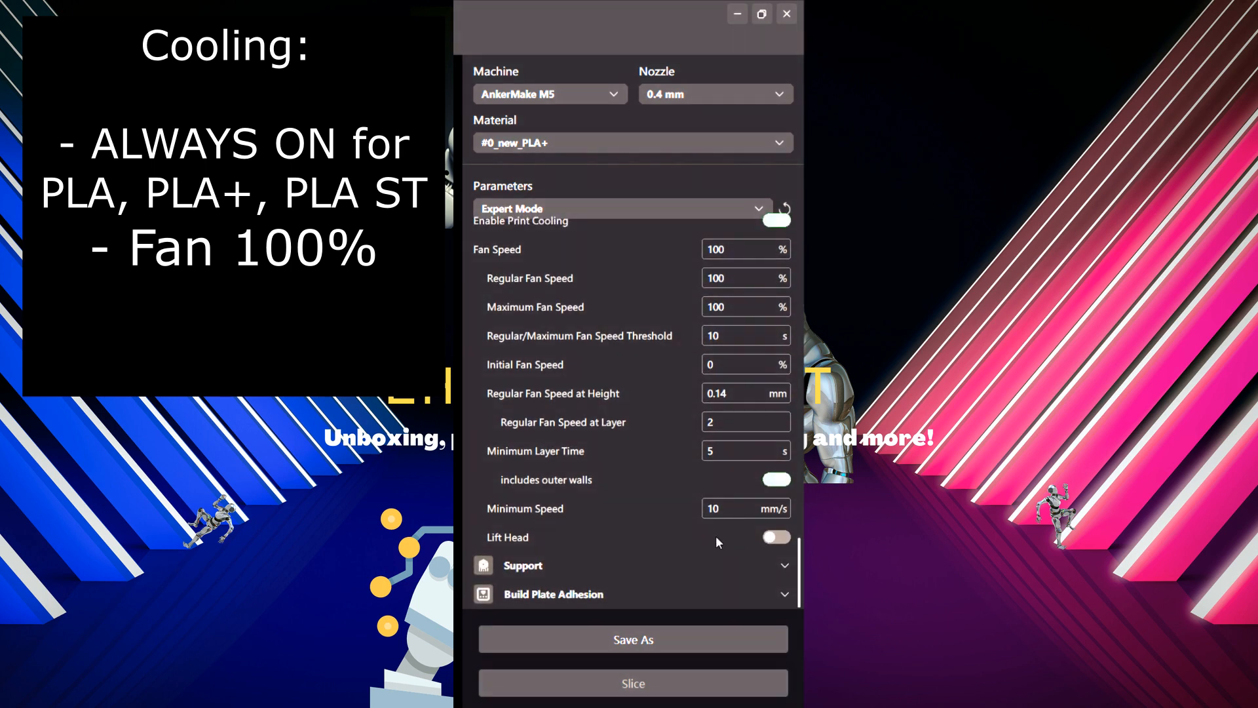
mouse_move(564, 566)
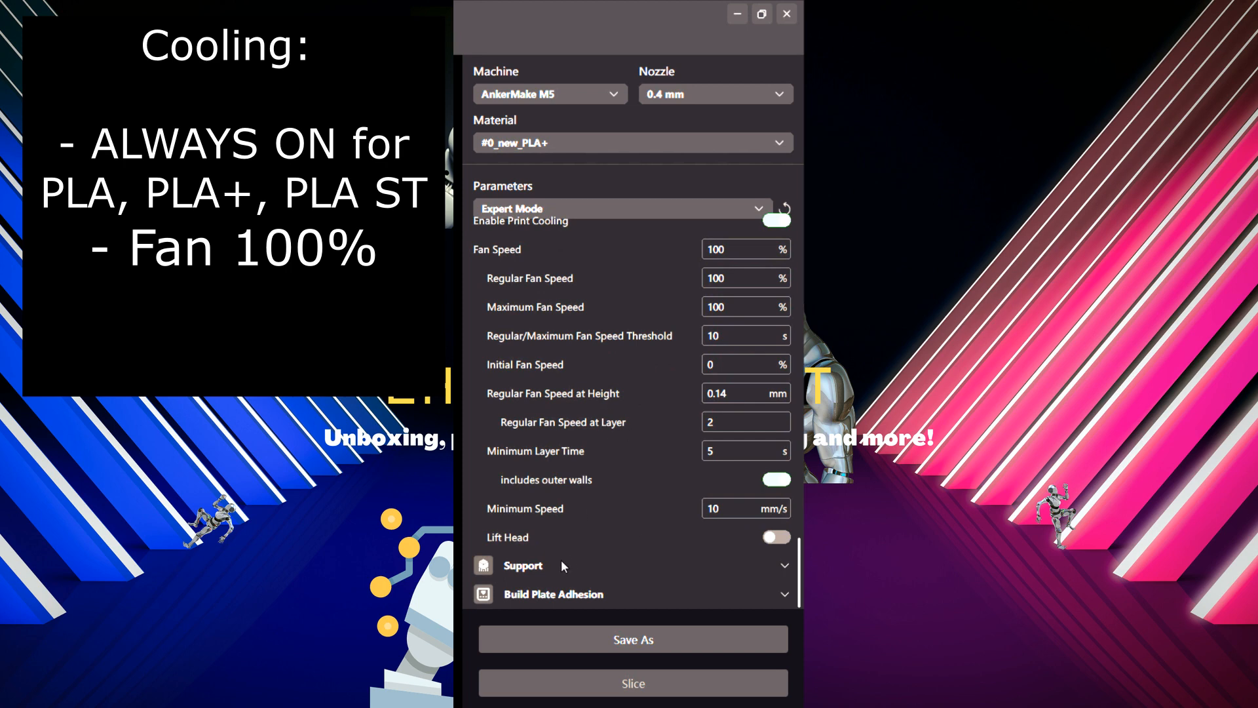
left_click(523, 565)
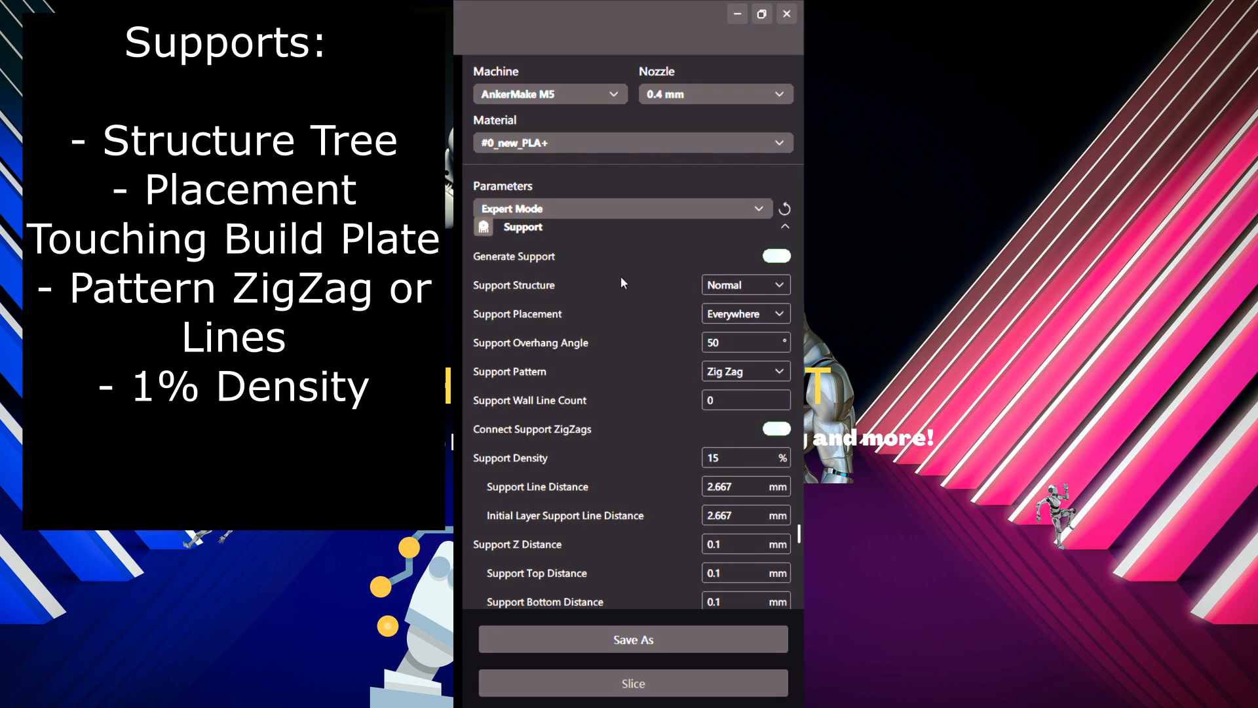
Step: Set supports to Tree structure touching the build plate only, without connected zigzags
left_click(743, 284)
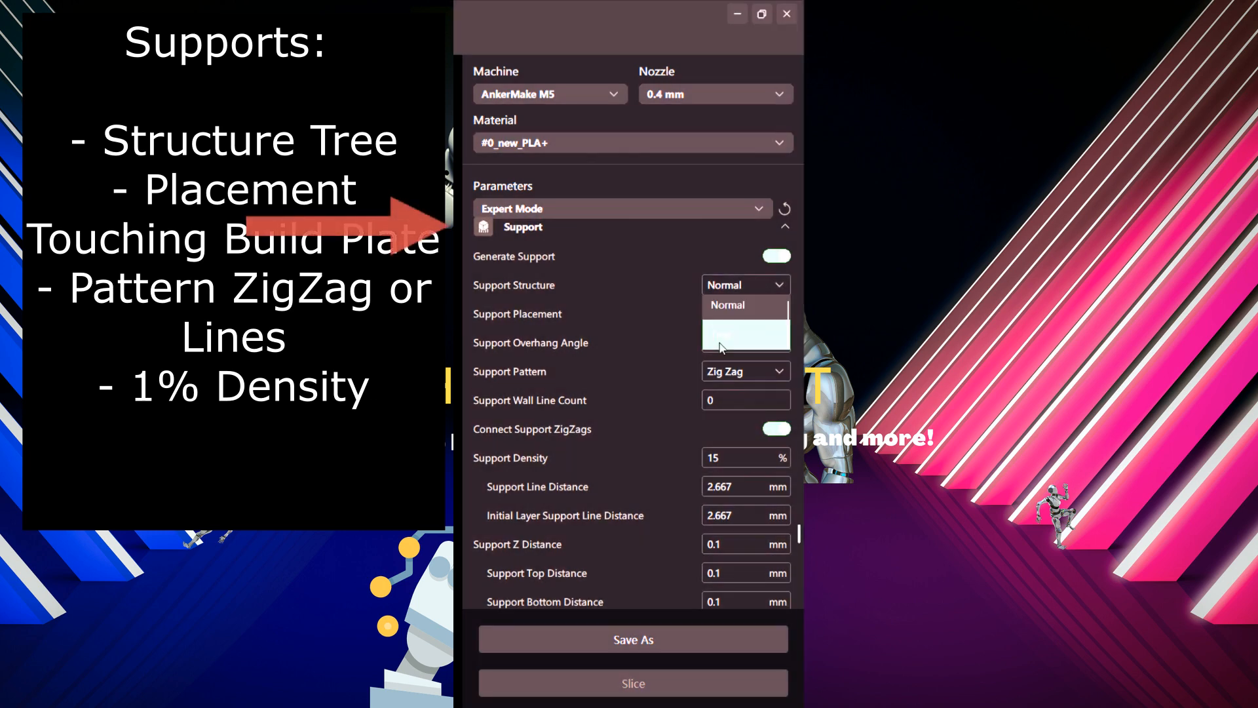
left_click(726, 327)
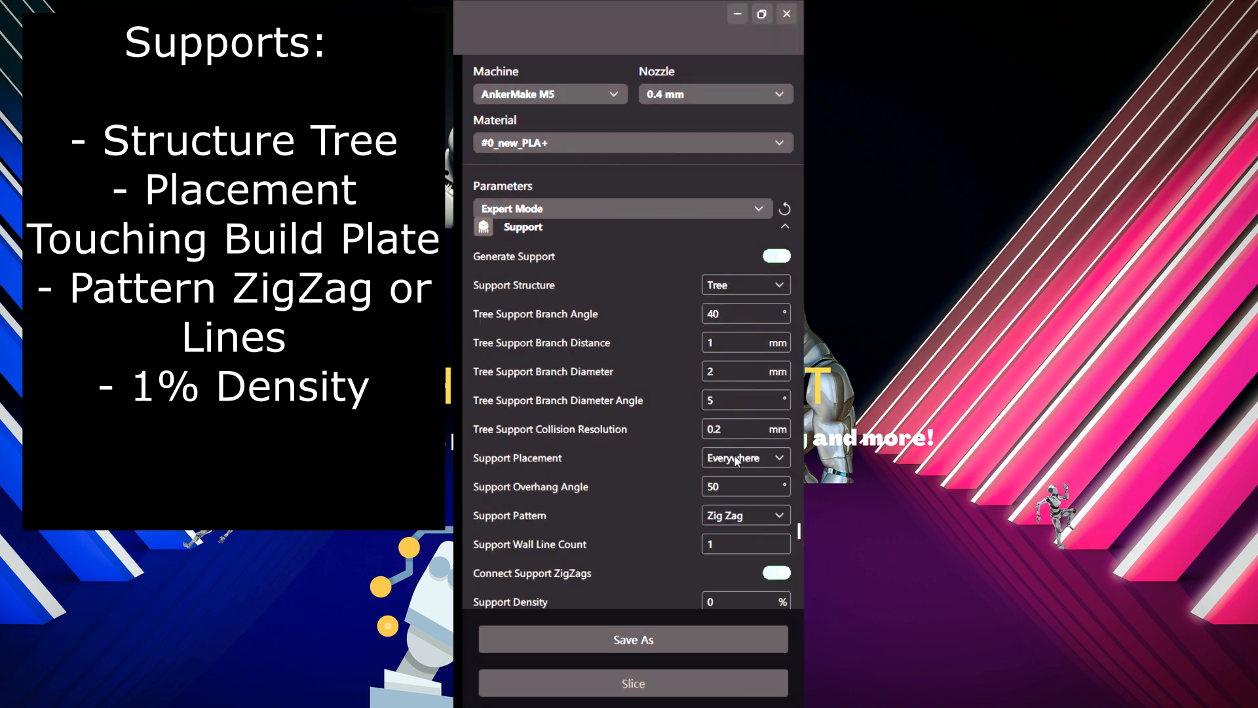
left_click(743, 457)
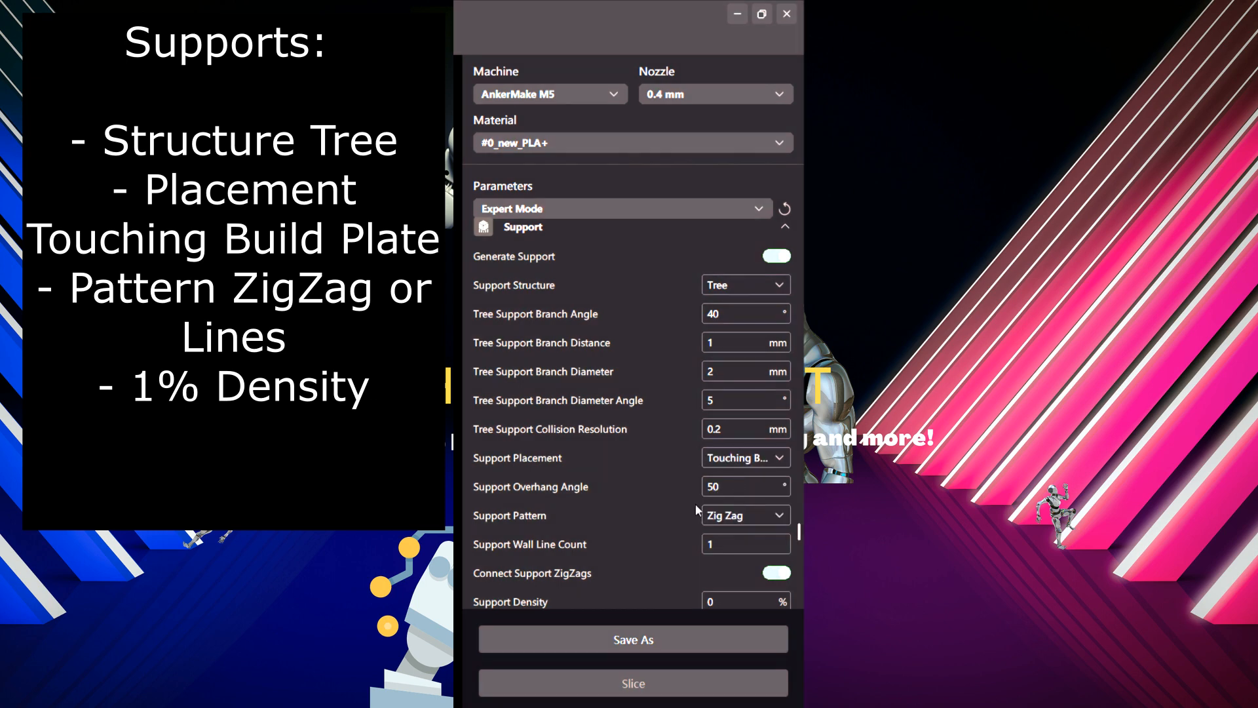
mouse_move(697, 355)
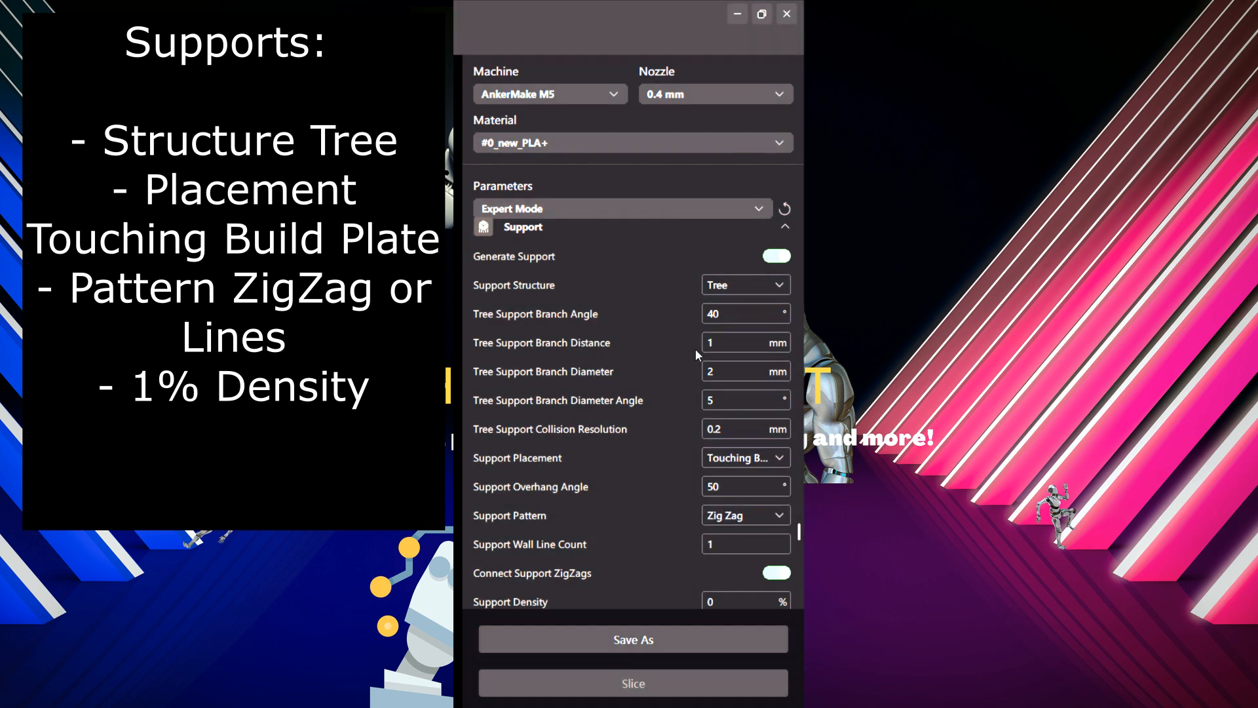
mouse_move(639, 392)
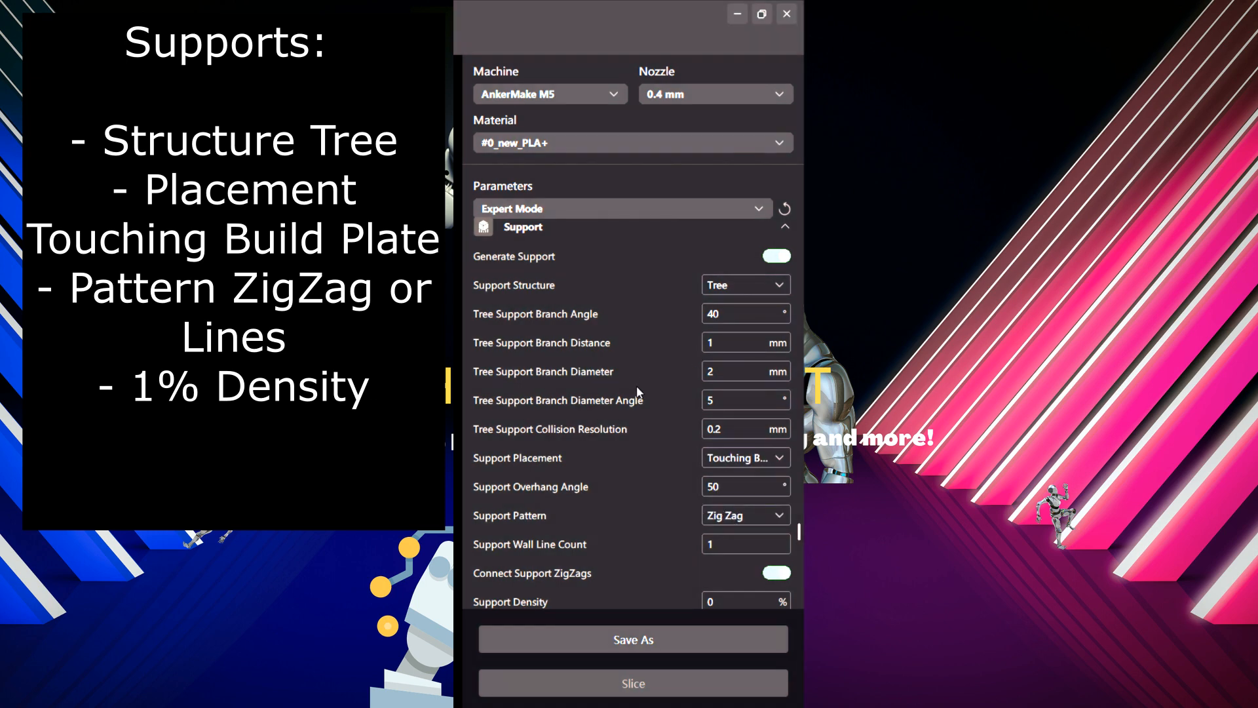
scroll("down", 3)
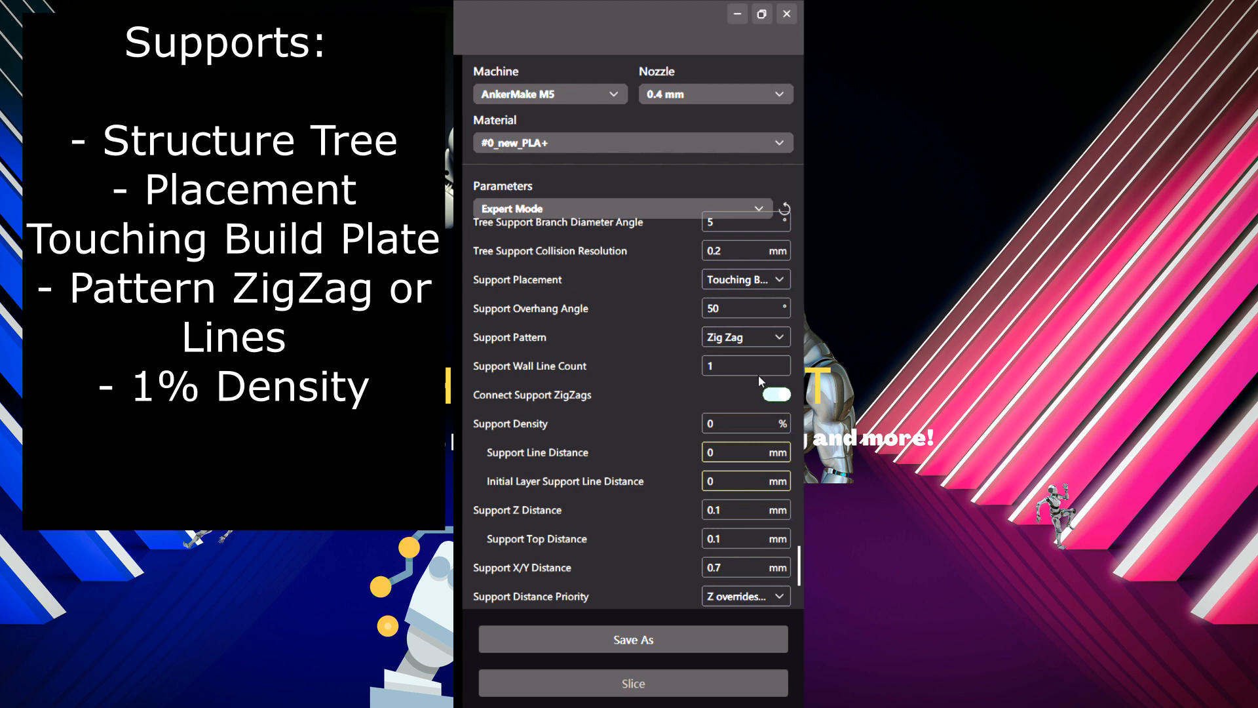
left_click(742, 337)
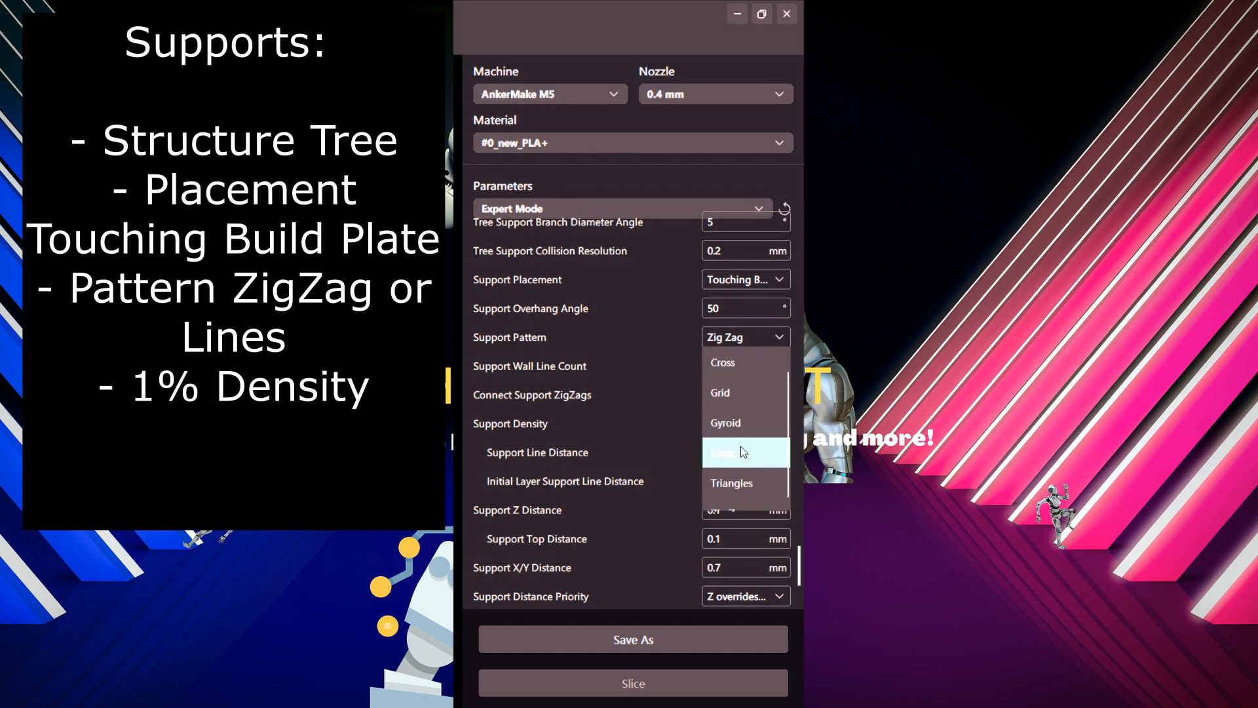
Step: Switch the support pattern to Lines at 1% density
left_click(742, 451)
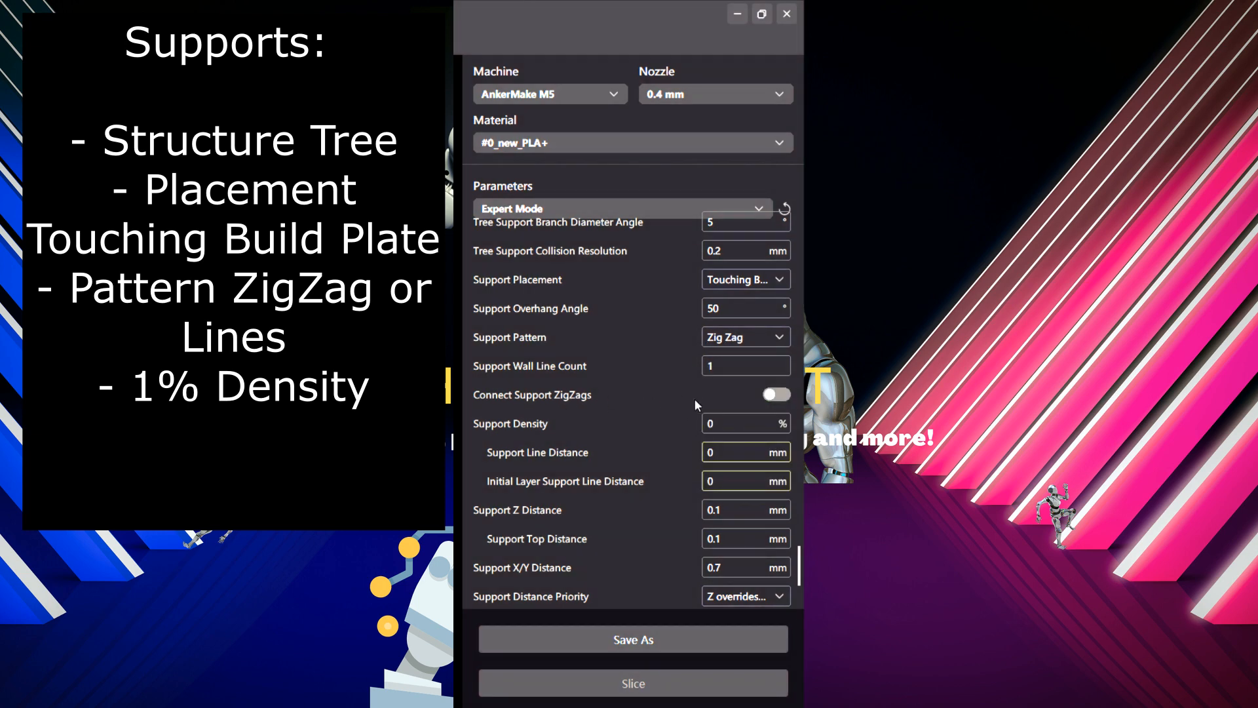
mouse_move(655, 432)
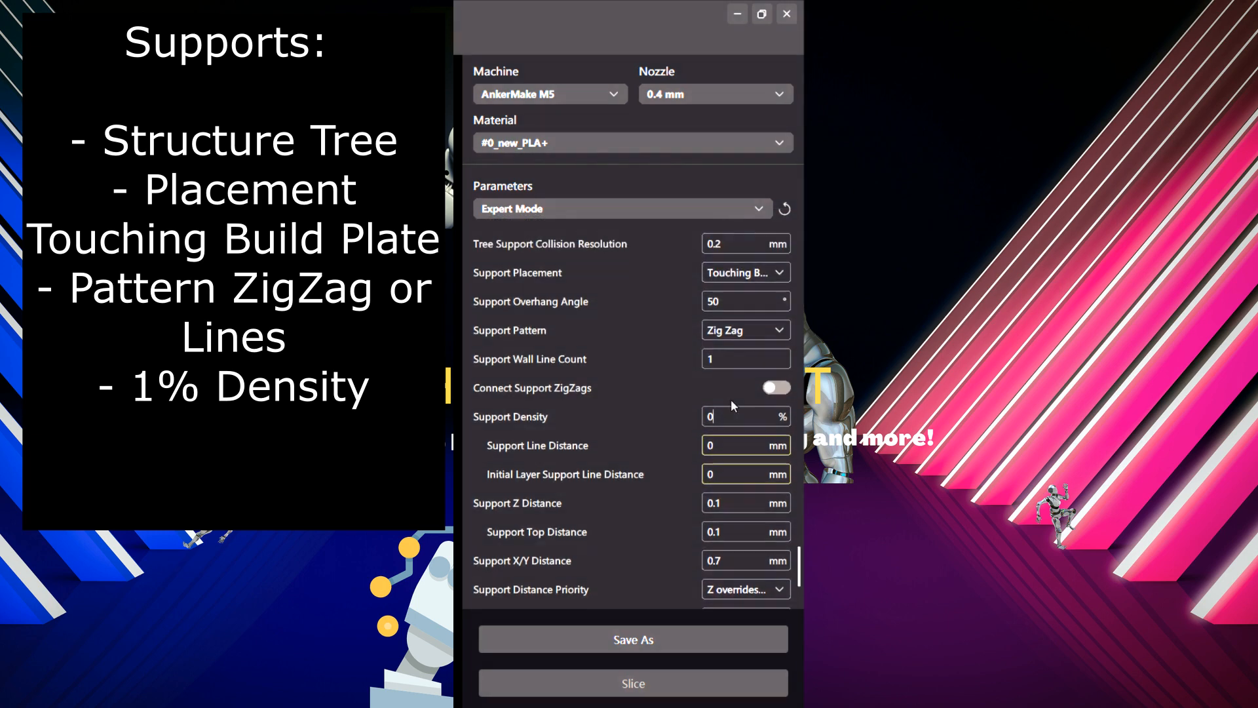
left_click(743, 330)
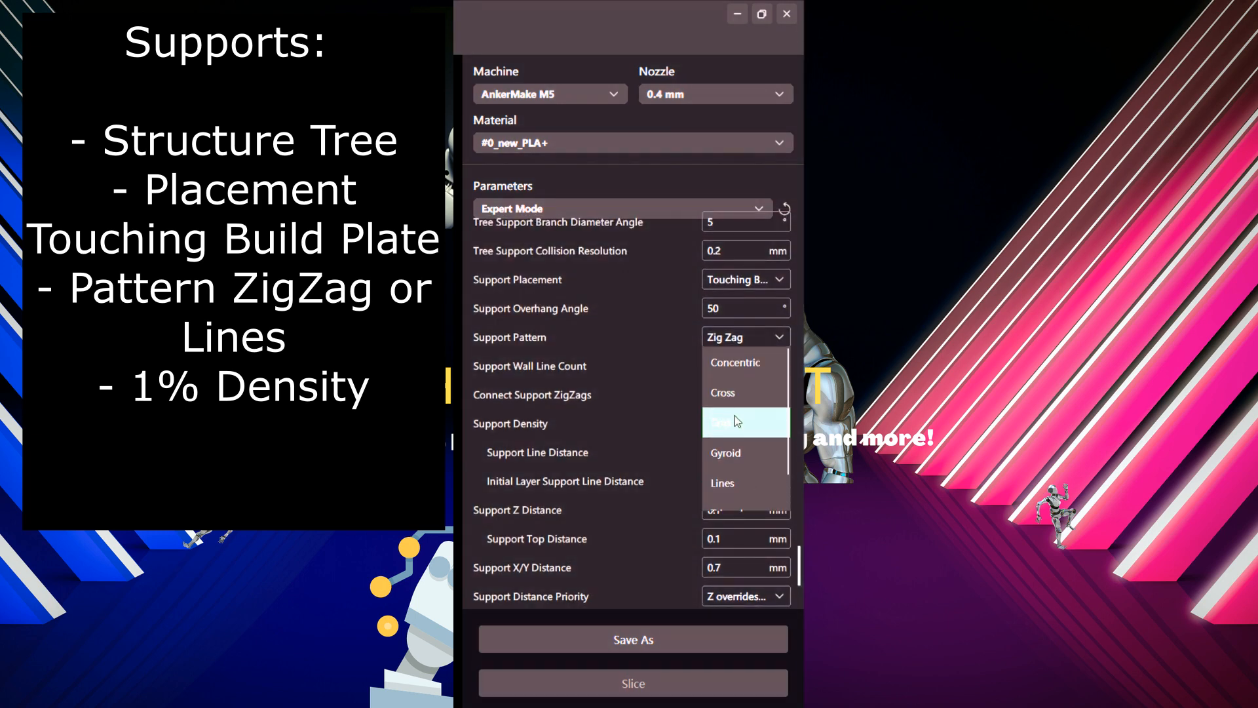
left_click(721, 482)
type("1")
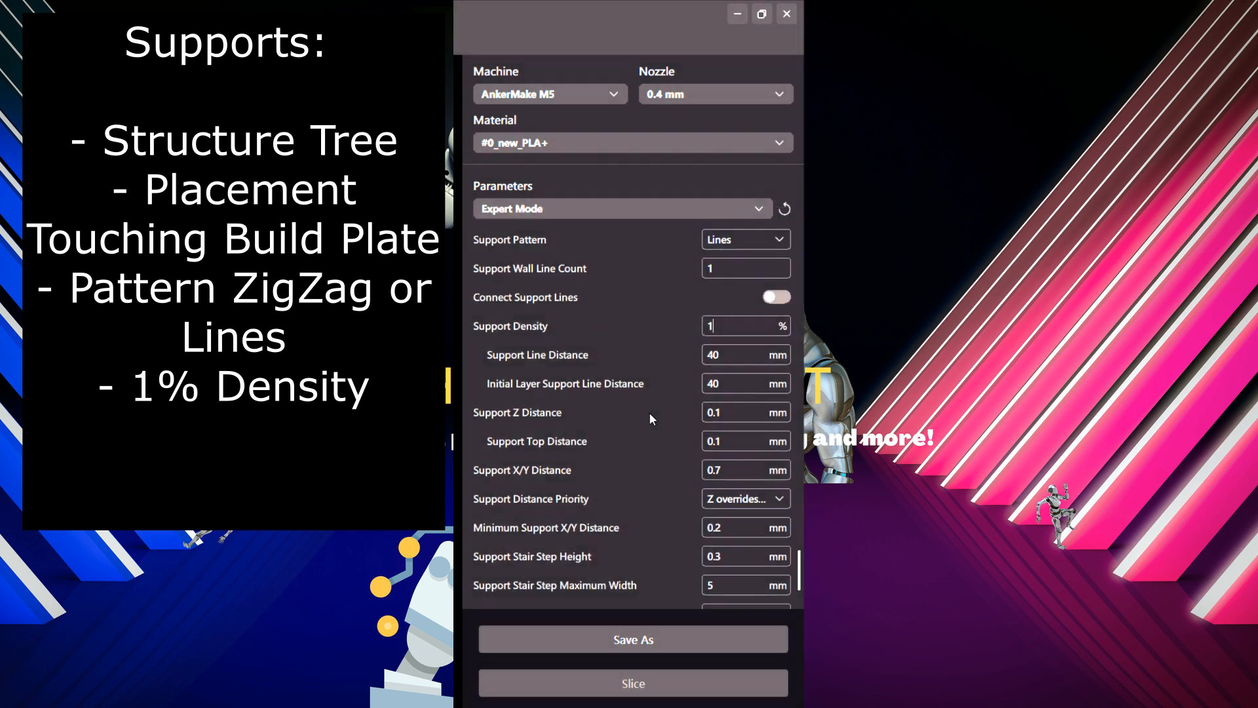
scroll("down", 3)
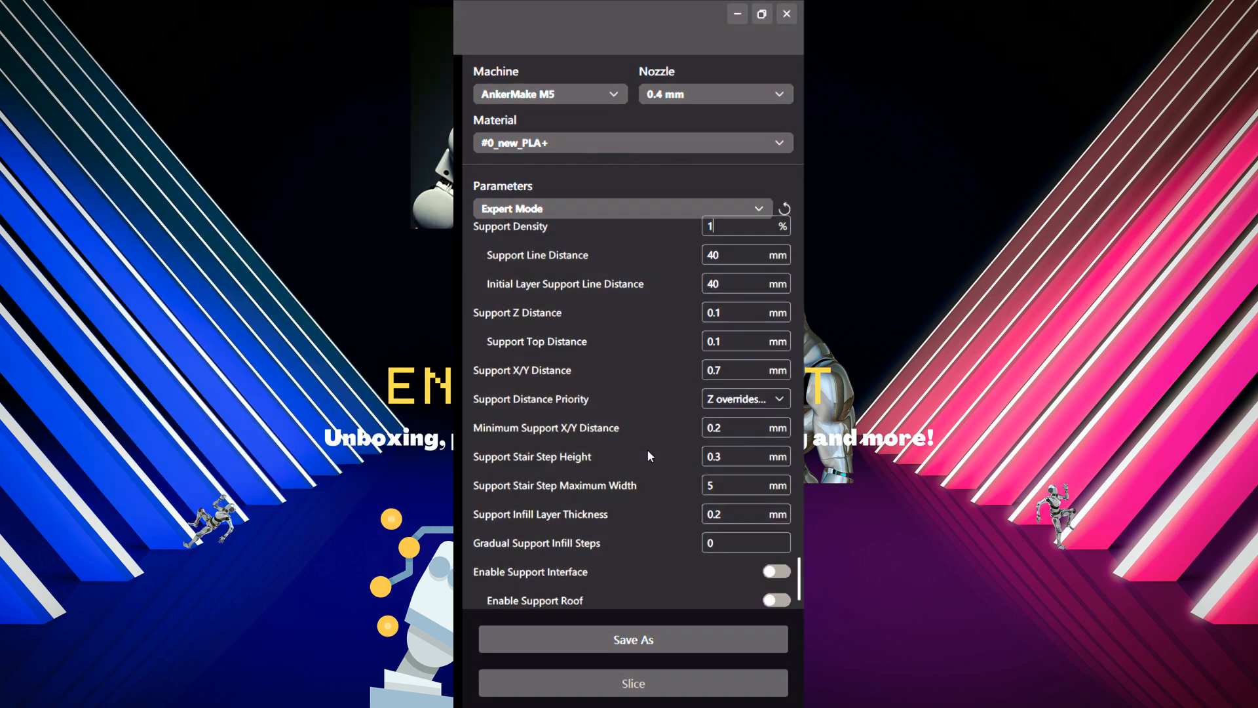
scroll("down", 3)
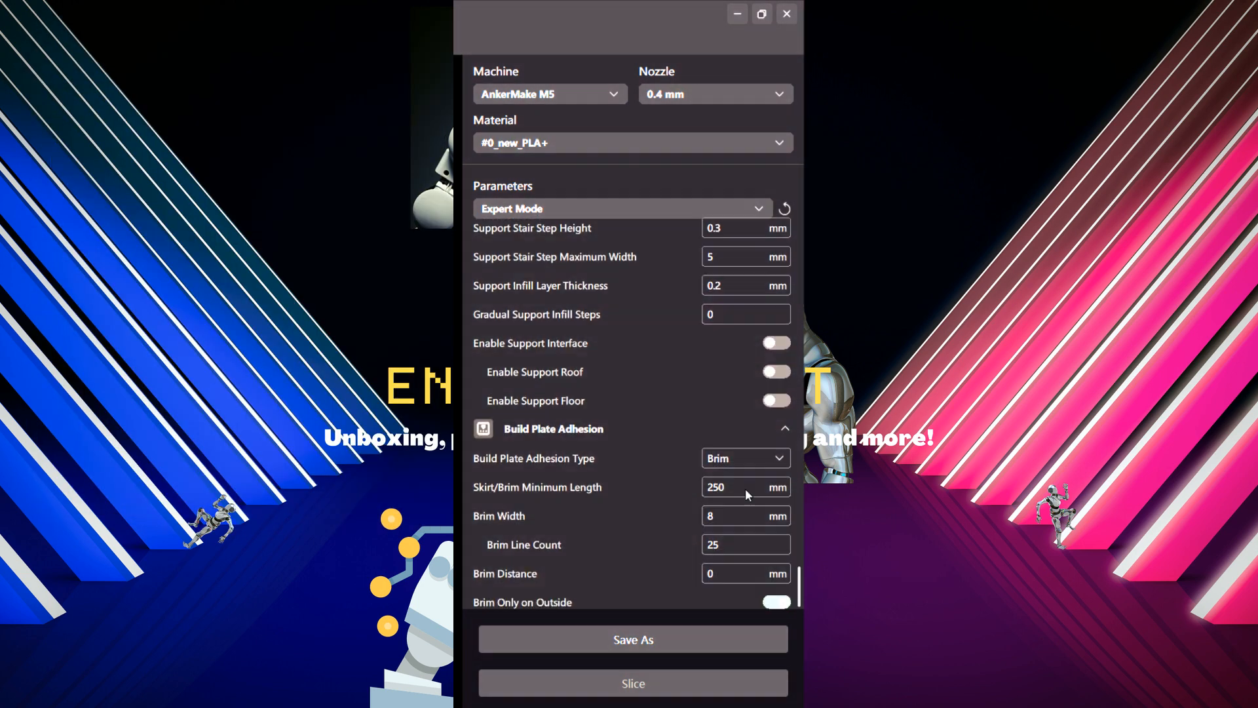
scroll("up", 3)
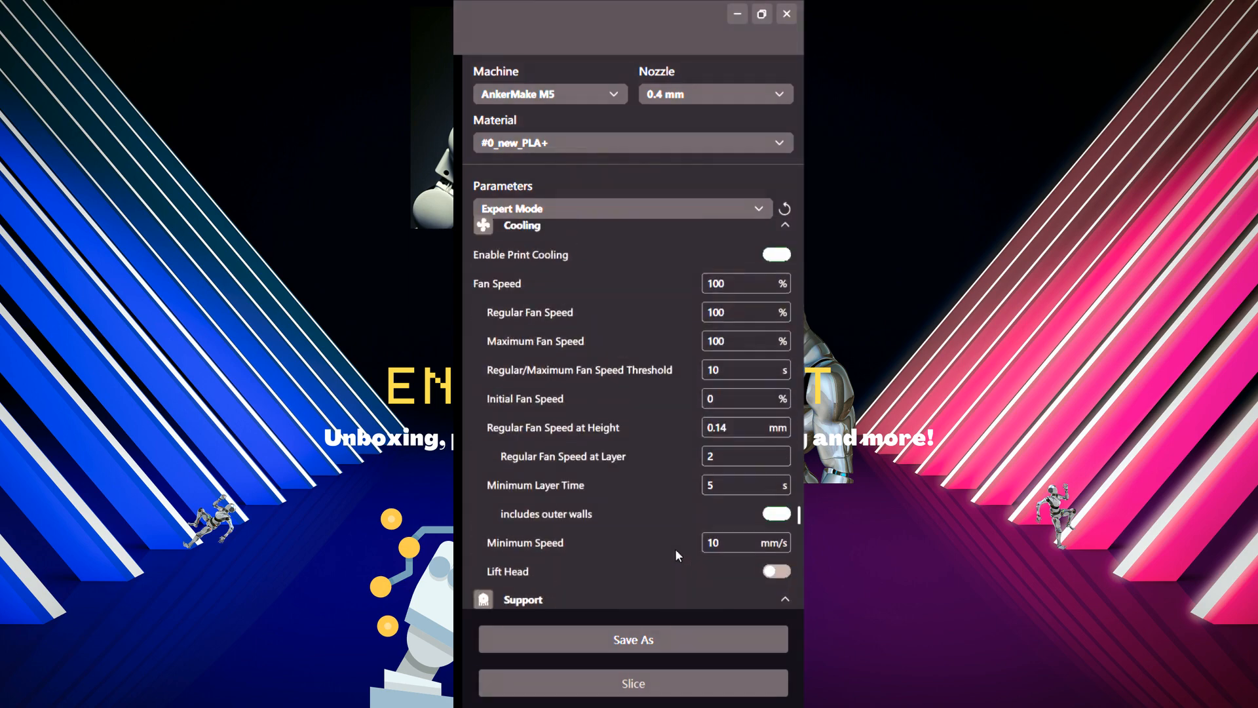
scroll("up", 3)
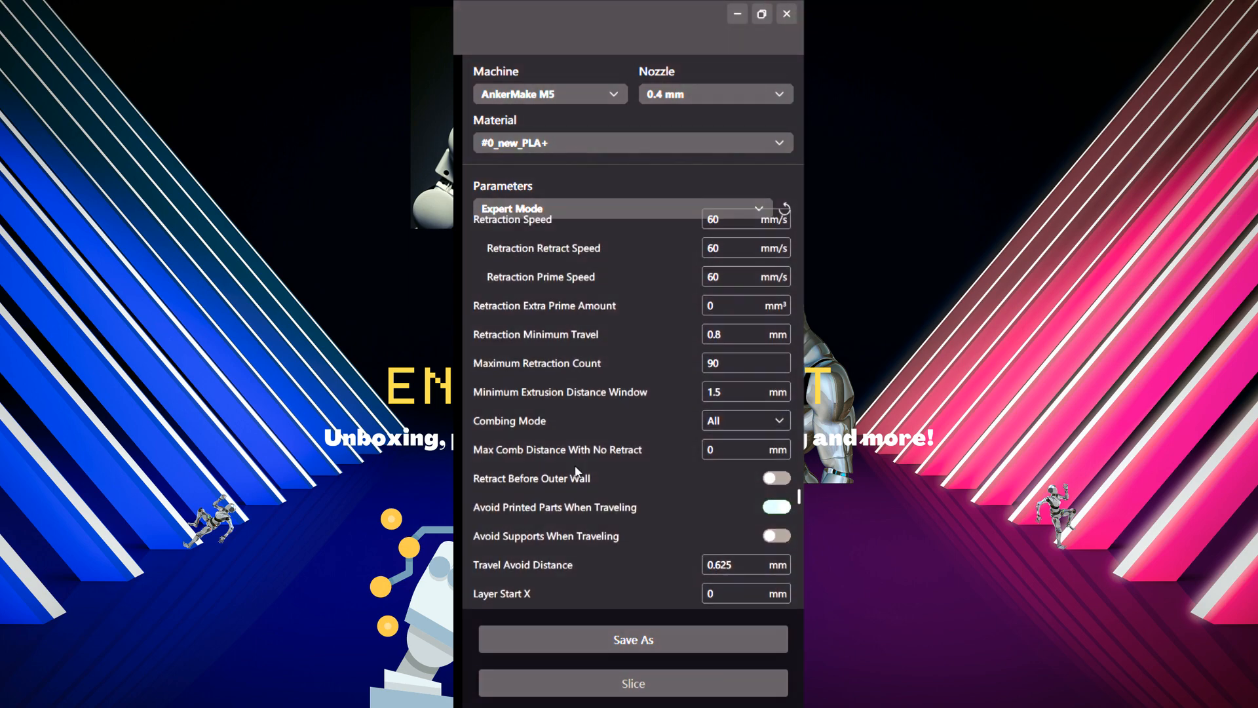
scroll("down", 3)
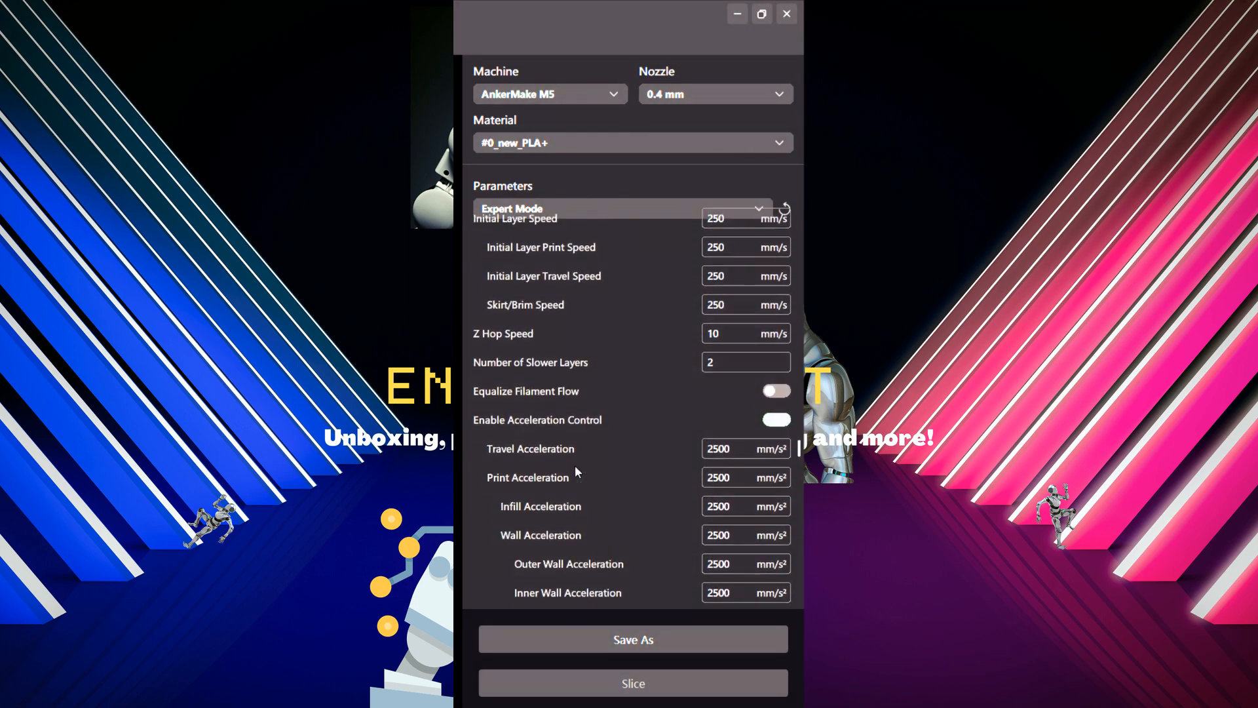
Step: Set printing temperature to 210 °C and build plate temperatures to 55 °C in Material
scroll("up", 3)
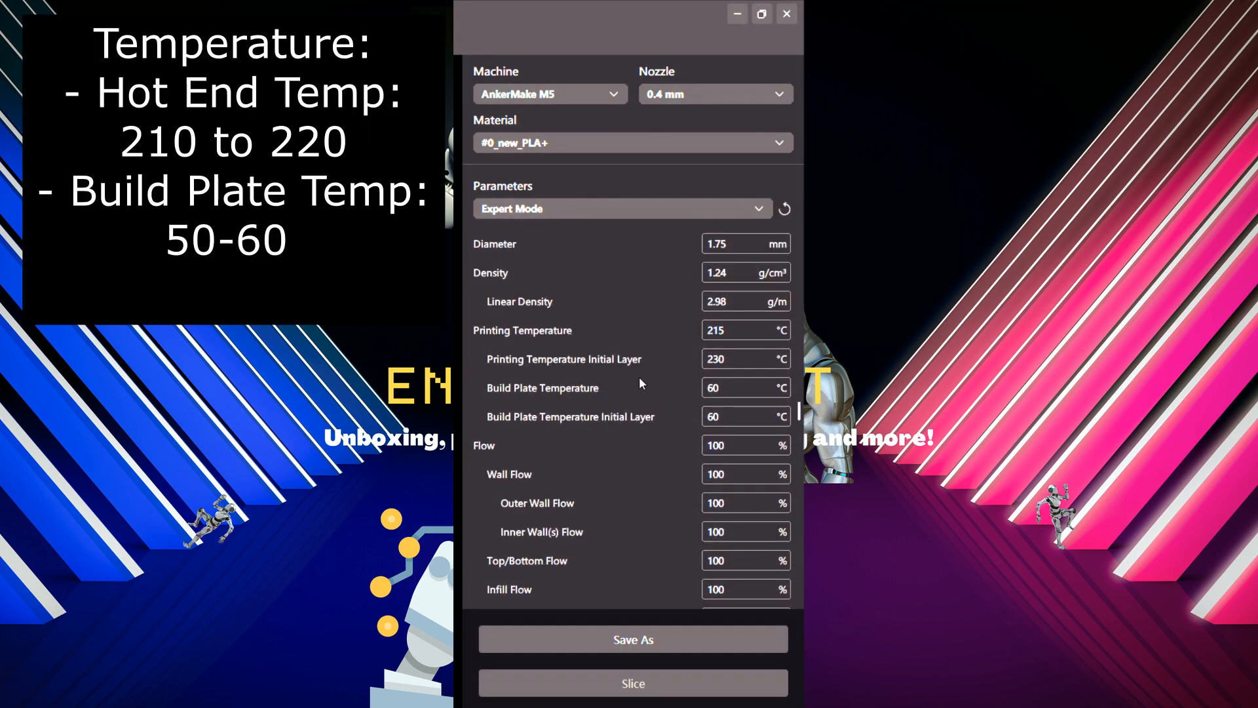
scroll("up", 3)
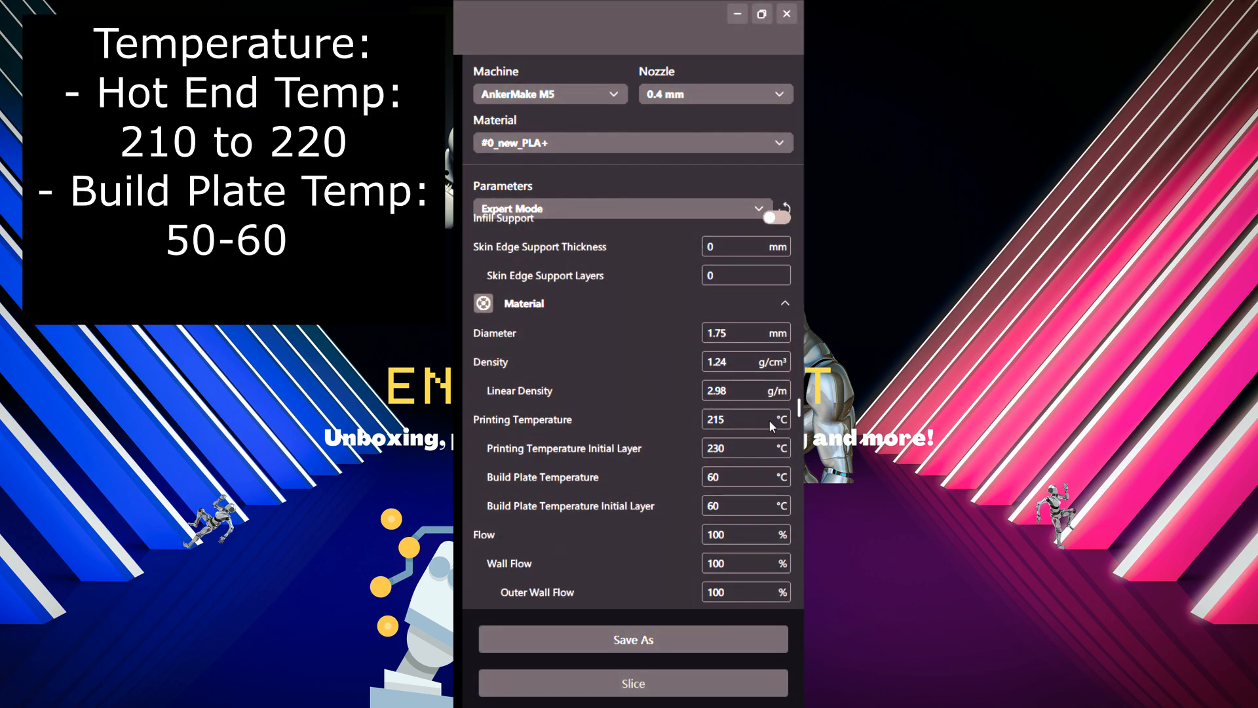
mouse_move(738, 447)
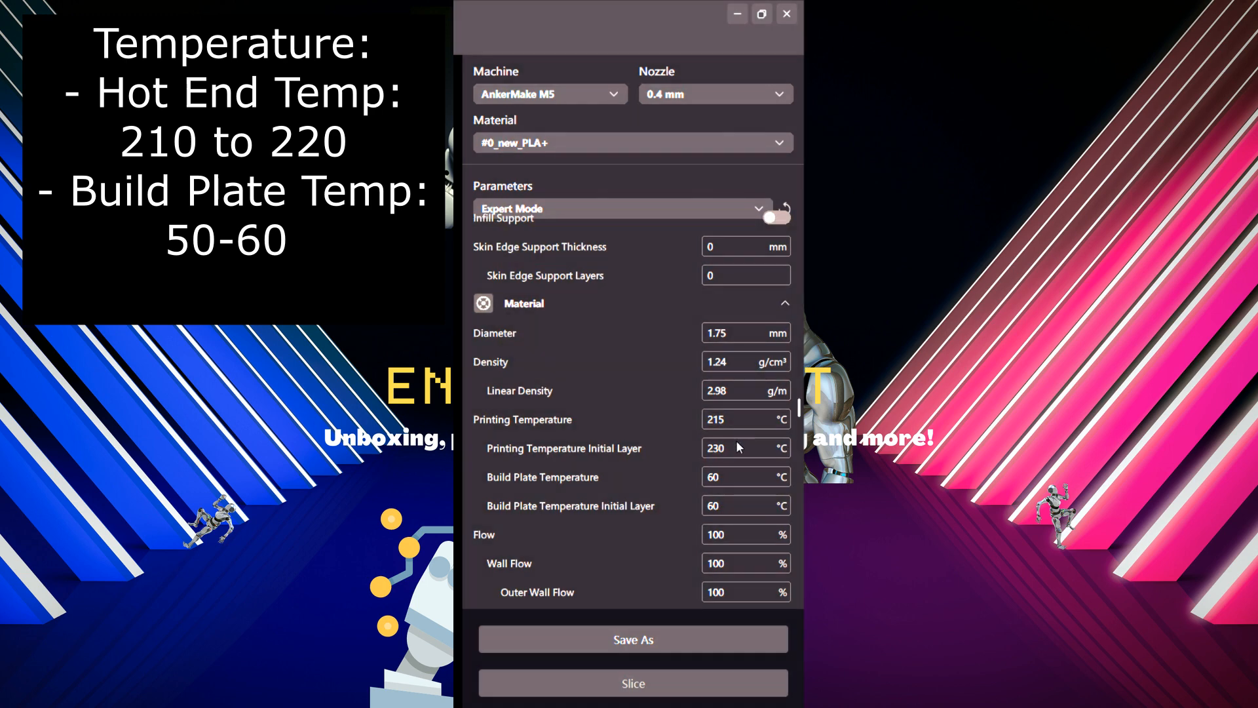
triple_click(742, 449)
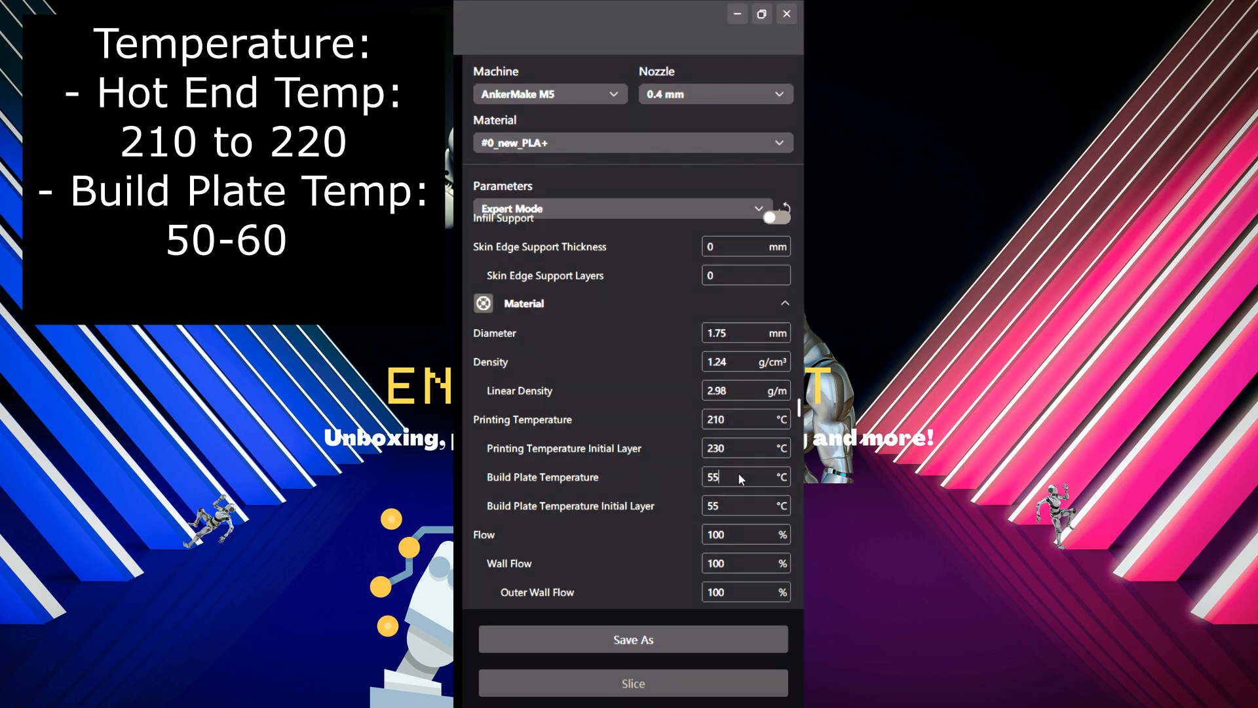
mouse_move(688, 491)
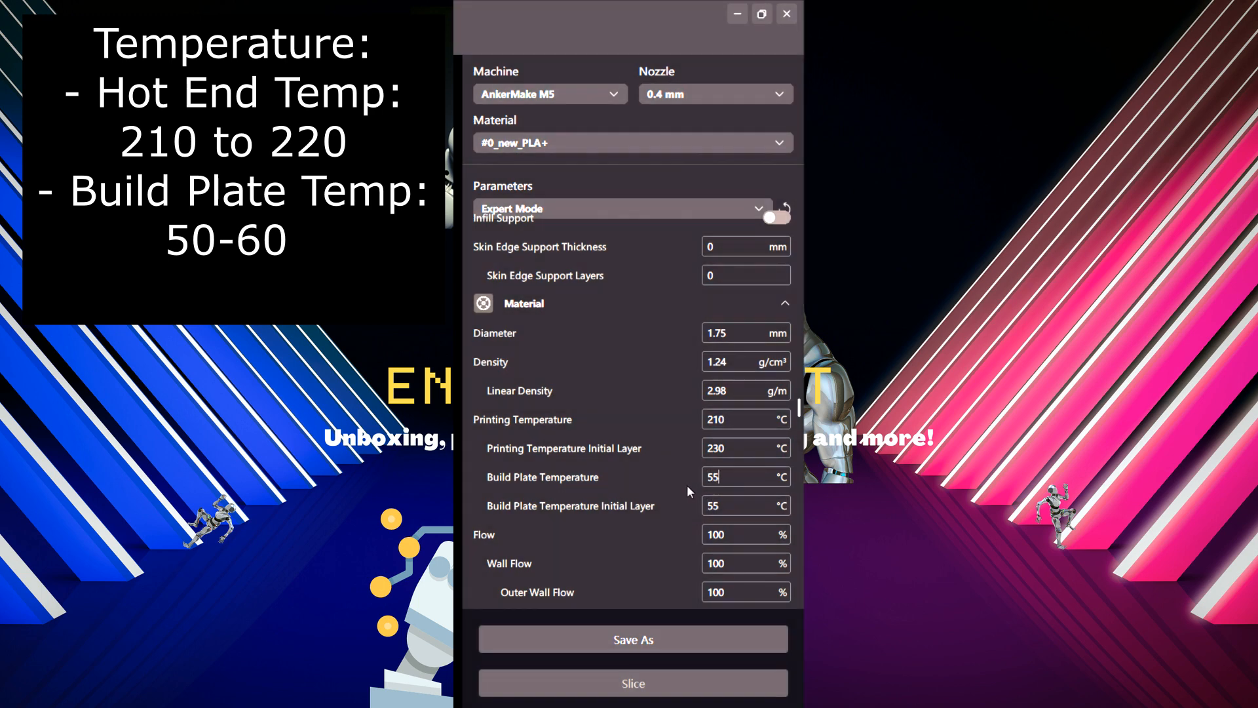
mouse_move(596, 498)
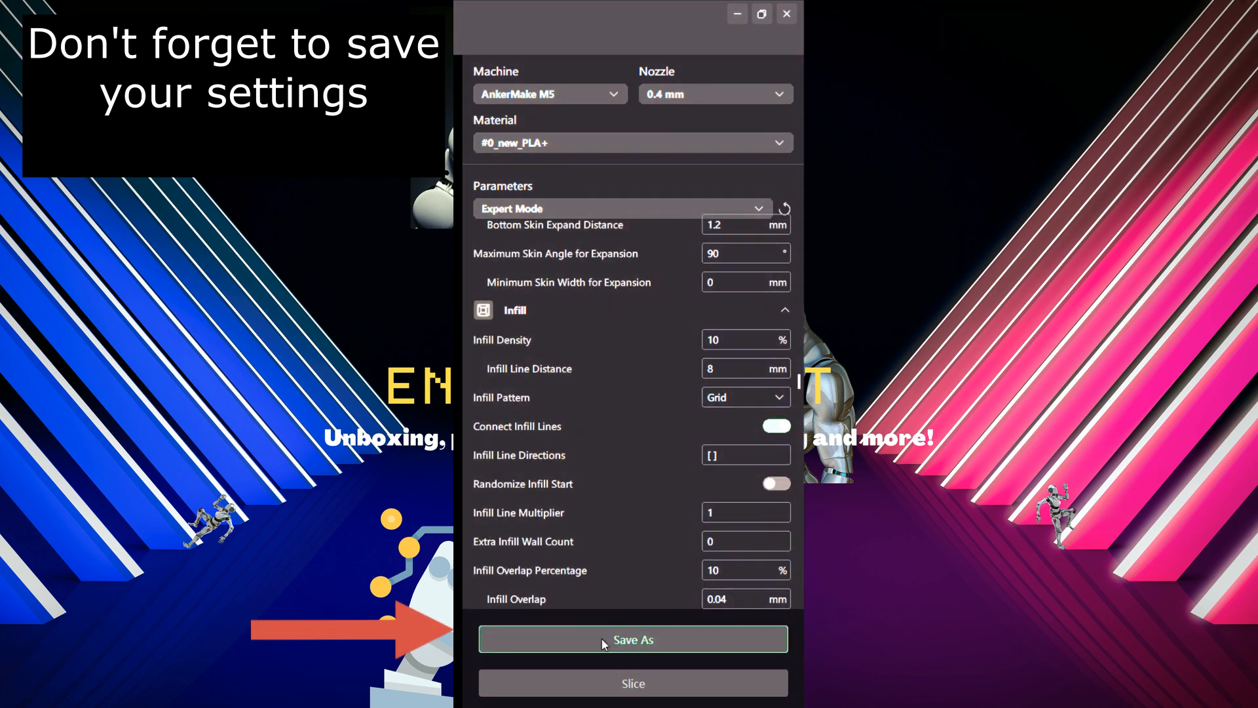
Step: Save the Expert Mode settings as a new preset named EryonePLA
left_click(633, 640)
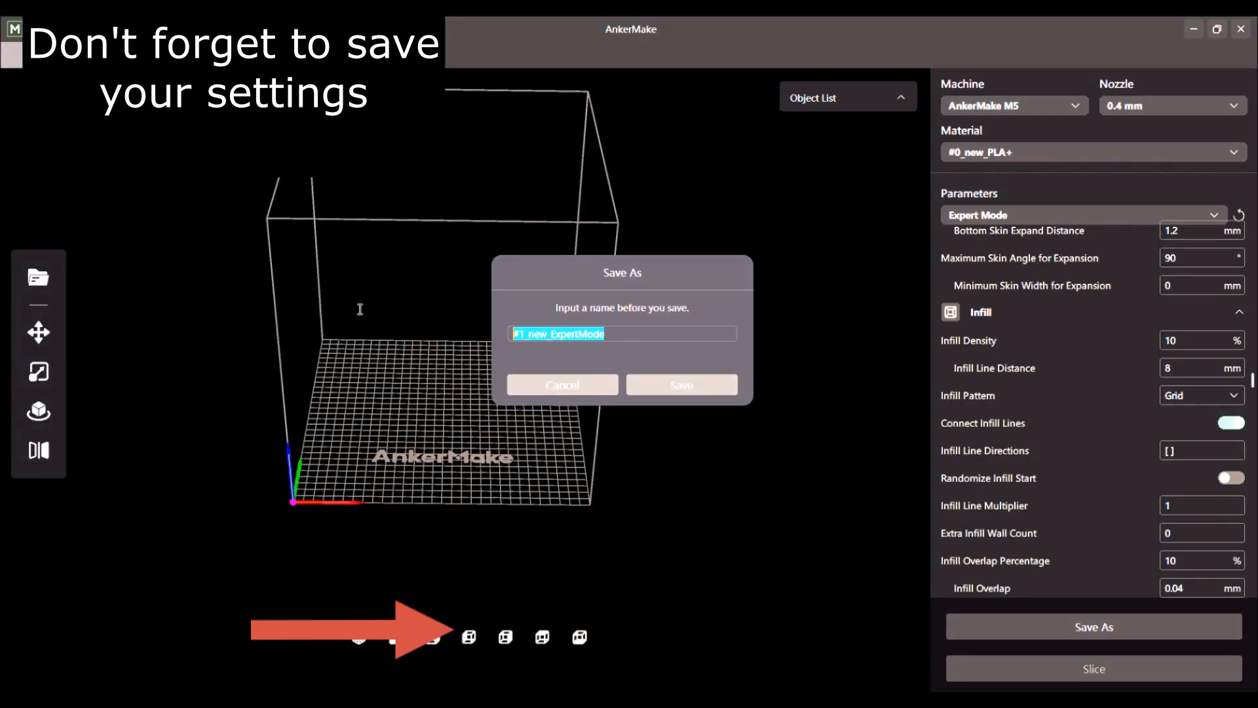
type("Eryr")
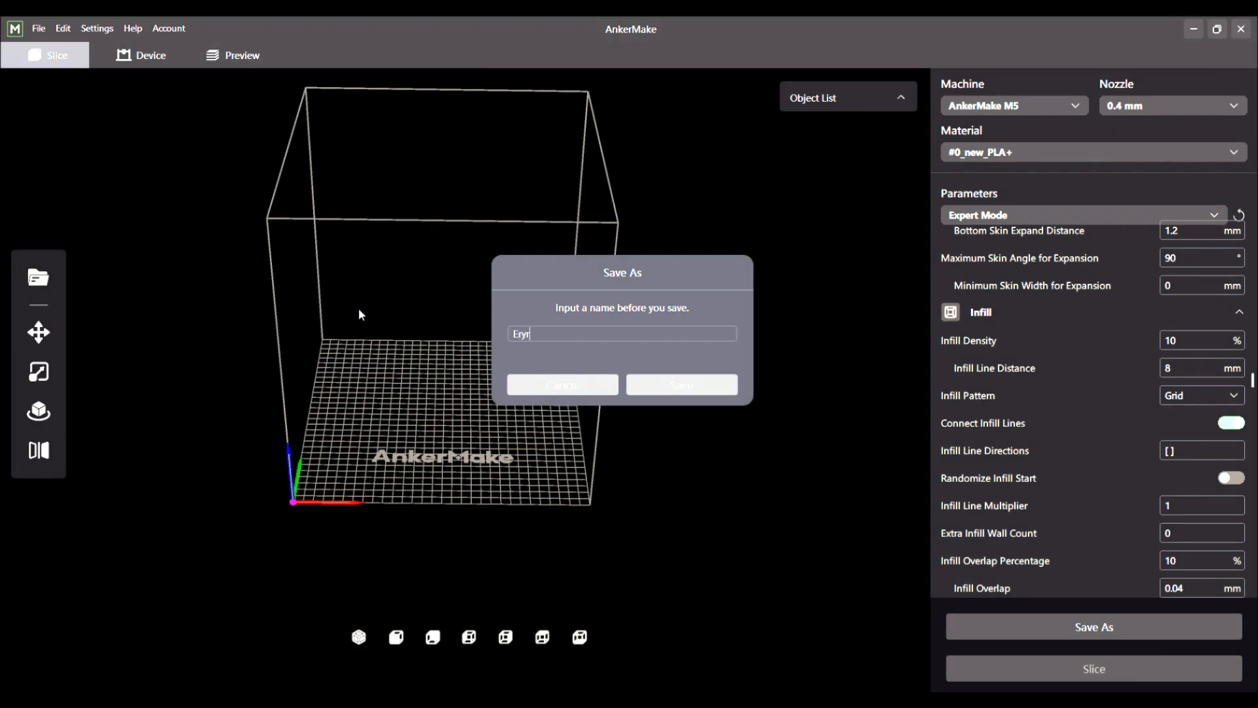
type("onePLA")
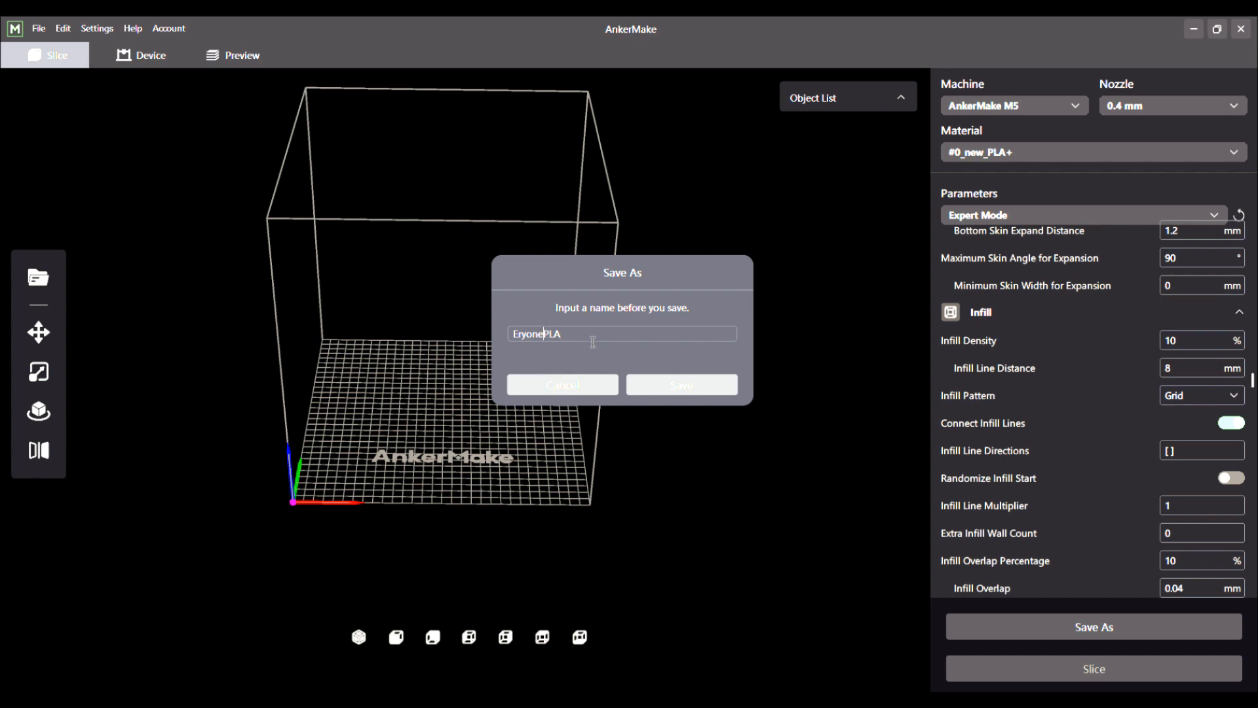
left_click(680, 384)
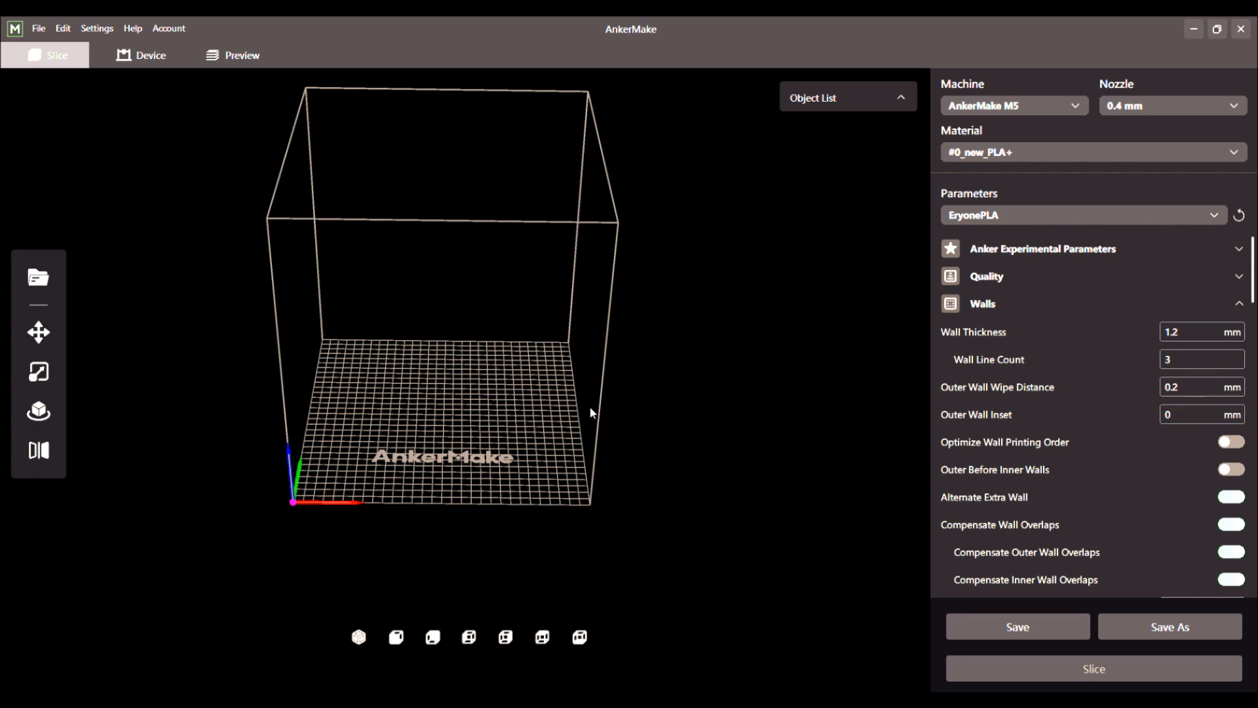
mouse_move(901, 291)
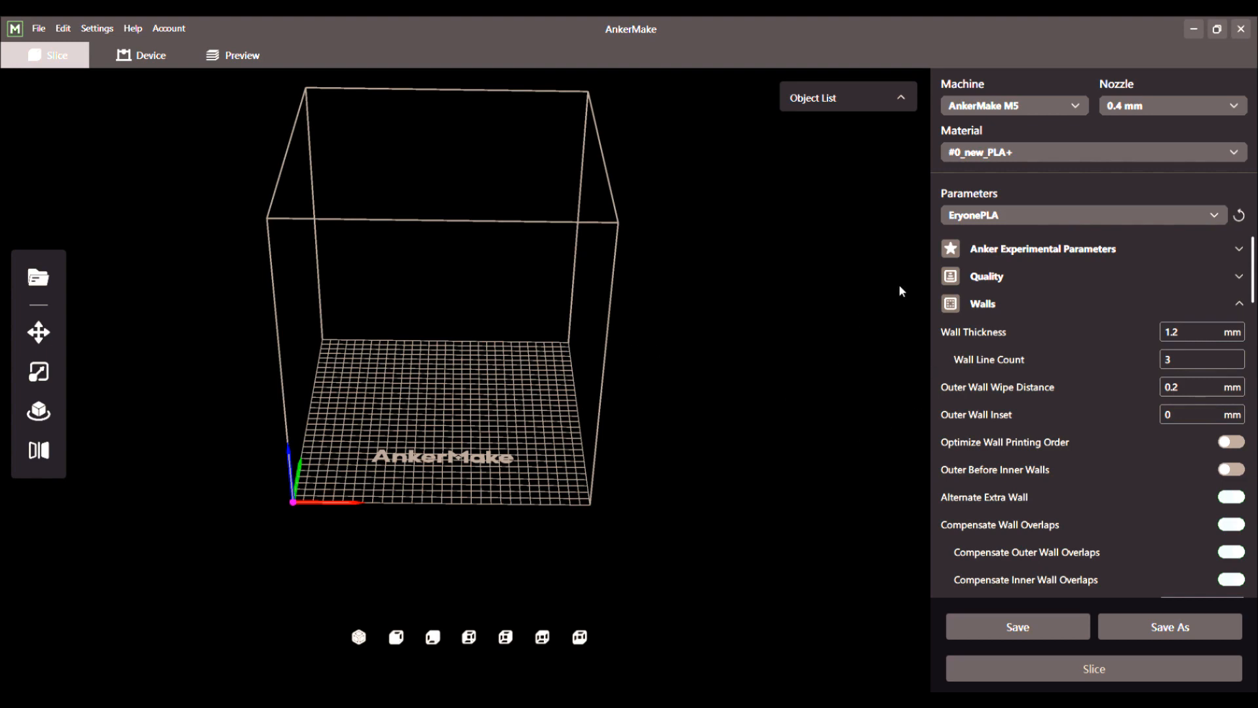
mouse_move(1081, 390)
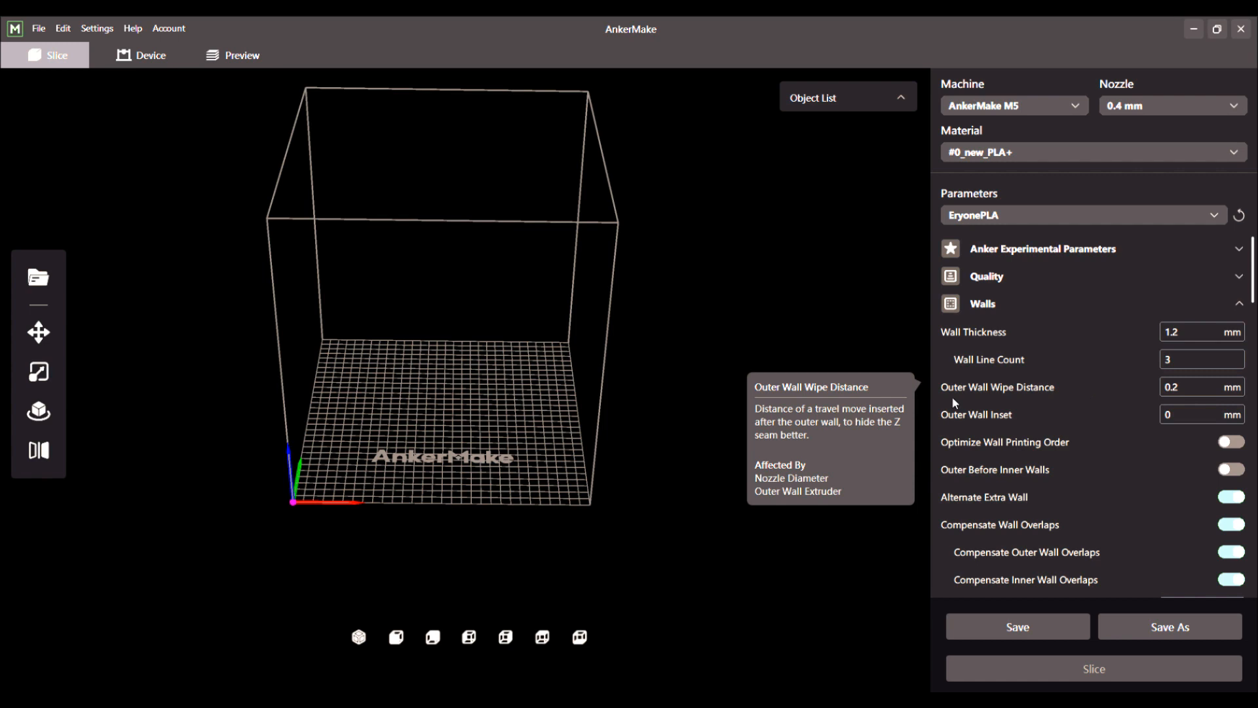
mouse_move(785, 495)
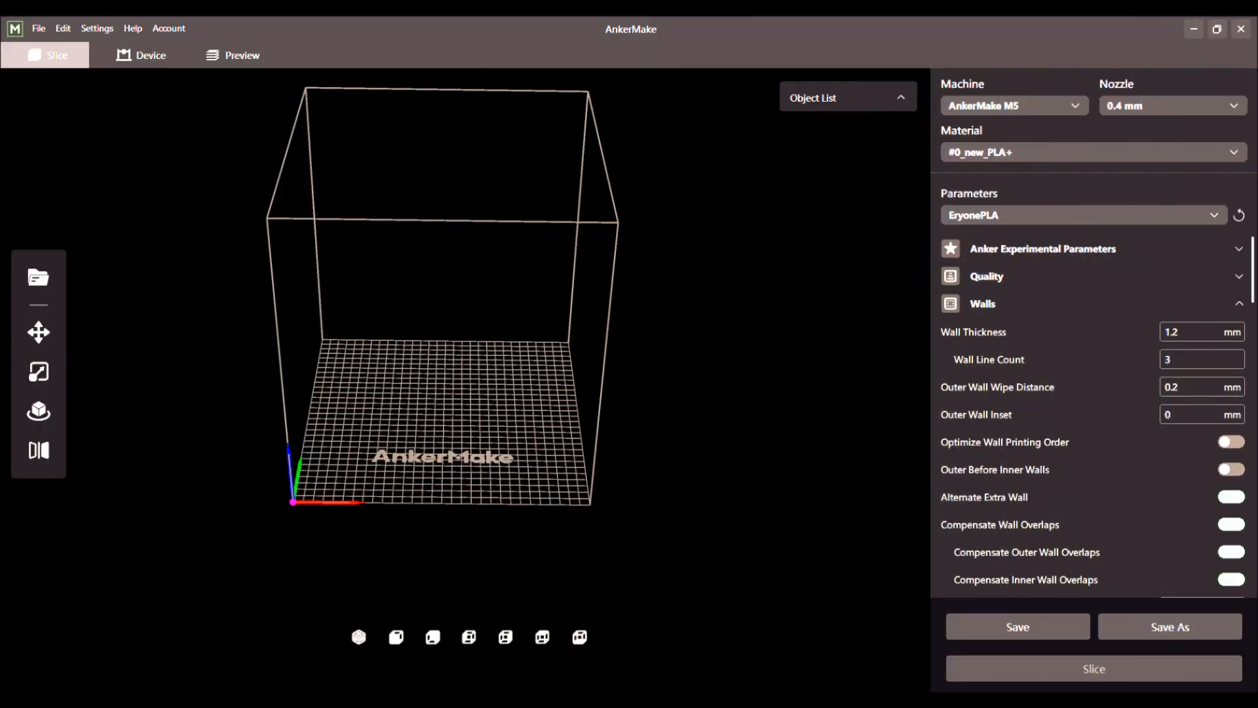
mouse_move(449, 306)
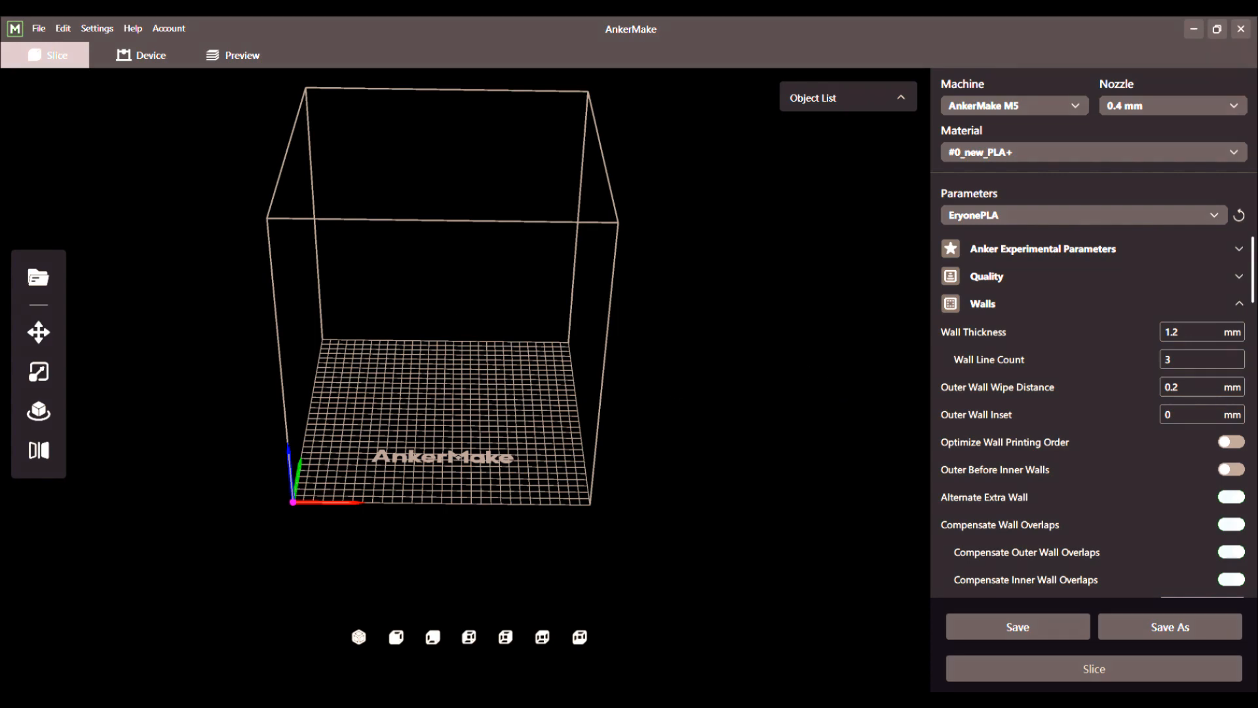
Step: Load a USB holder test model, slice it with EryonePLA and preview the result
left_click(38, 277)
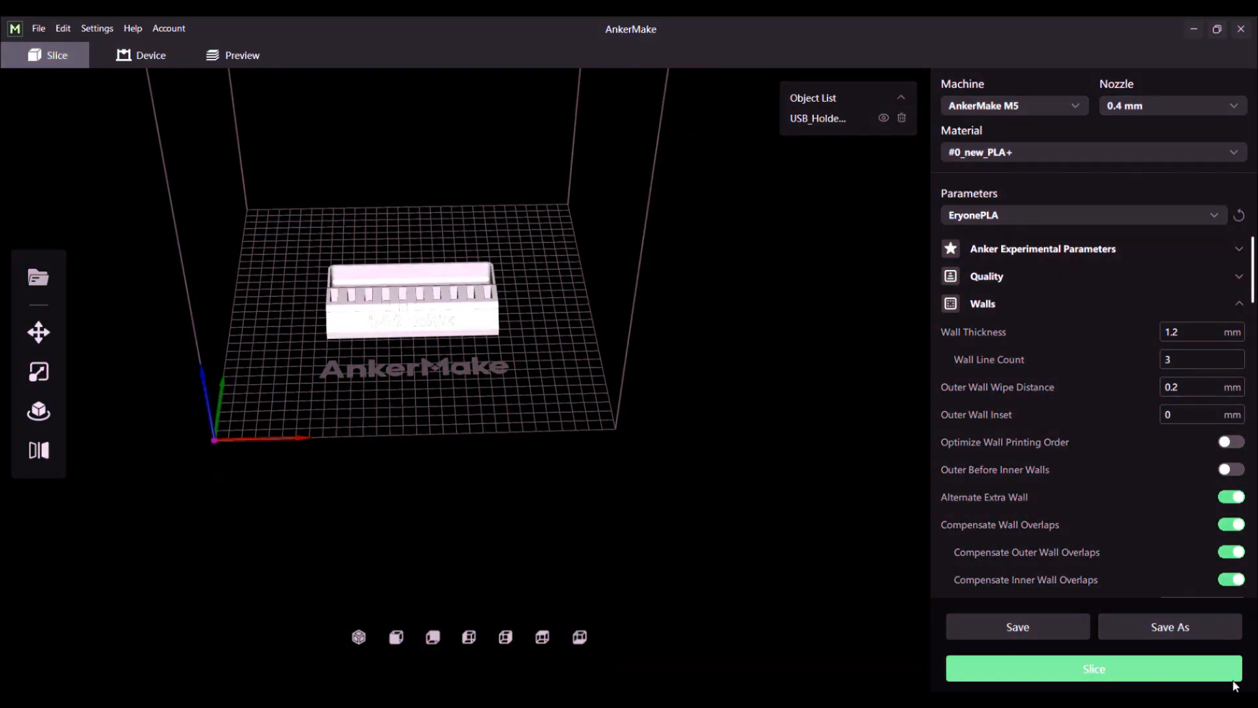
left_click(1093, 668)
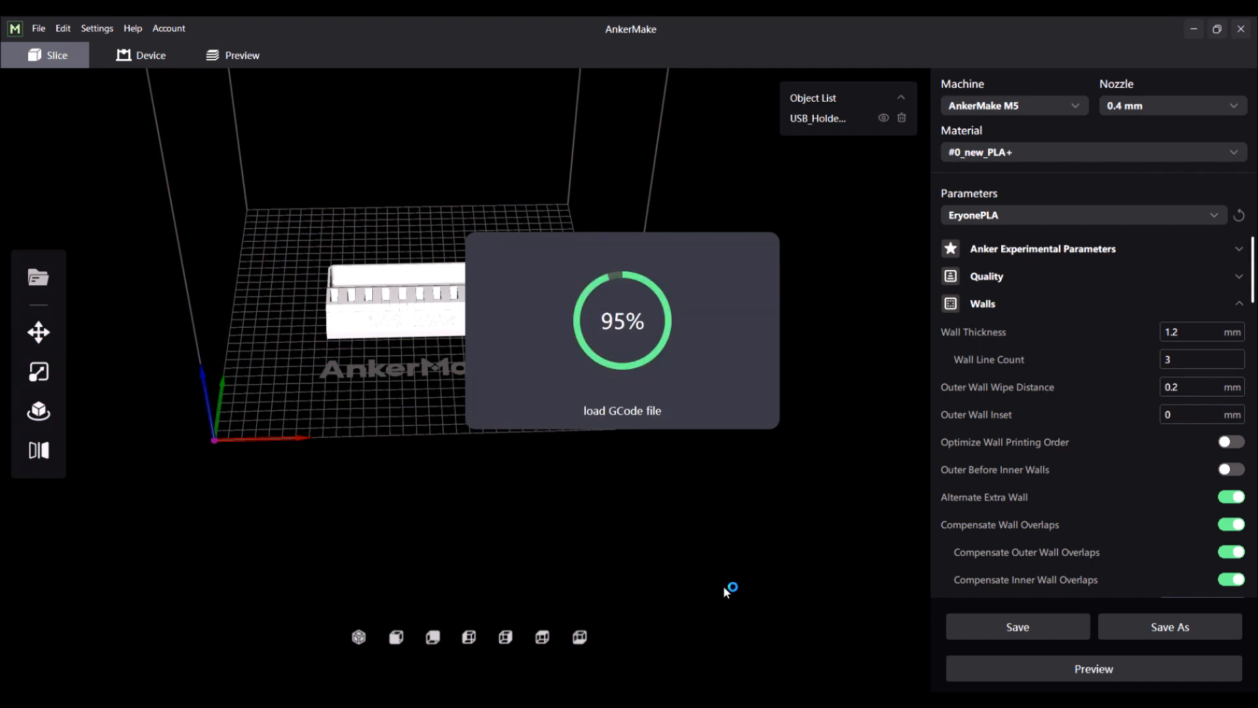
left_click(241, 55)
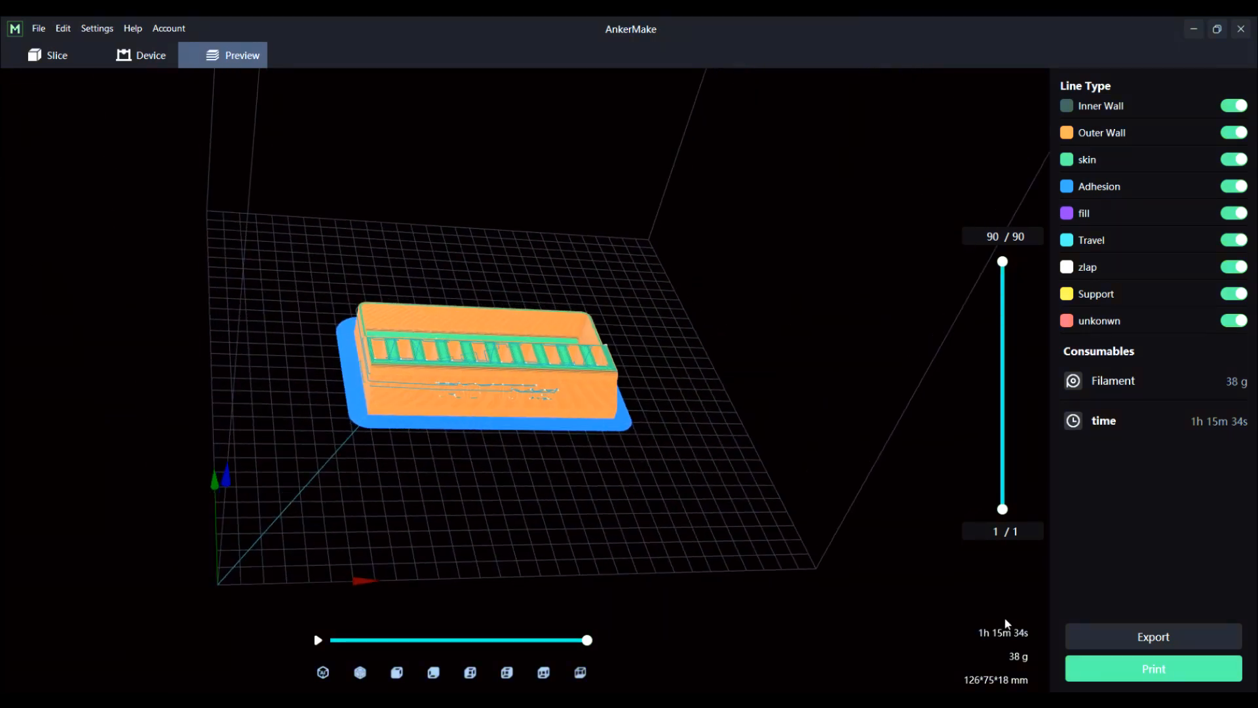
mouse_move(739, 527)
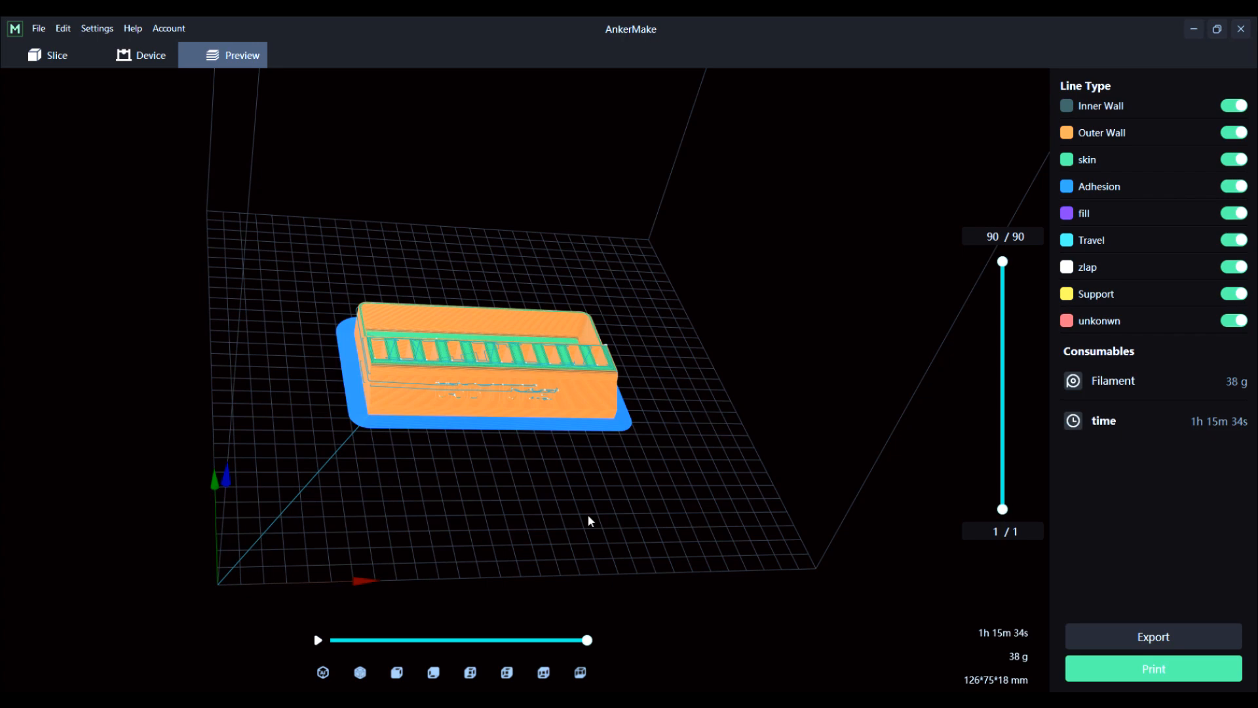
Step: Show the connected M5 printer's status with job progress and nozzle and bed temperatures
left_click(142, 55)
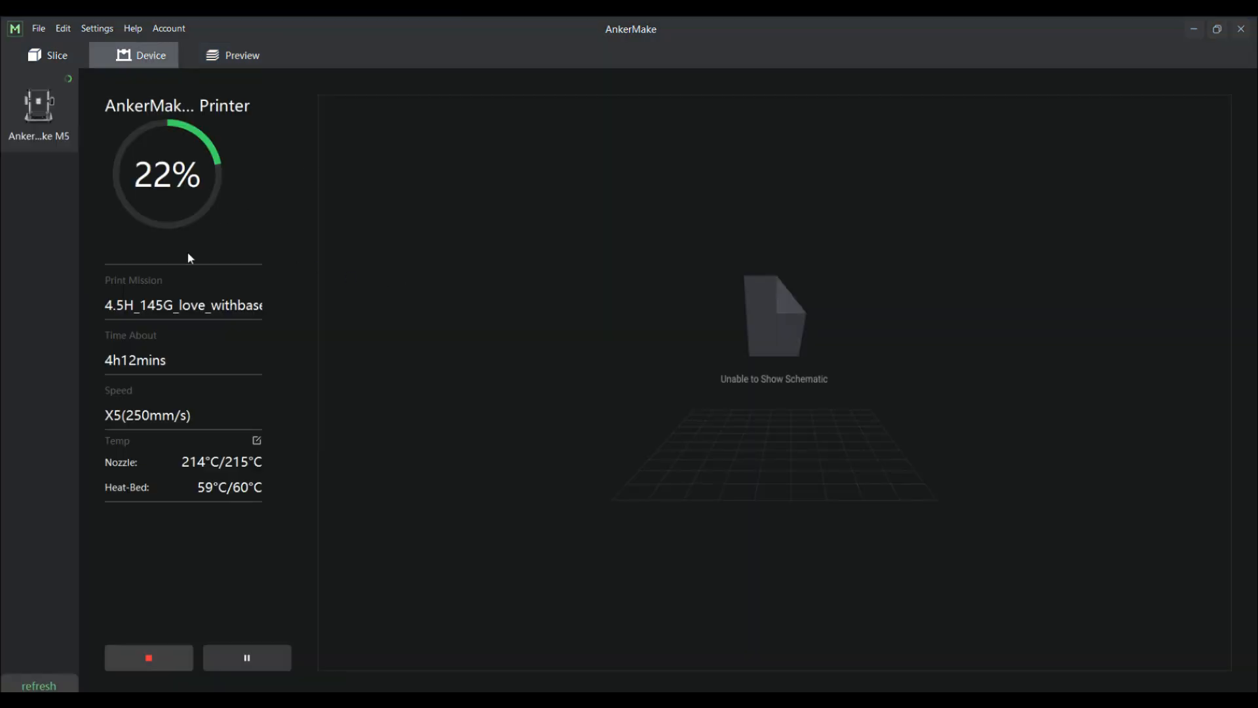
mouse_move(306, 419)
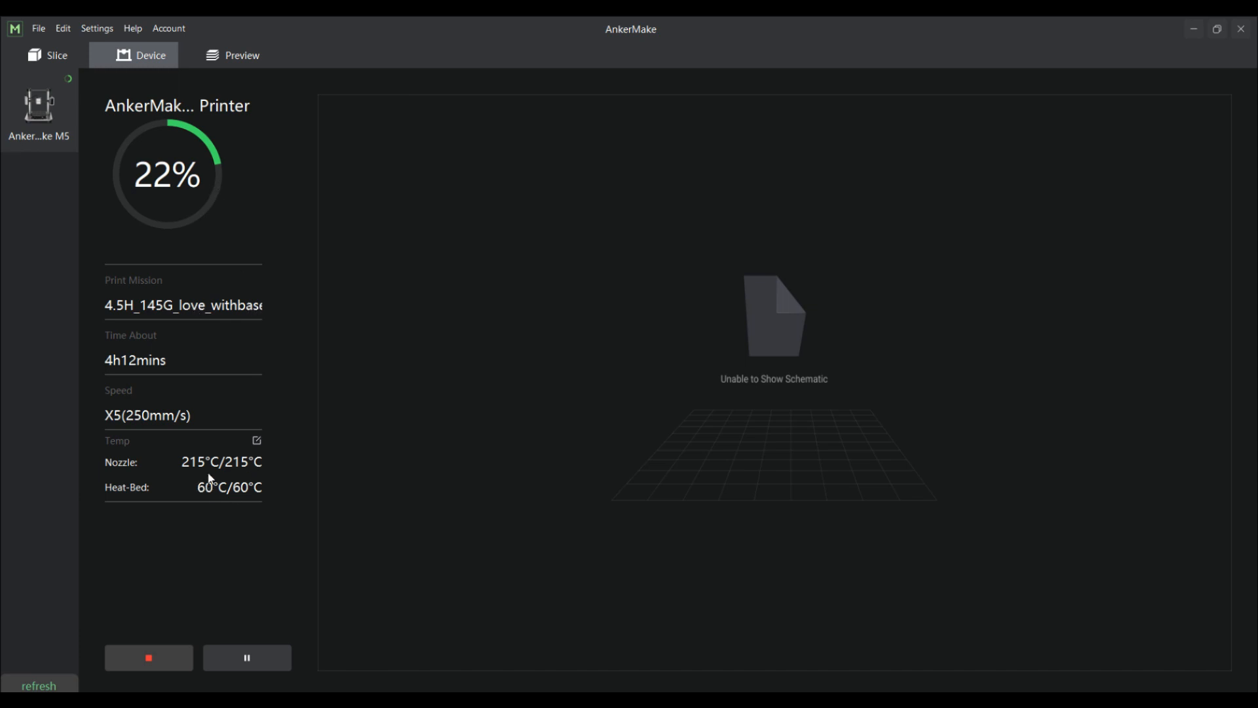
mouse_move(620, 376)
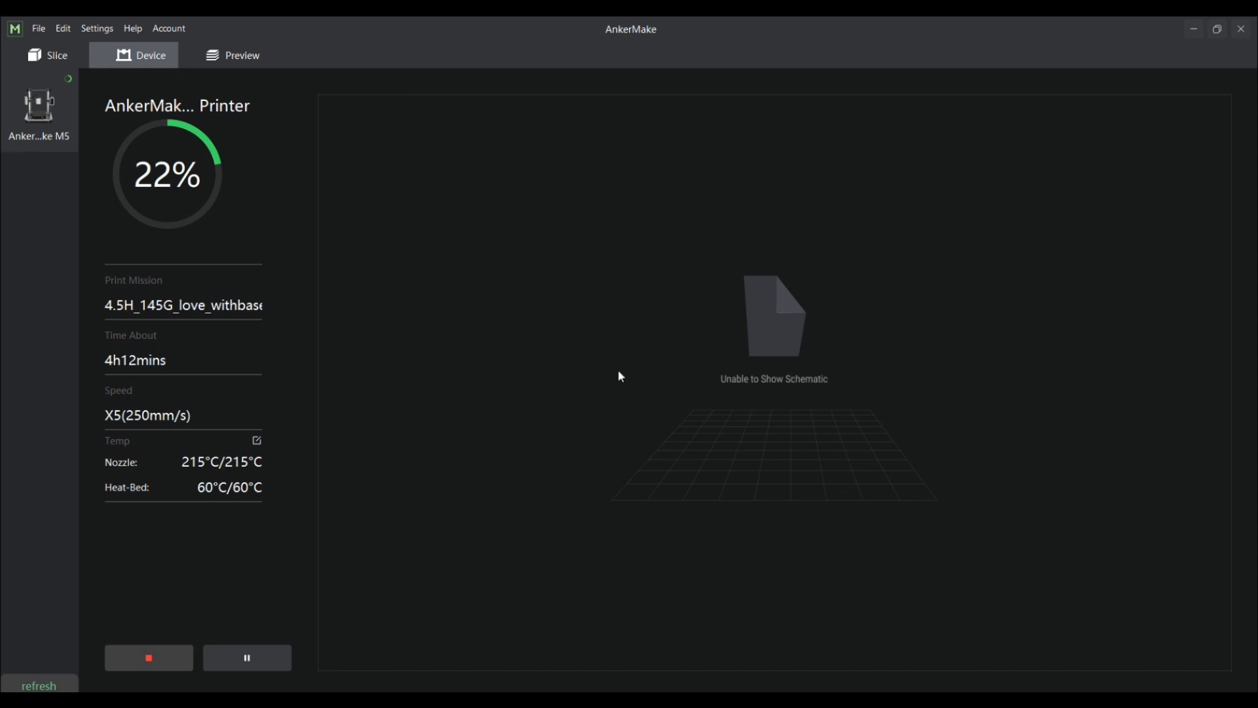
mouse_move(63, 82)
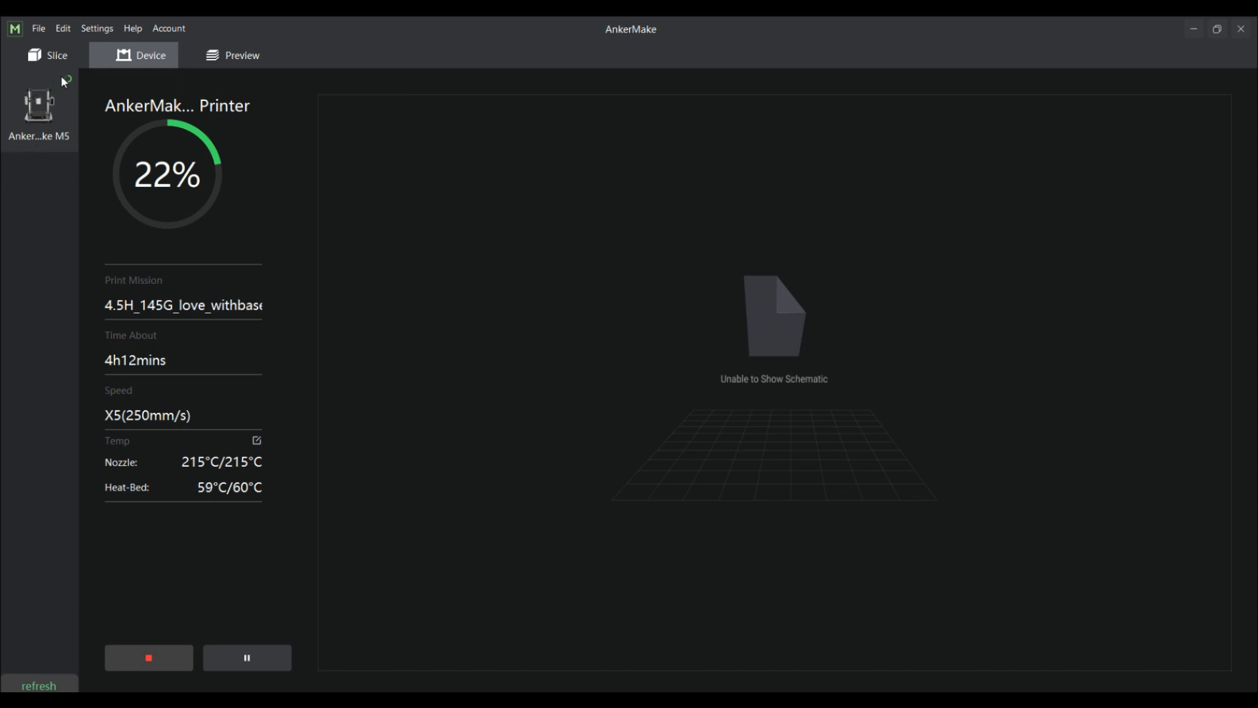
Step: Return to the sliced USB holder preview estimating 1h 15m 34s and 38 g
left_click(242, 55)
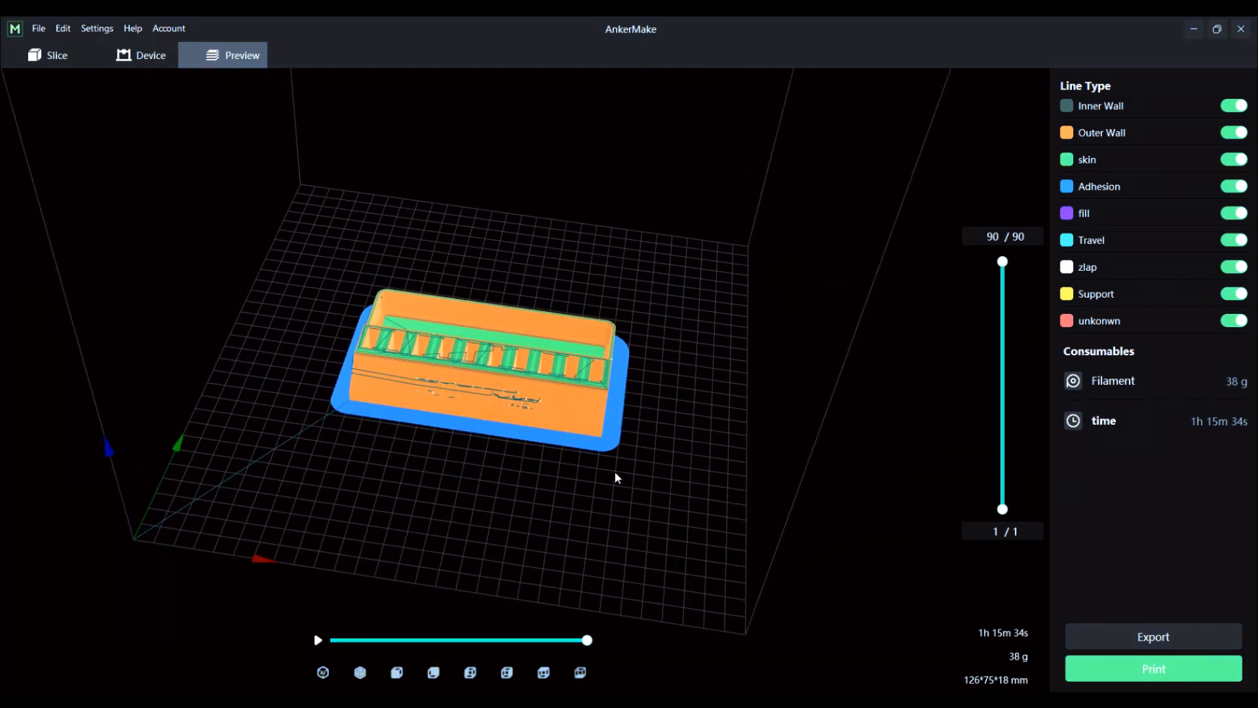
mouse_move(643, 526)
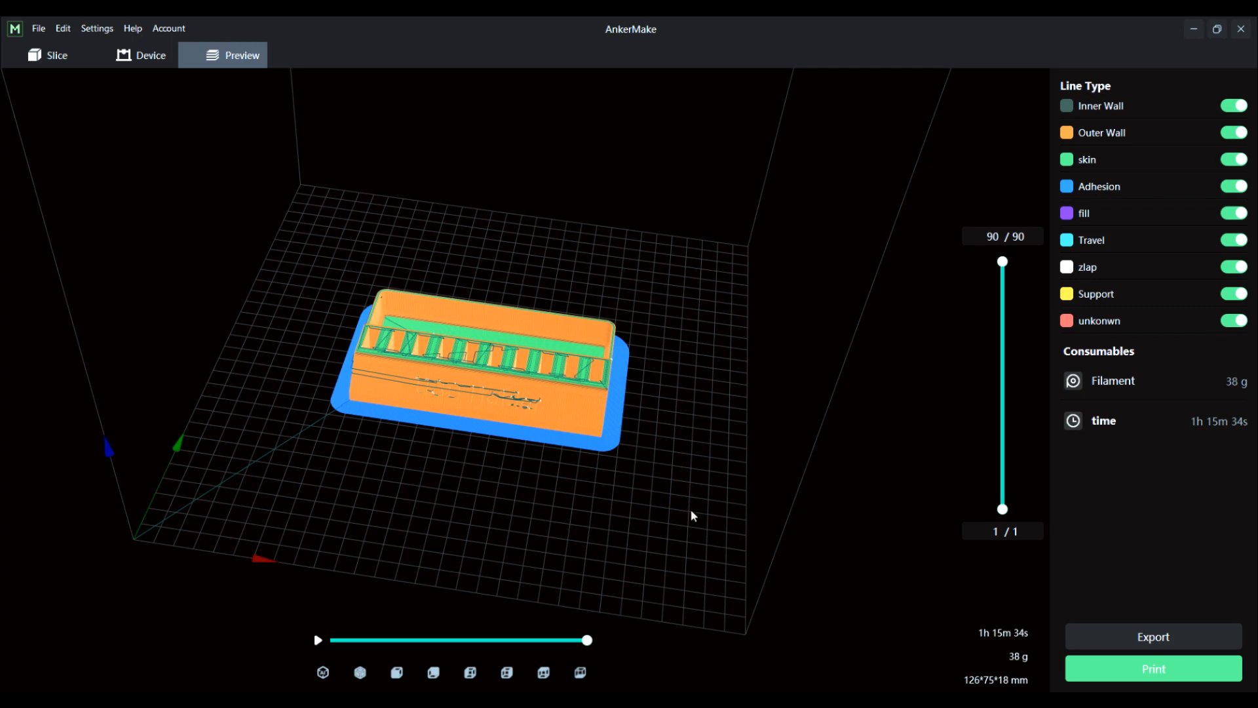
mouse_move(688, 542)
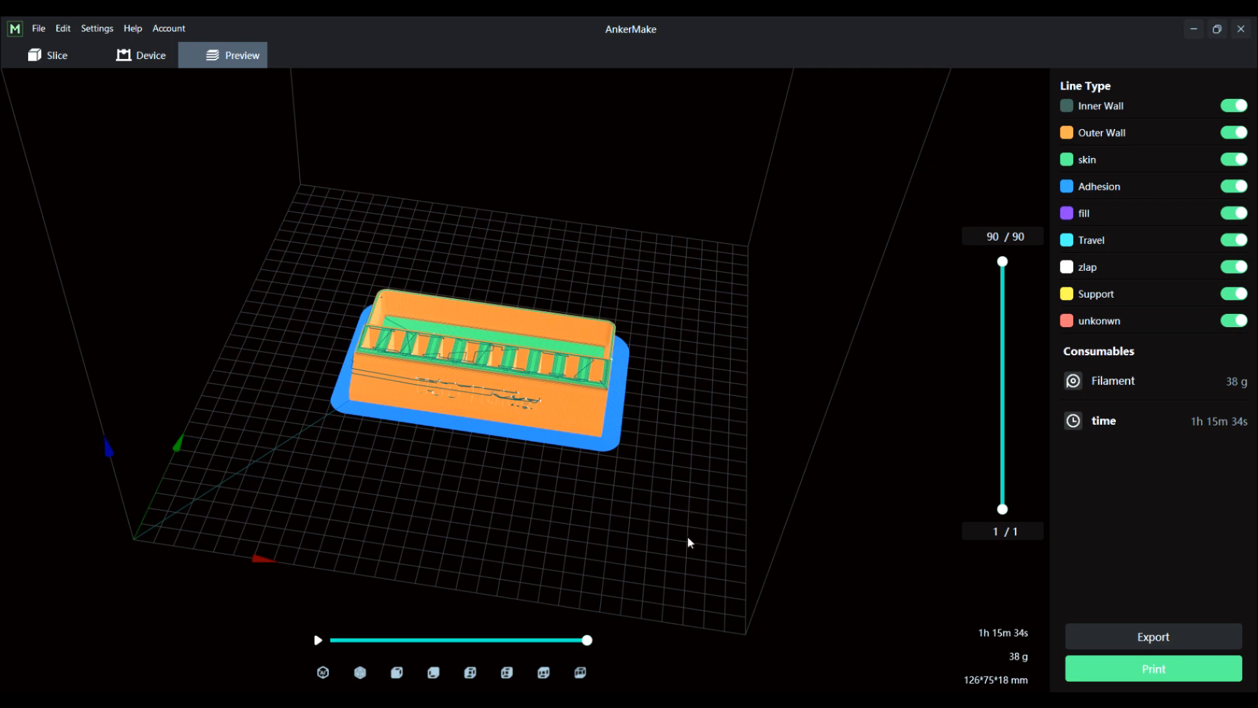